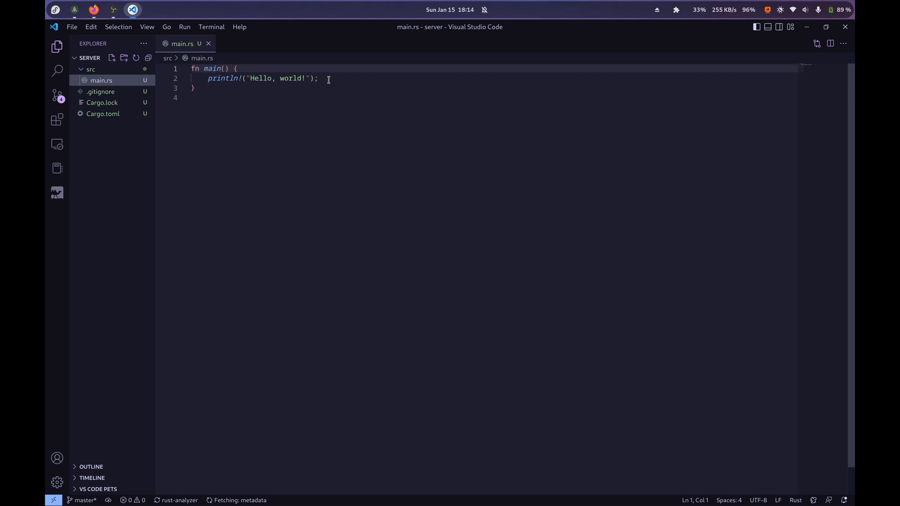
# - Scroll through the inquire readme and demo, then open the Repository link in a new tab
pyautogui.tripleClick(261, 79)
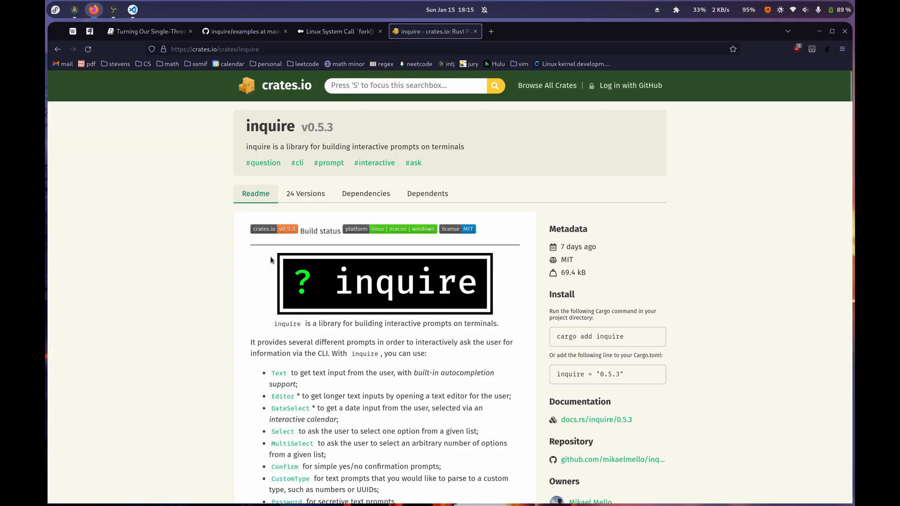
pyautogui.moveTo(325, 323)
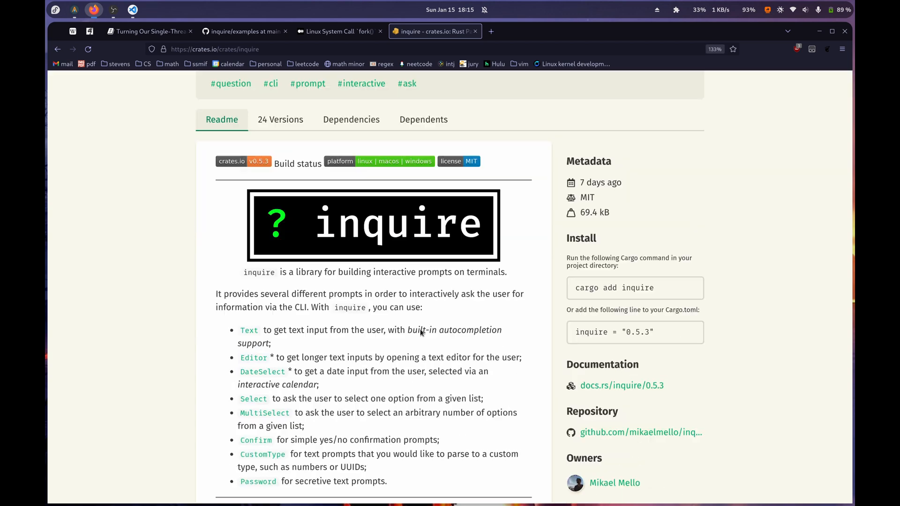
pyautogui.scroll(-3)
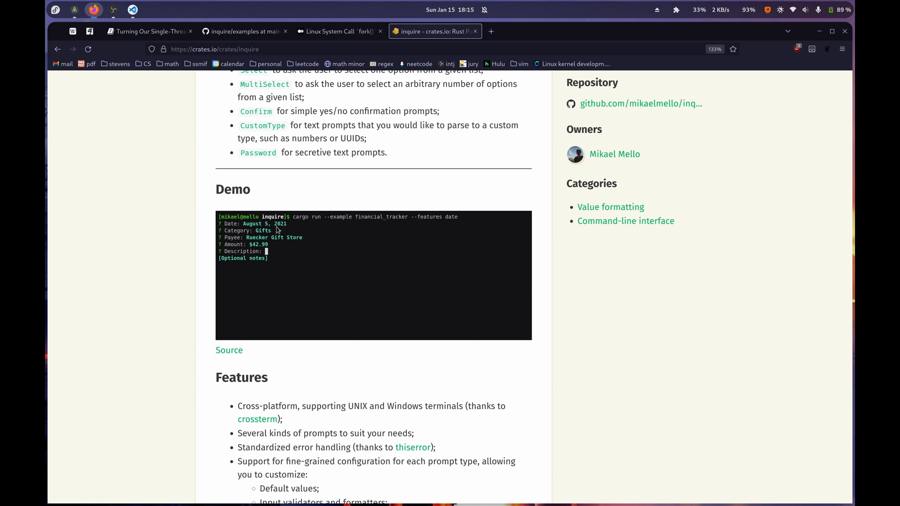
pyautogui.write('Birthday gift for my wife')
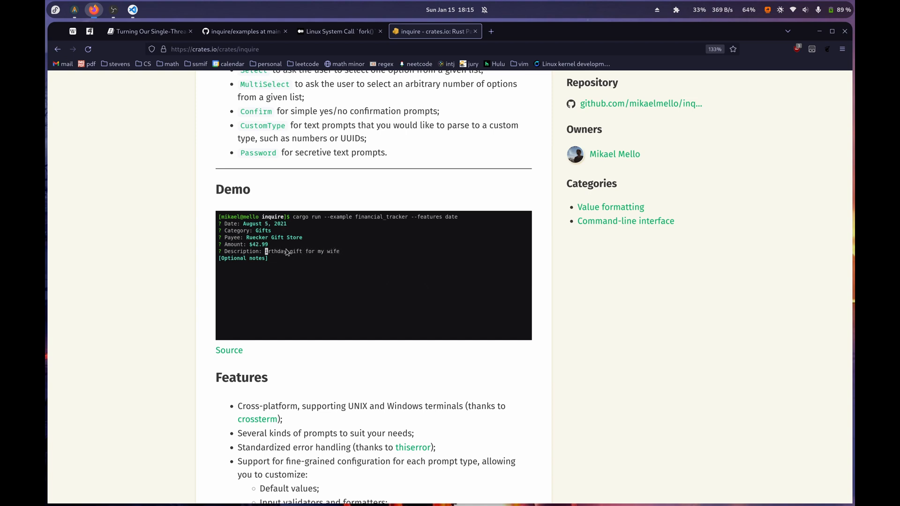
pyautogui.write('First b')
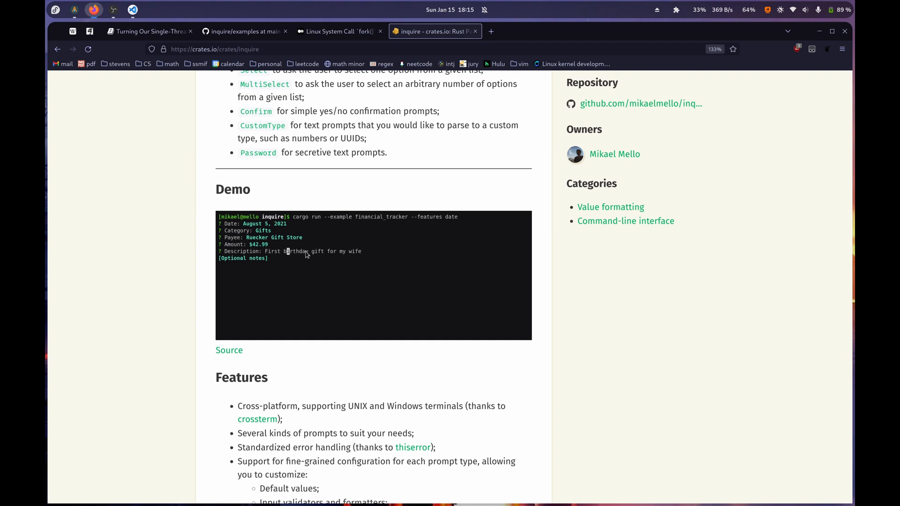
pyautogui.scroll(-3)
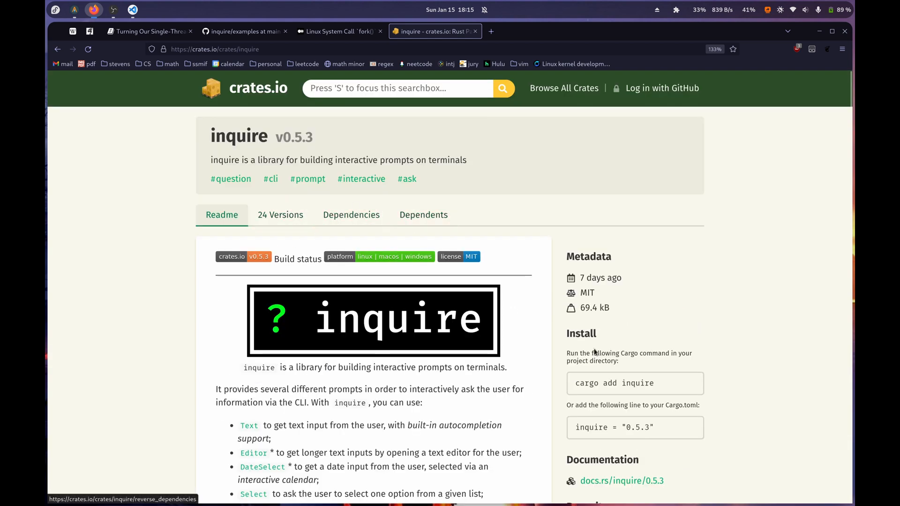
pyautogui.rightClick(637, 302)
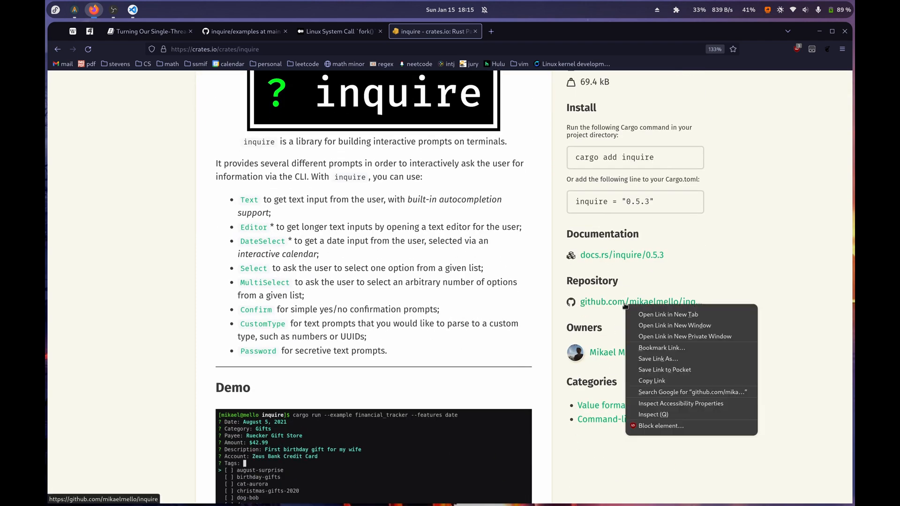
pyautogui.click(668, 314)
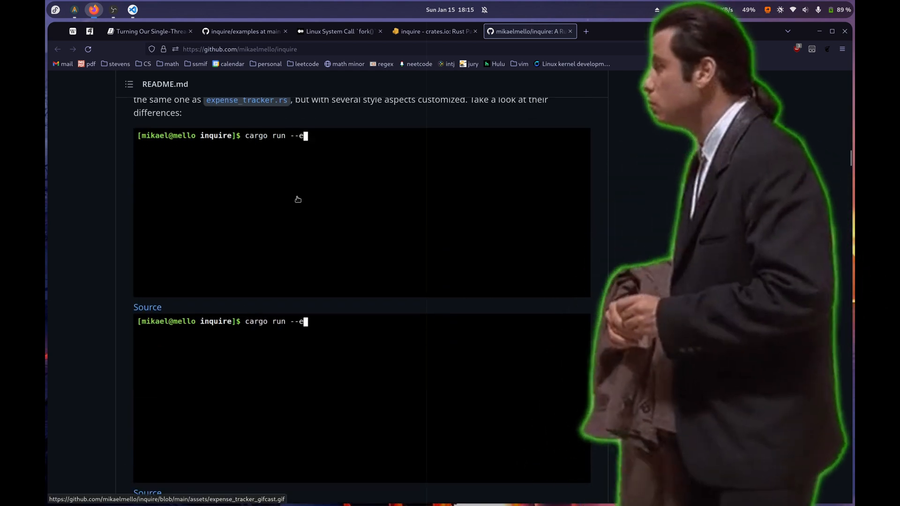
# - Scroll the GitHub README to the expense tracker default and custom-styled demos, then return to crates.io
pyautogui.write('xample financial_tracker --features date')
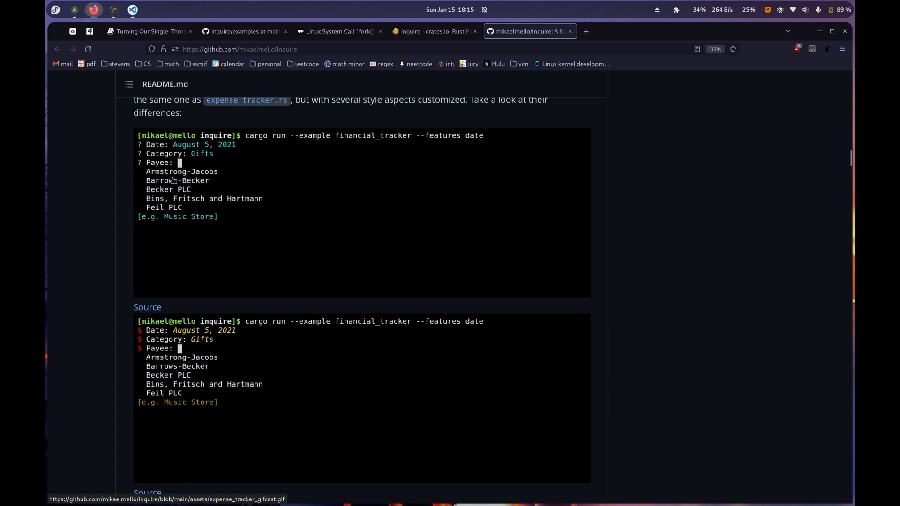
pyautogui.scroll(-3)
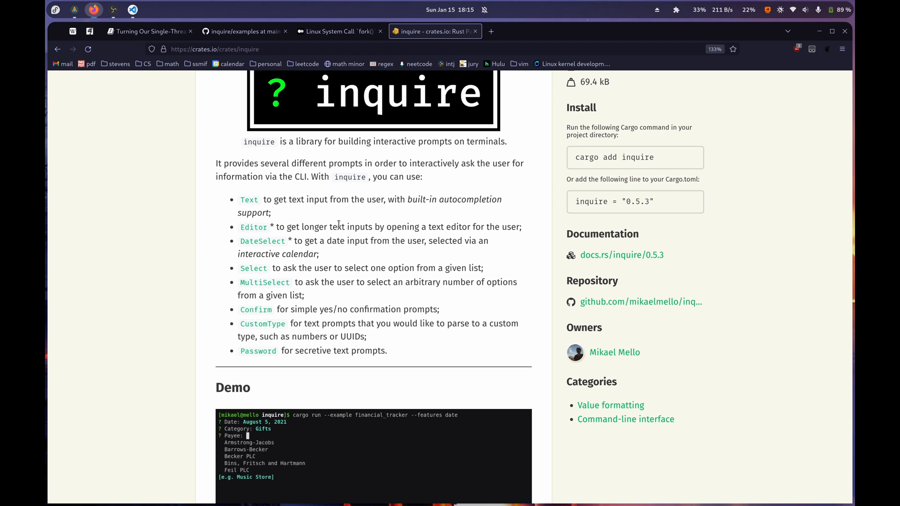
# - Finish watching the demo, confirm cargo add inquire in the terminal, and switch back to main.rs
pyautogui.write('Feil PL')
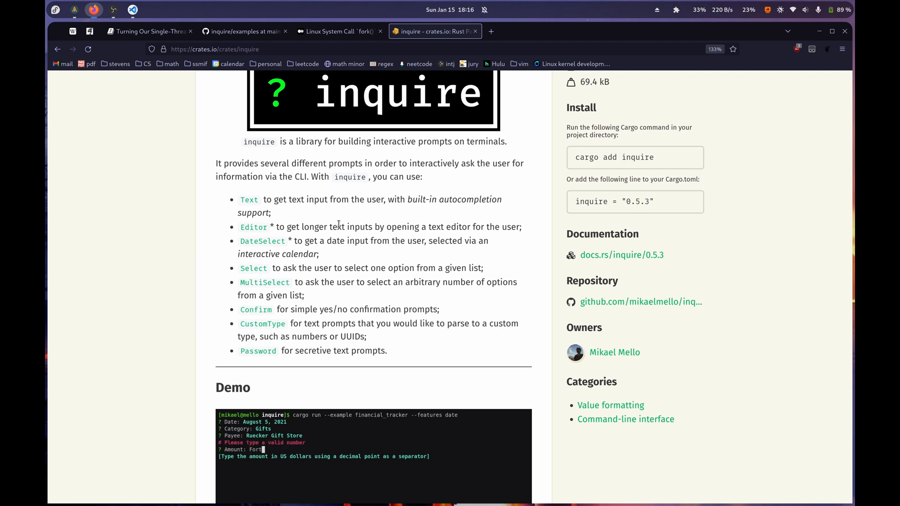
pyautogui.write('42.99')
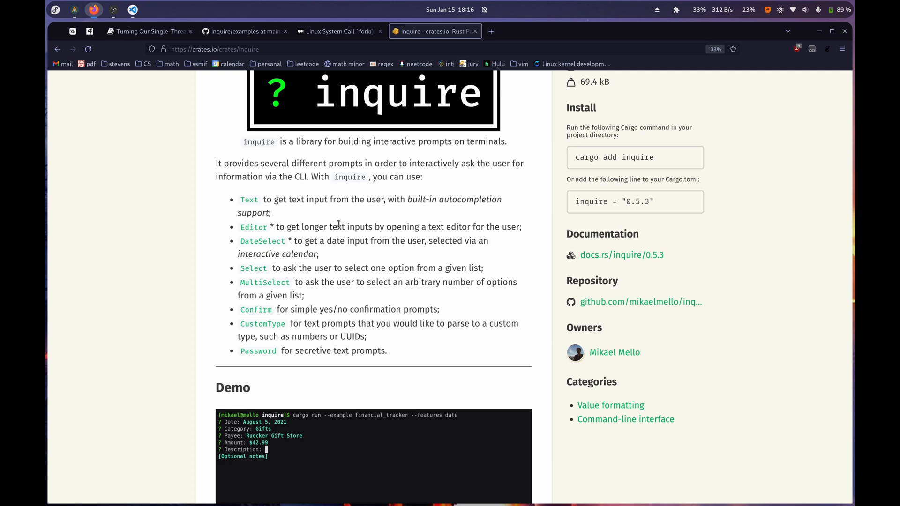
pyautogui.write('Birth')
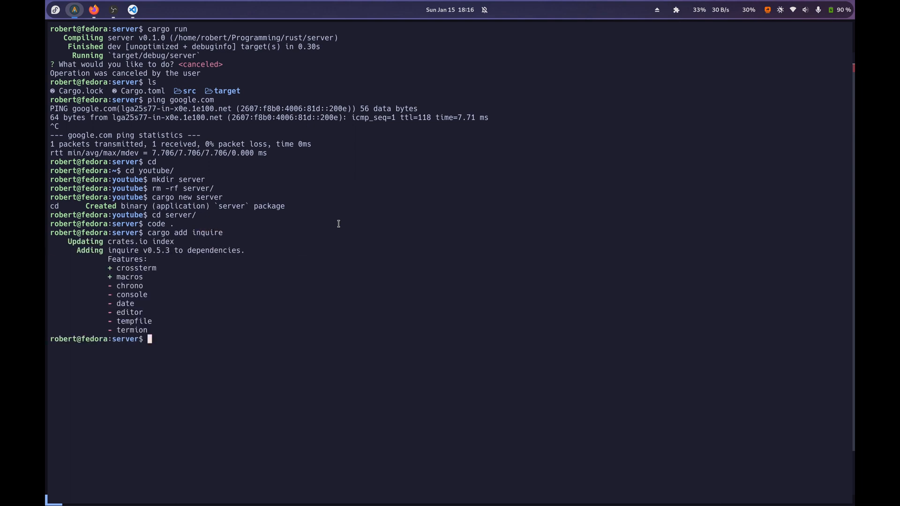
pyautogui.click(132, 10)
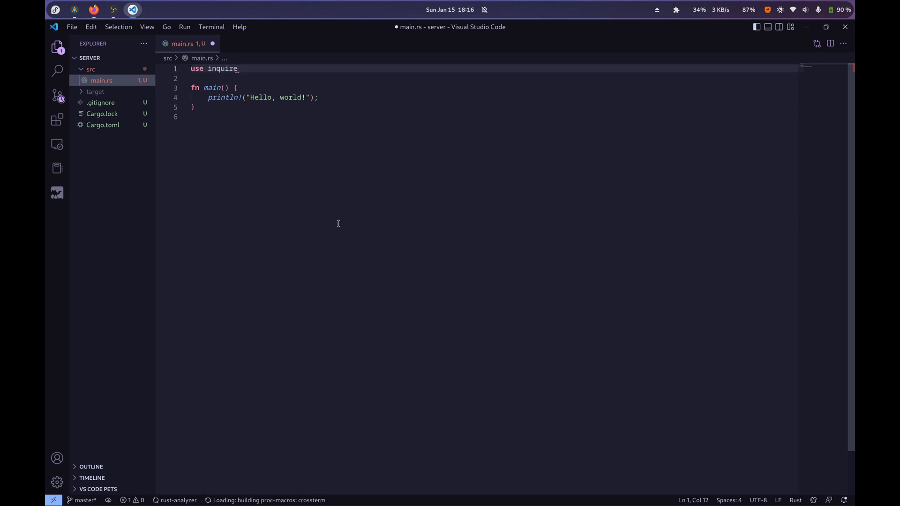
# - Write use inquire::{Select, ui::{Attributes, Color, StyleSheet, RenderConfig}, InquireError}; at the top of main.rs
pyautogui.write('::{Select,')
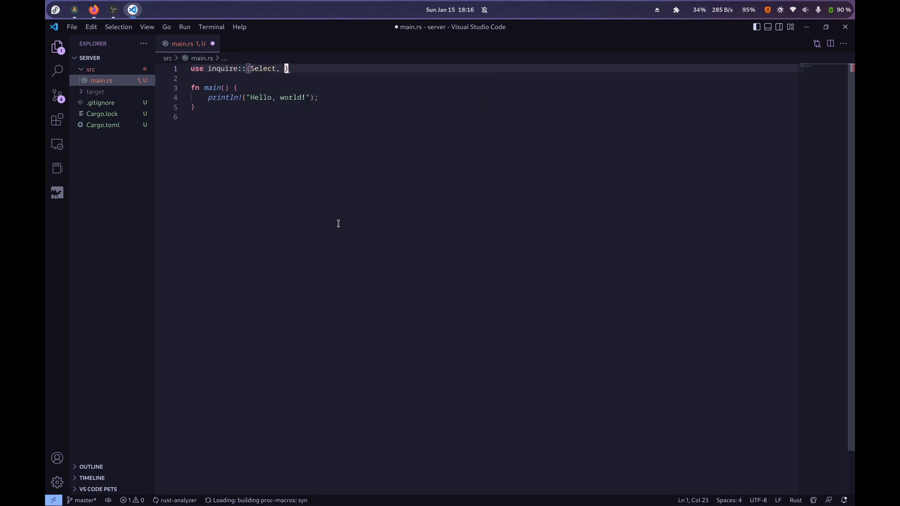
pyautogui.write('ui::')
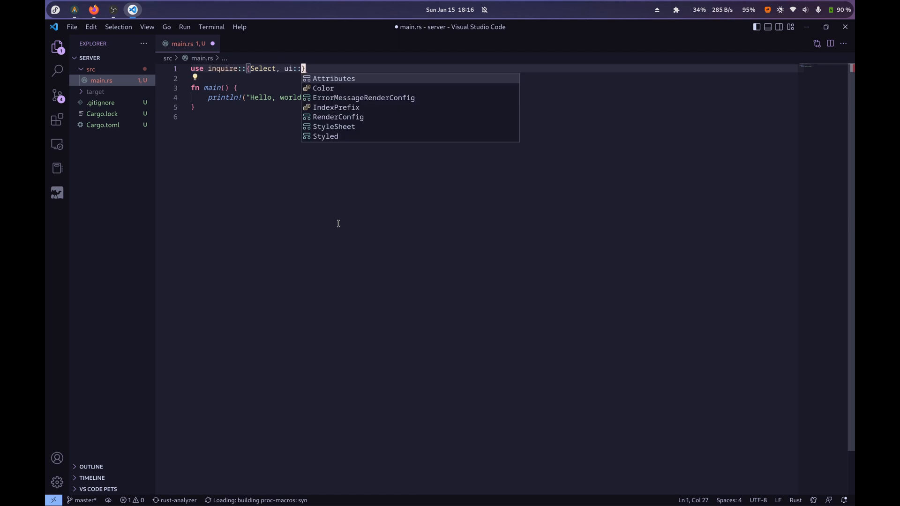
pyautogui.write('{')
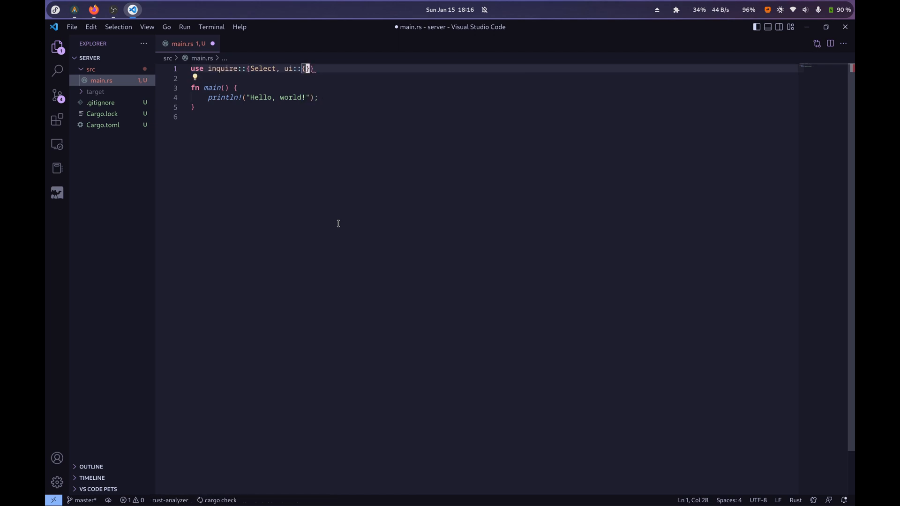
pyautogui.write('Attributes, Color, StyleSheet,')
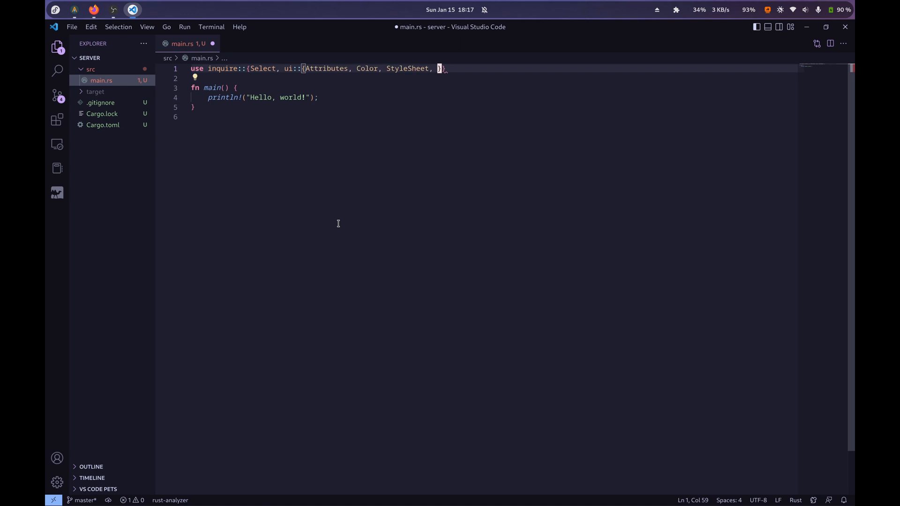
pyautogui.write('RenderConfig,')
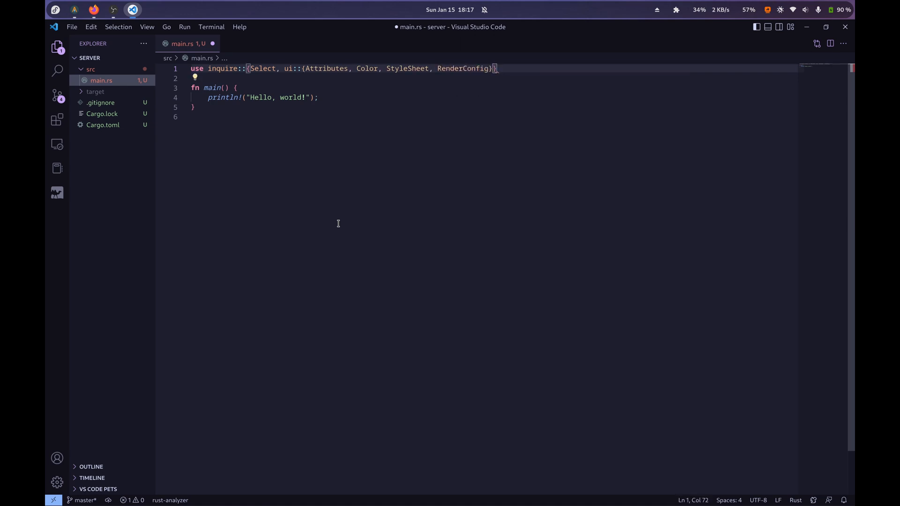
pyautogui.write(', InquireError')
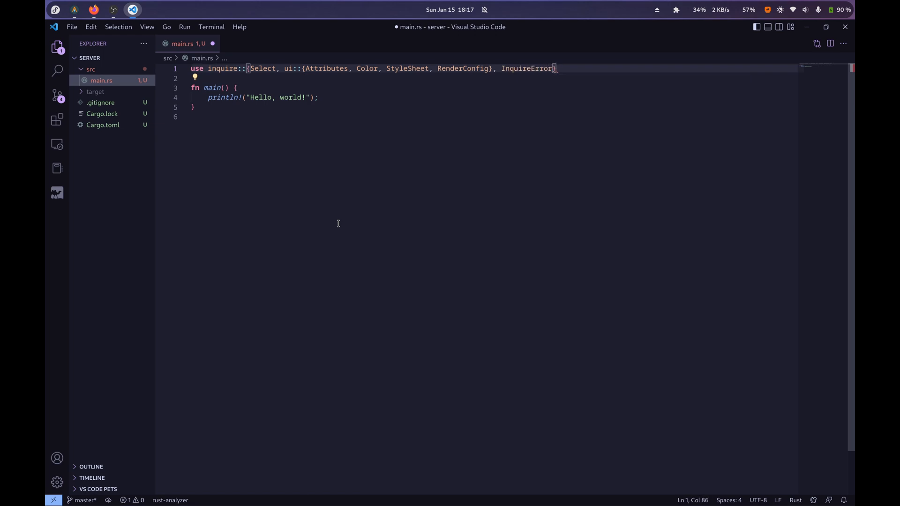
pyautogui.write(';')
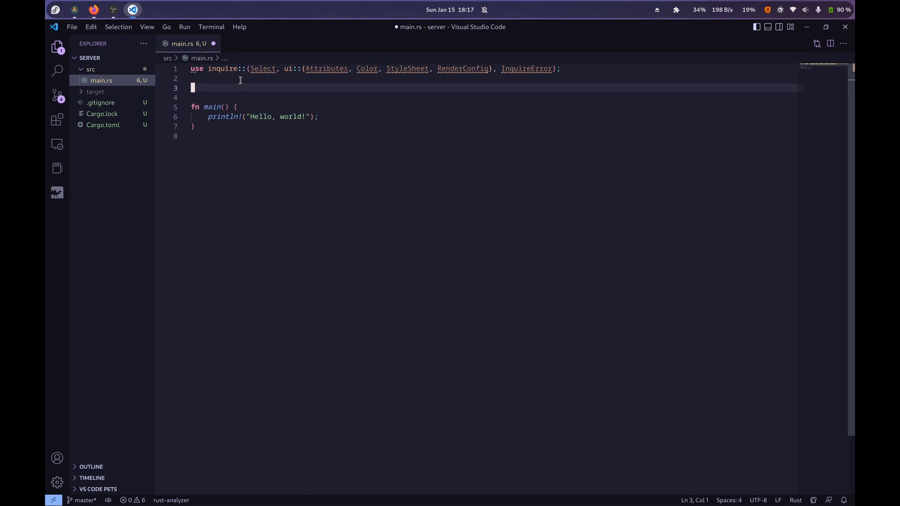
# - Declare fn get_render_config() -> RenderConfig above main
pyautogui.write('fn get')
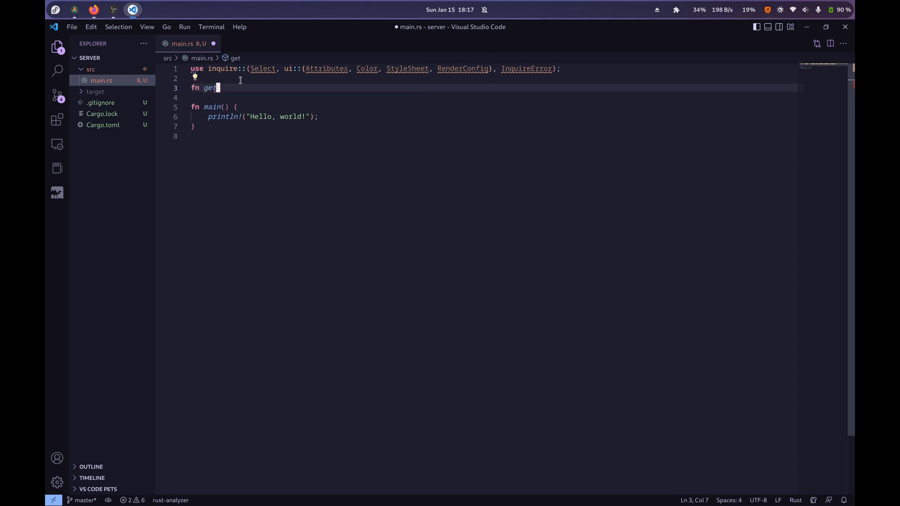
pyautogui.write('_render_con')
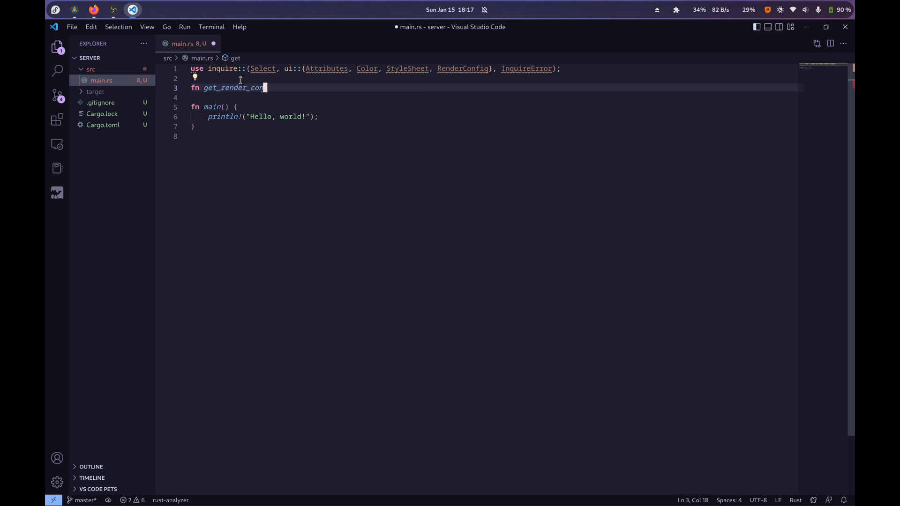
pyautogui.write('ig')
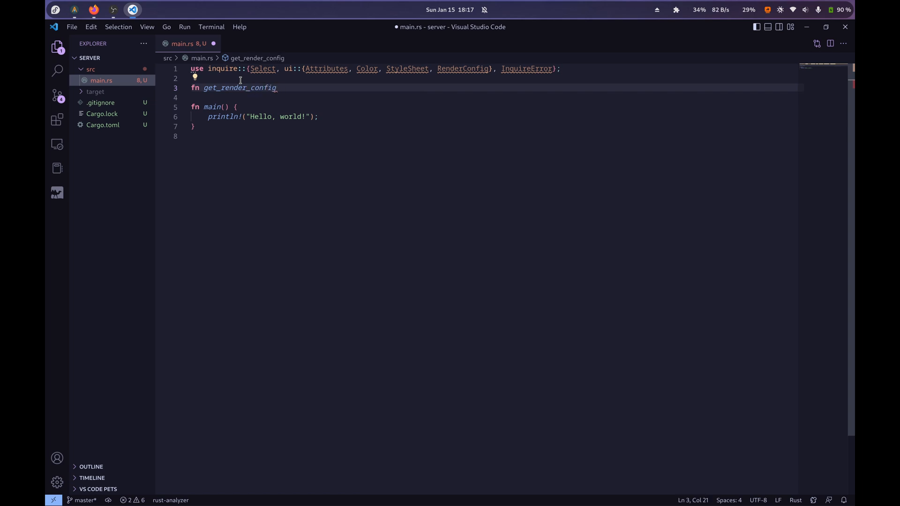
pyautogui.write('() ->')
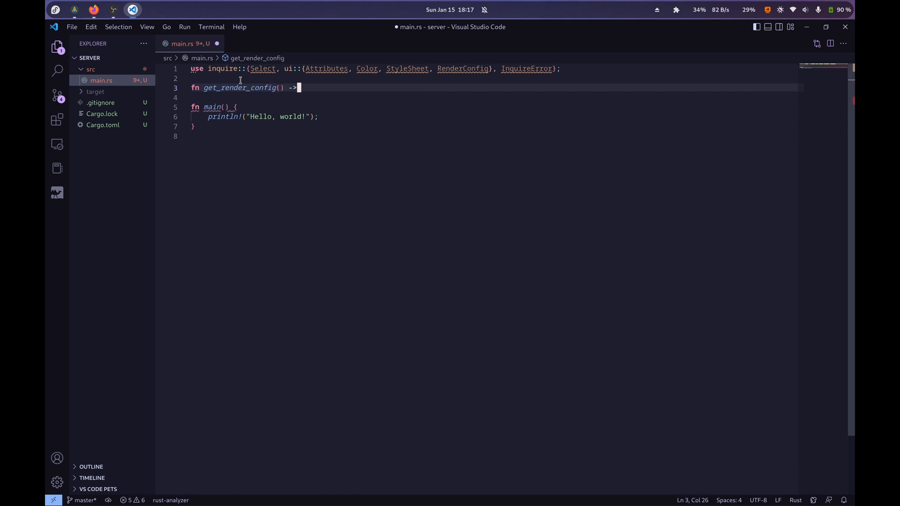
pyautogui.write('RenderConfig {')
pyautogui.write('let mut re')
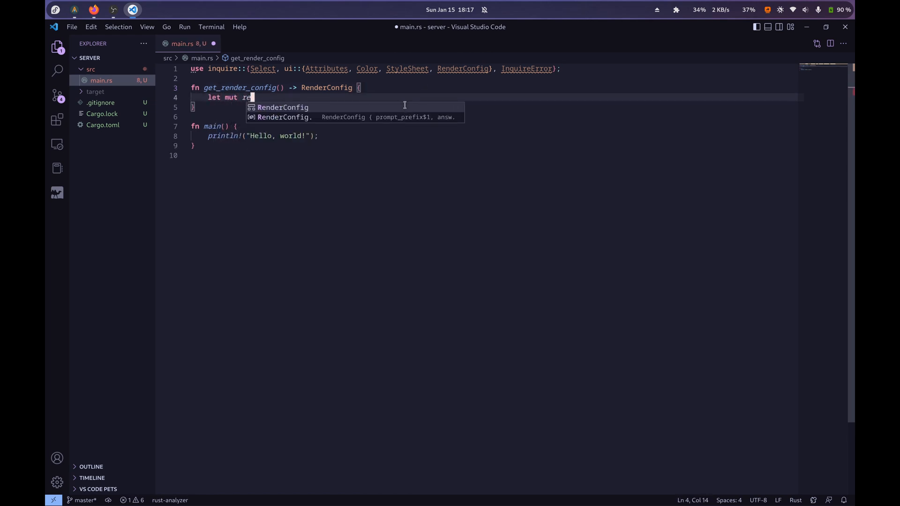
# - Bind let mut render_config = RenderConfig::default() and begin assigning render_config.answer
pyautogui.write('nder_config =')
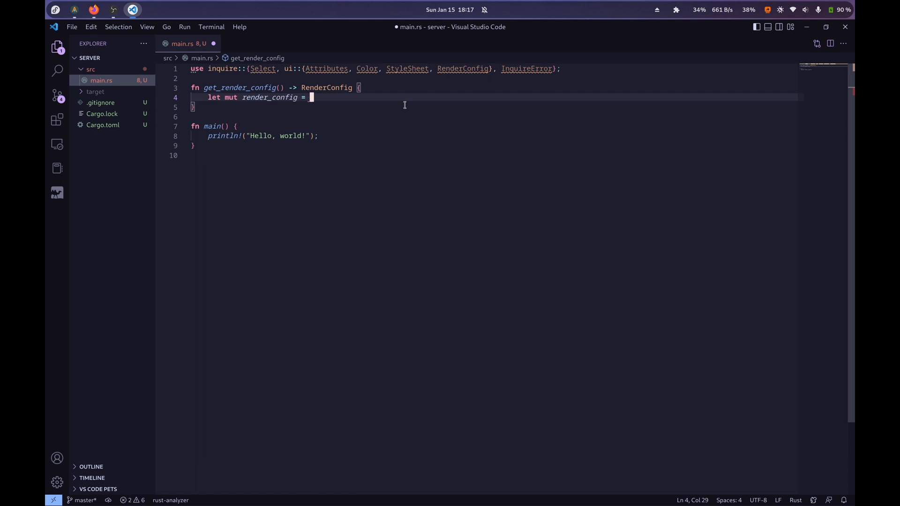
pyautogui.write('RenderConfig::')
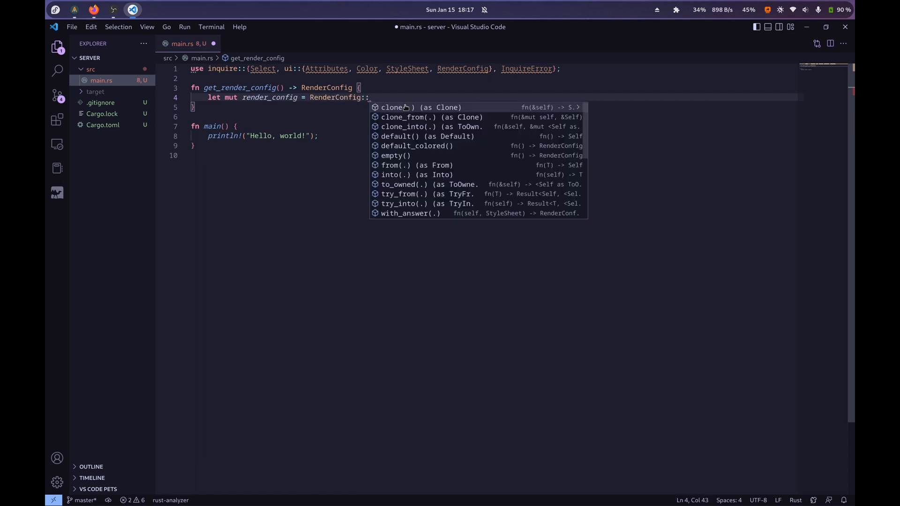
pyautogui.write('default();')
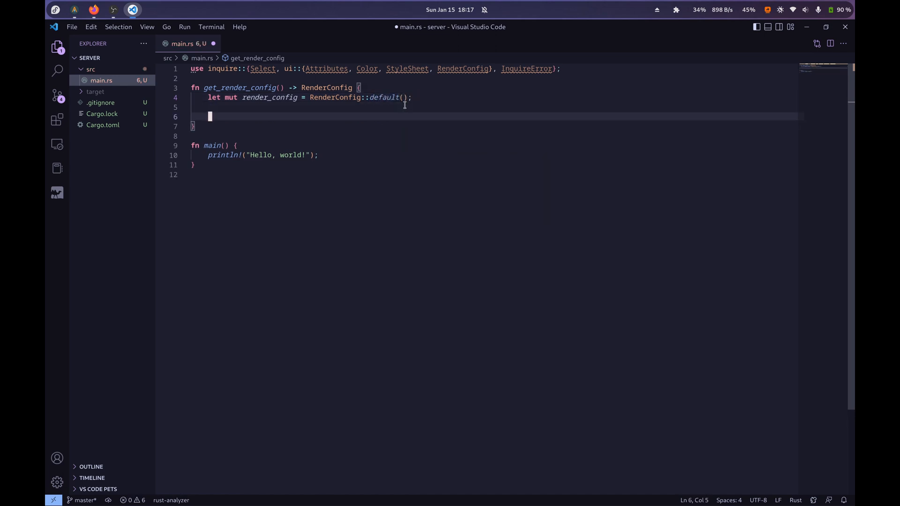
pyautogui.write(': RenderConfig')
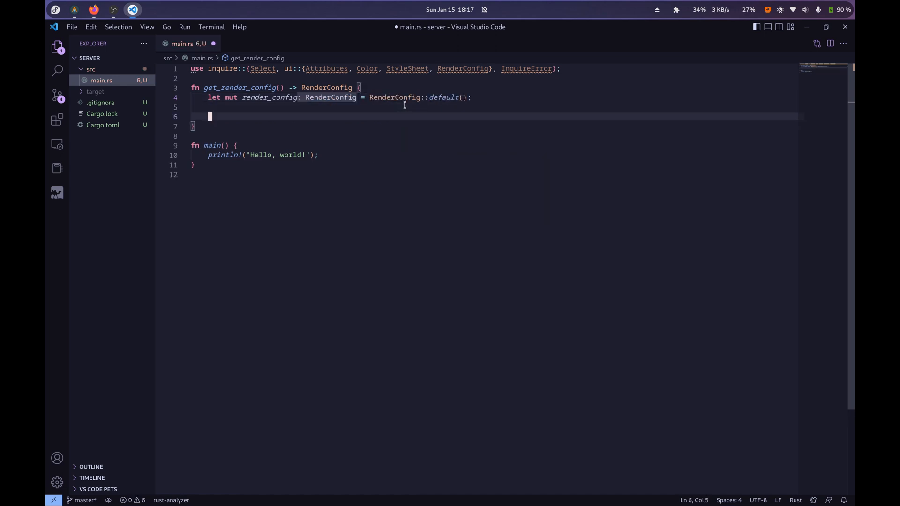
pyautogui.write('render_config.answer = StyleSheet')
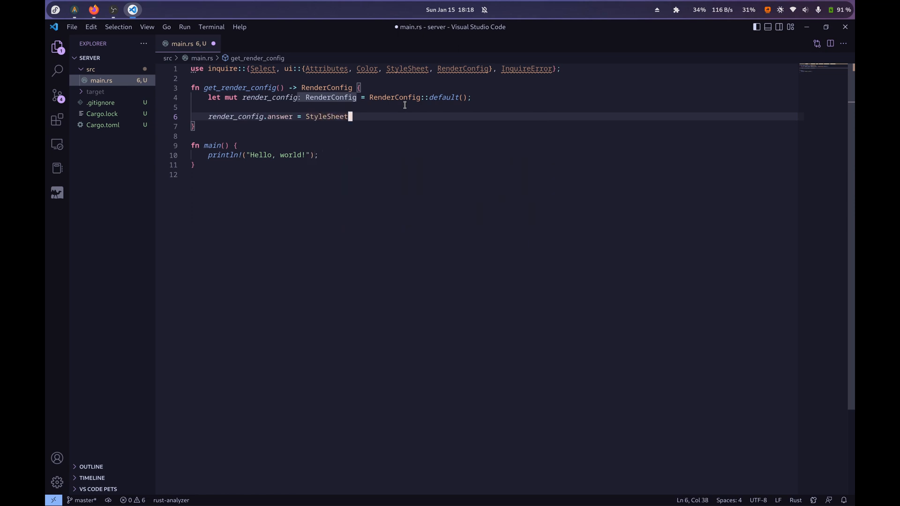
# - Set the answer style to StyleSheet::new().with_attr(Attributes::ITALIC).with_fg(Color::LightCyan)
pyautogui.write('::new()')
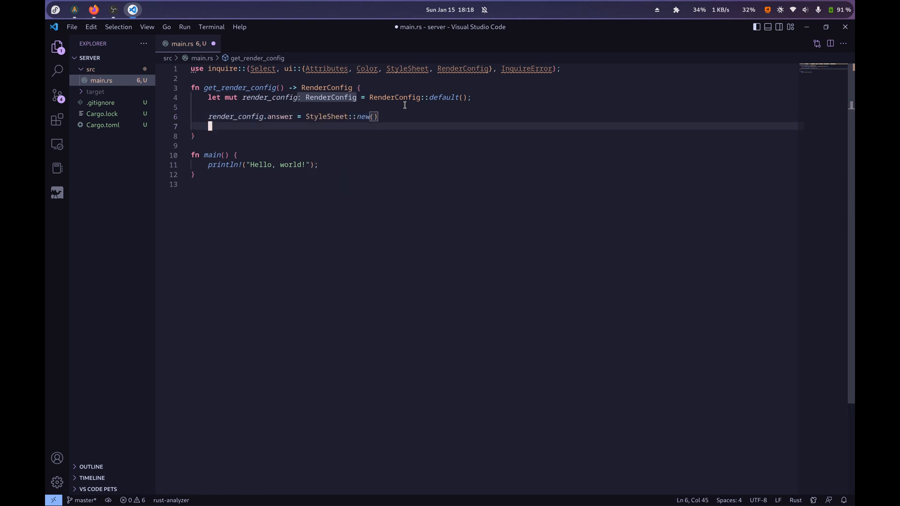
pyautogui.write('.with_attr(A')
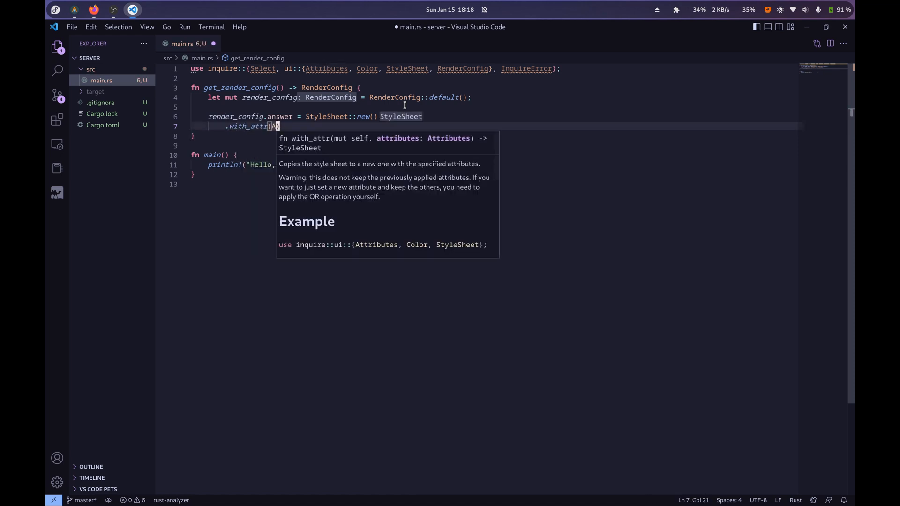
pyautogui.write('Attributes::ITALIC')
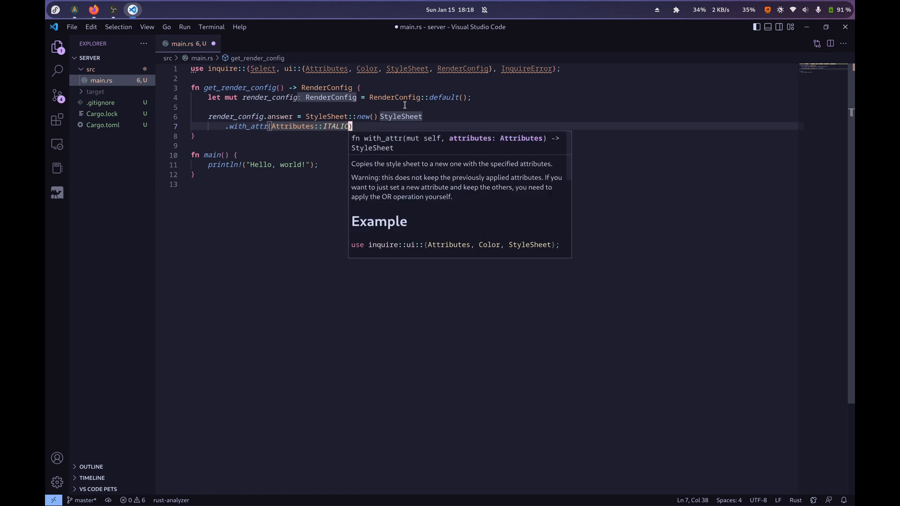
pyautogui.write('attributes:')
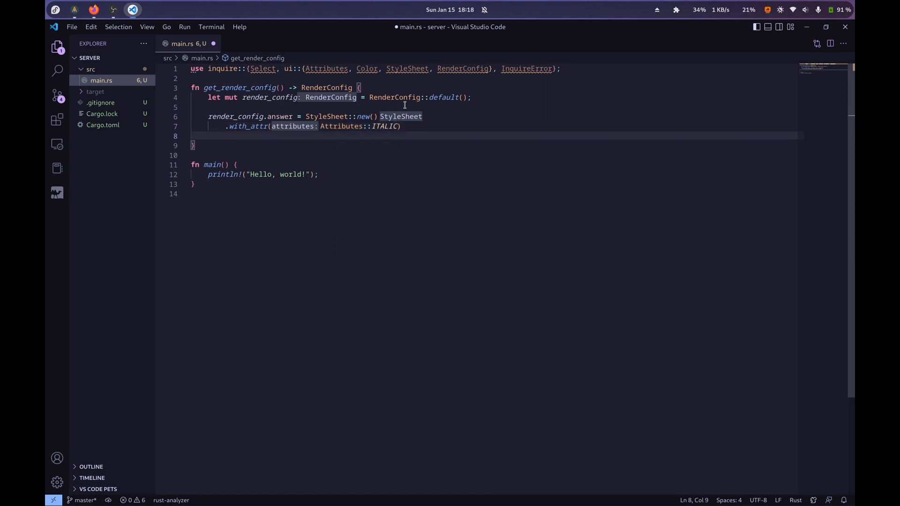
pyautogui.write('.with')
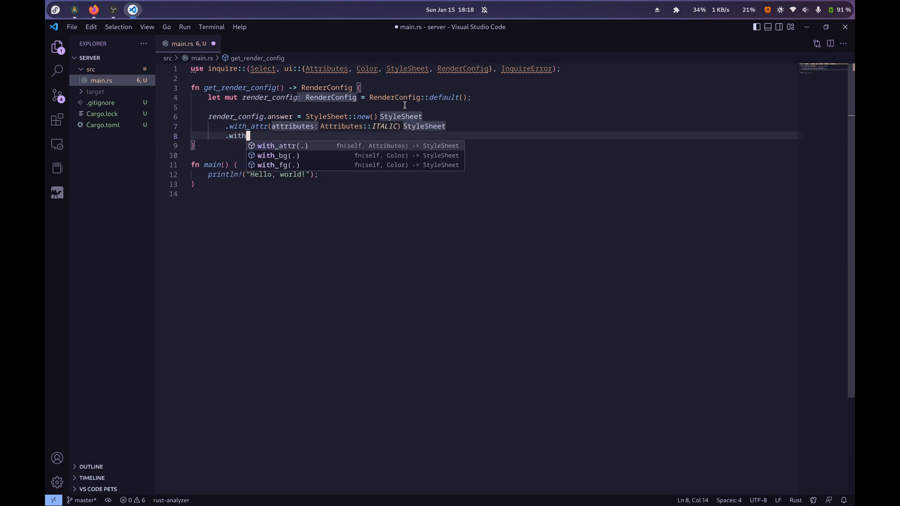
pyautogui.write('f')
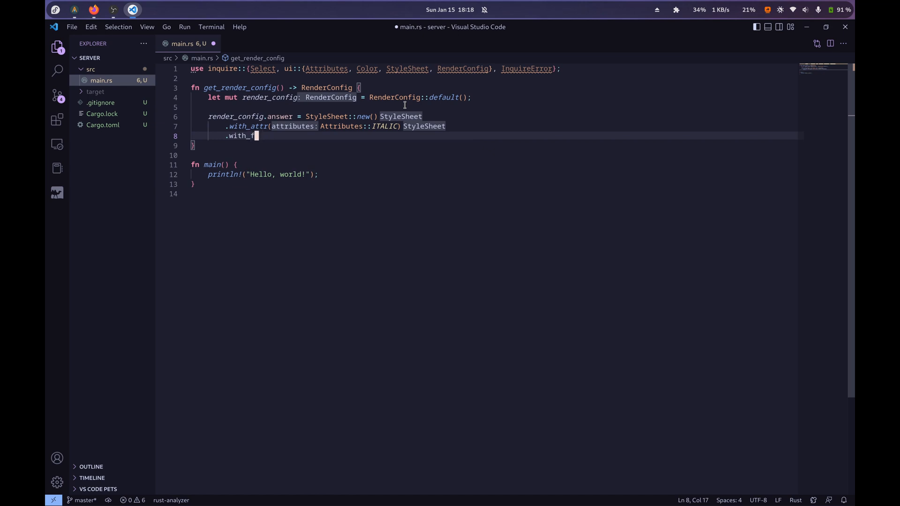
pyautogui.write('g(')
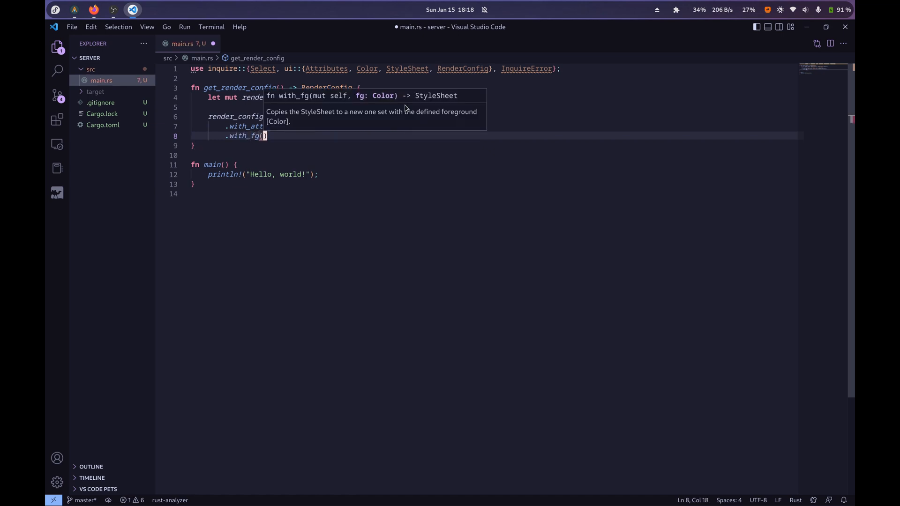
pyautogui.write('color::LightCyan')
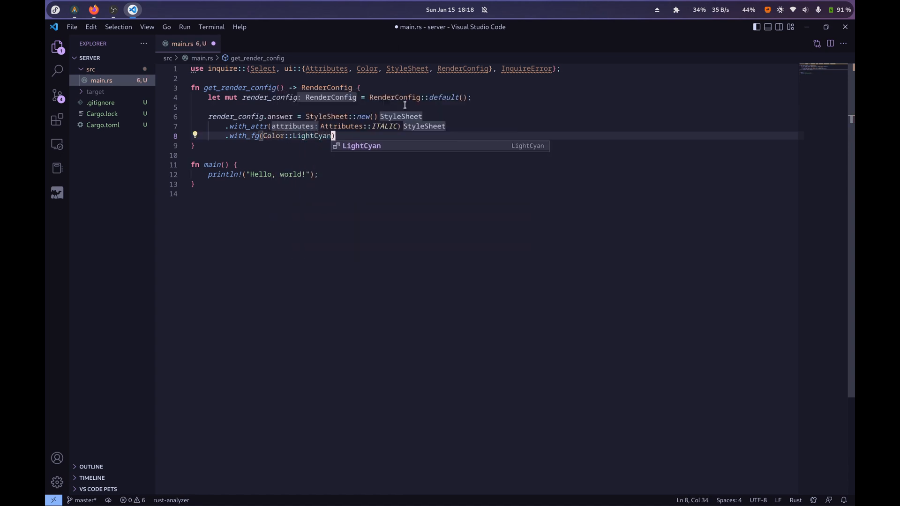
pyautogui.write(')')
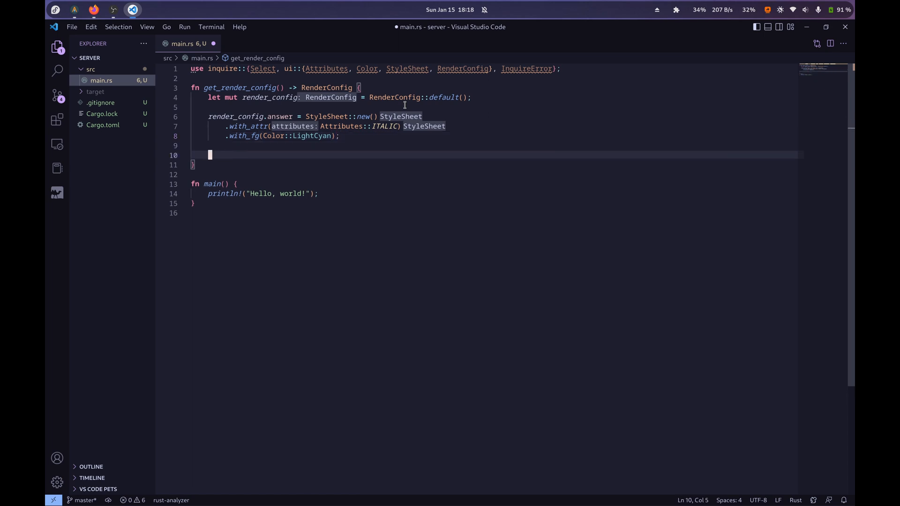
pyautogui.moveTo(262, 135)
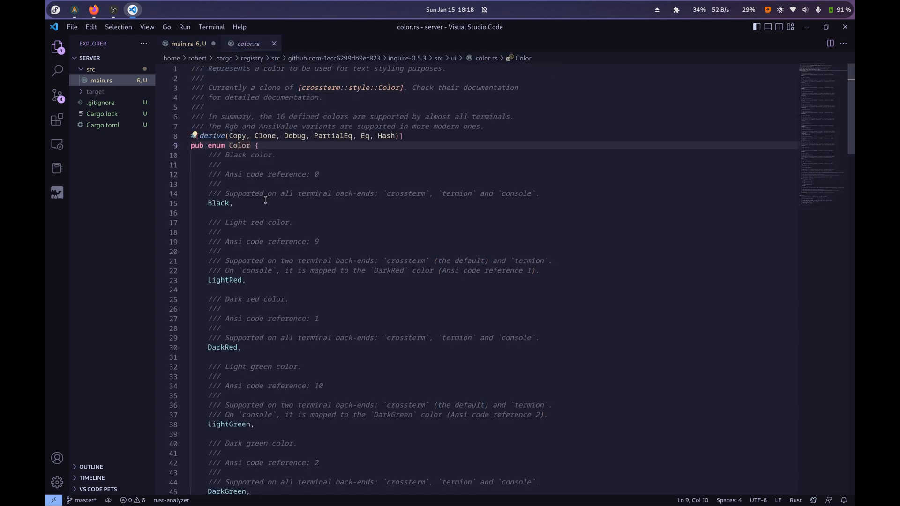
pyautogui.scroll(-3)
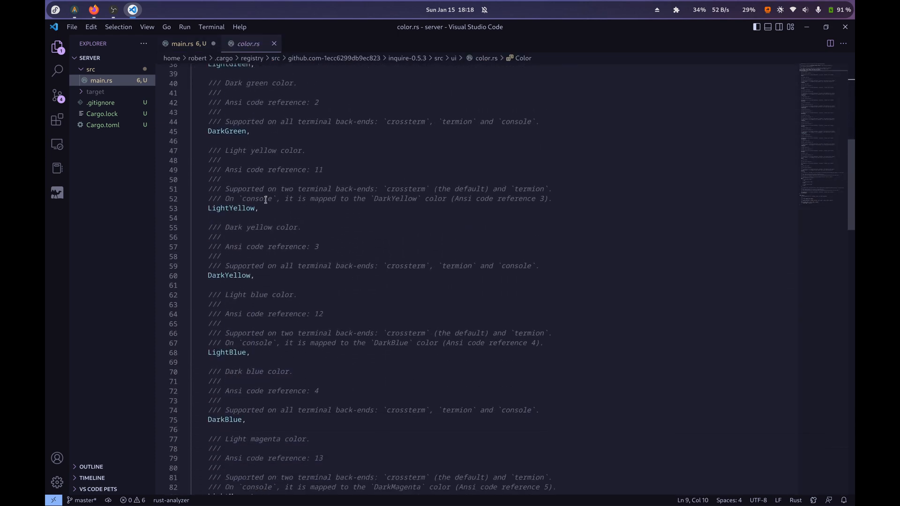
pyautogui.scroll(-3)
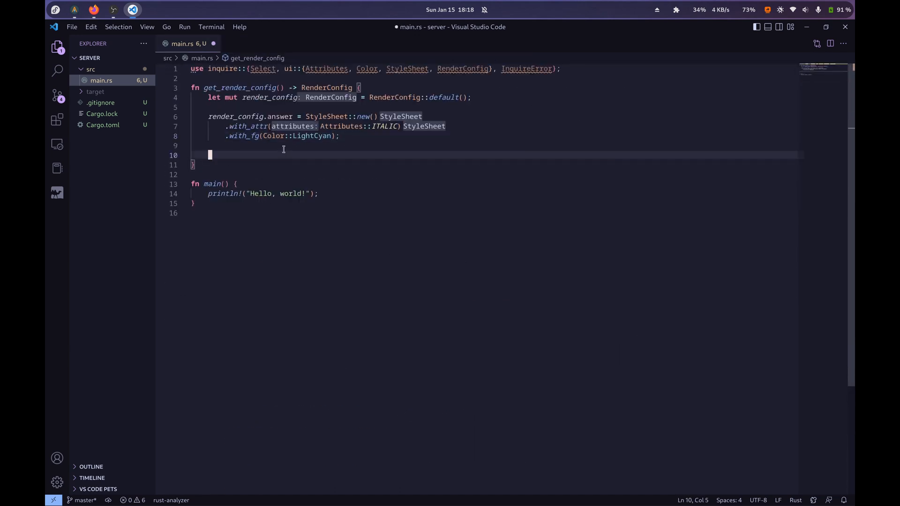
# - Set render_config.help_message to StyleSheet::new().with_fg(Color::LightCyan), correcting a mistaken Attributes argument
pyautogui.write('render_config')
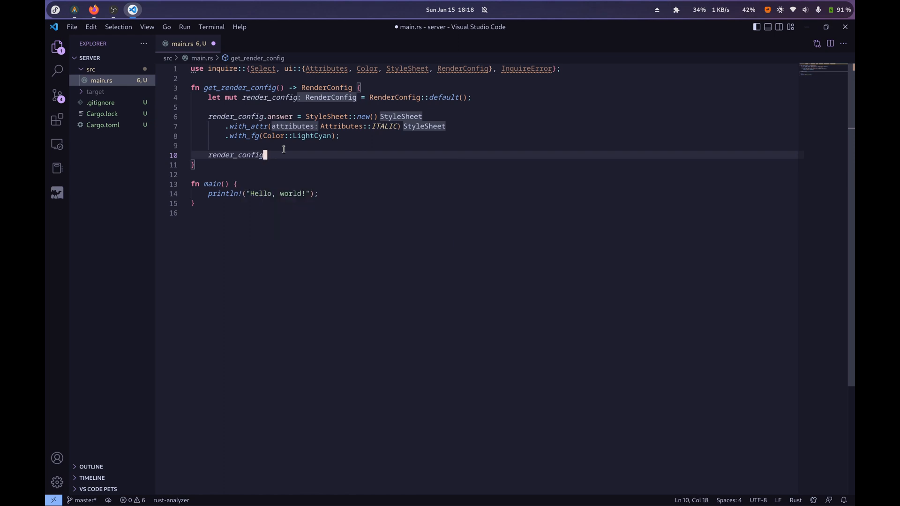
pyautogui.write('.help_message')
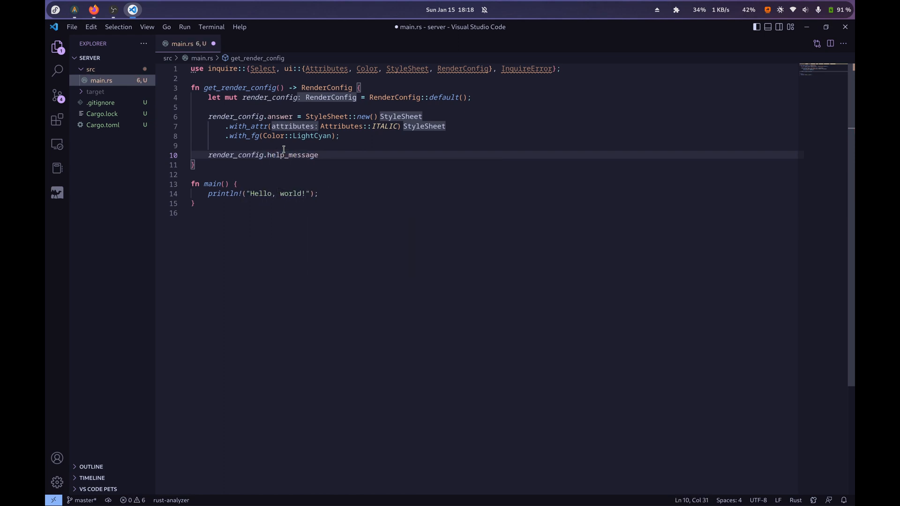
pyautogui.write('= StyleSheet')
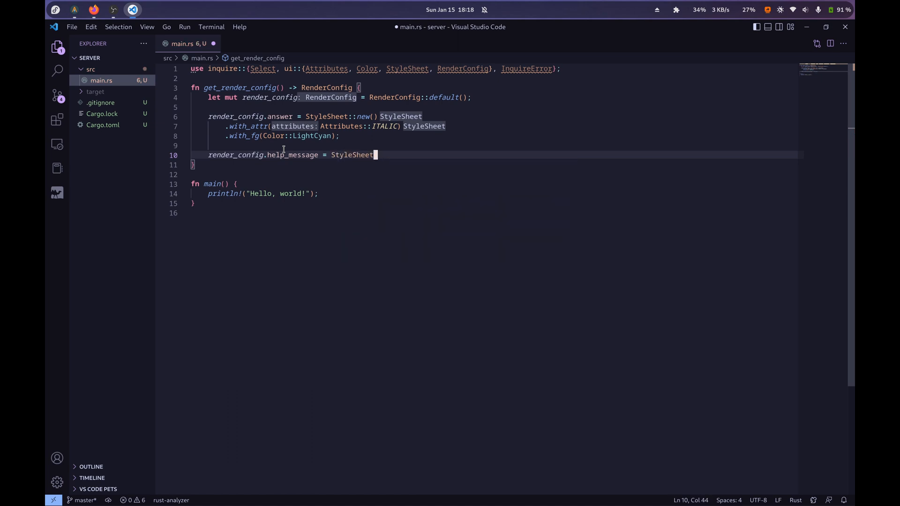
pyautogui.write('::new()')
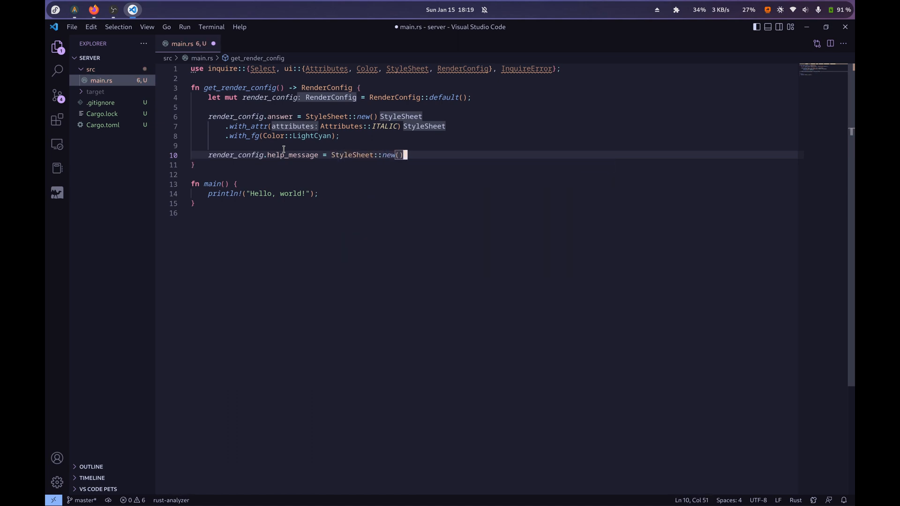
pyautogui.write('.with_fg(')
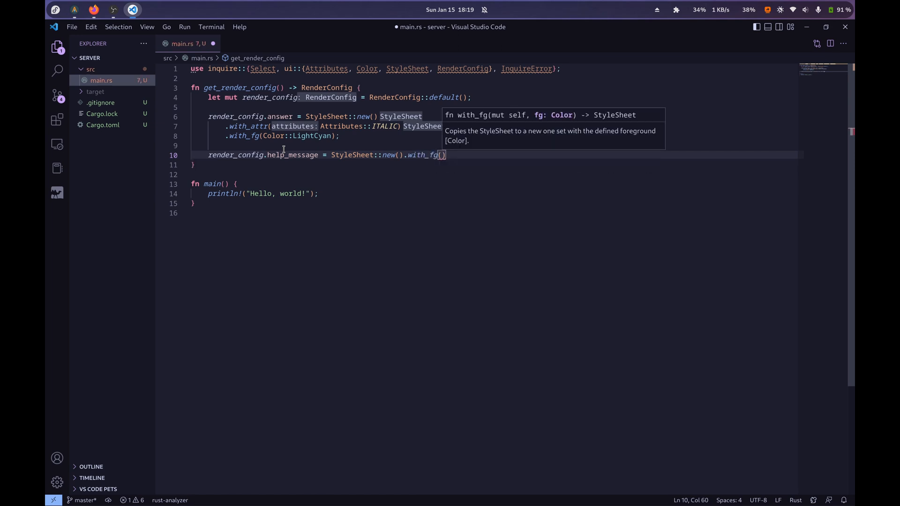
pyautogui.write('Attributes:')
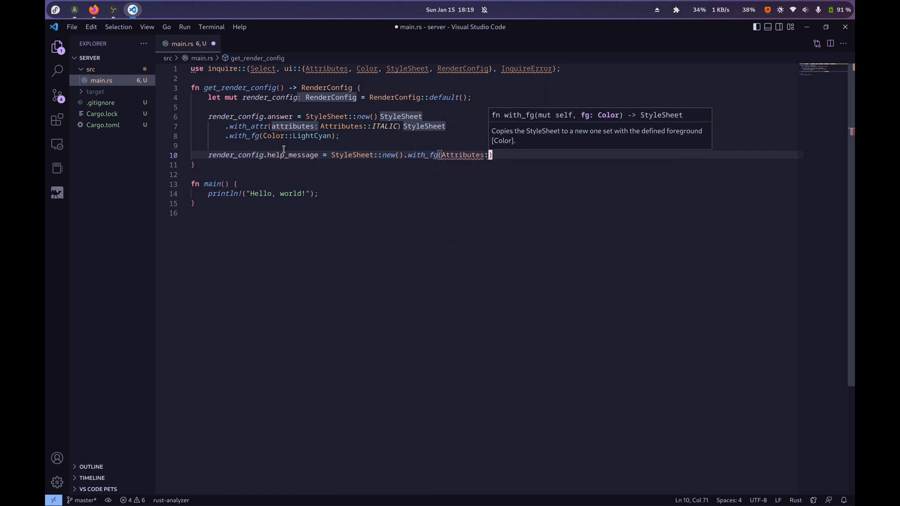
pyautogui.write(':')
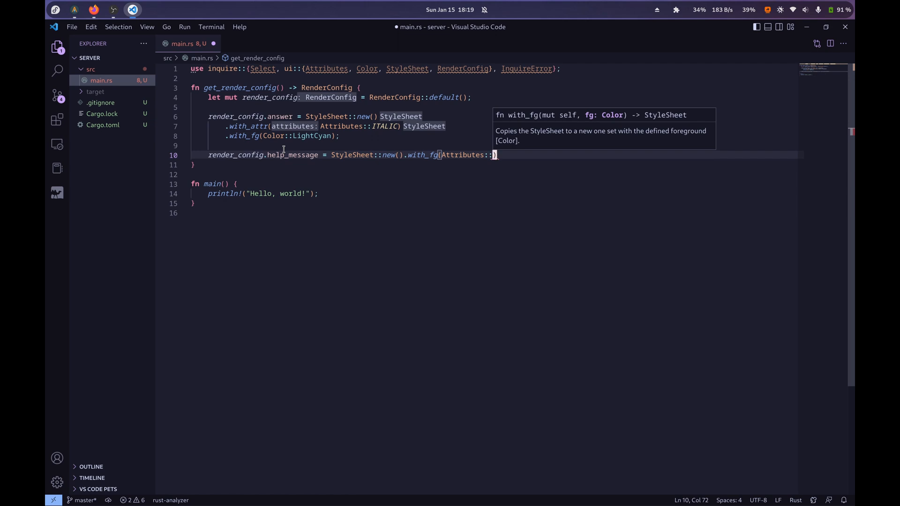
pyautogui.press('Backspace')
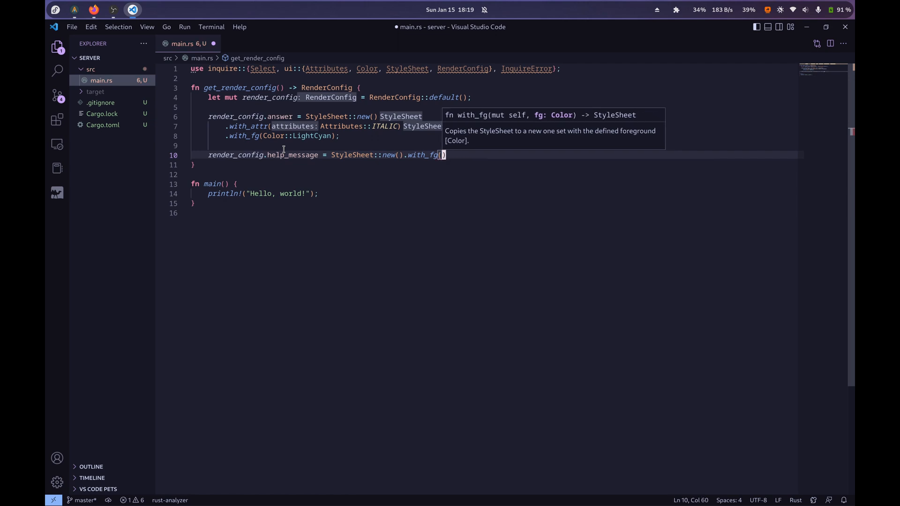
pyautogui.write('Color::LightCyan')
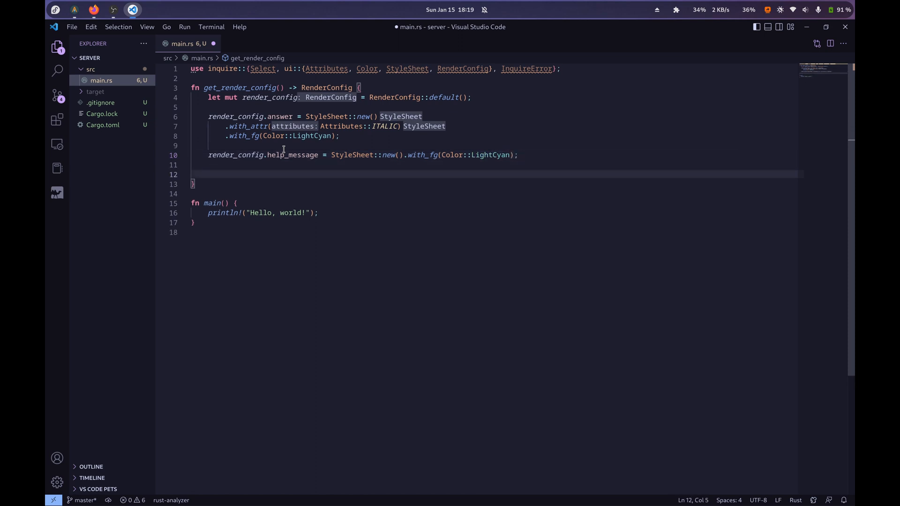
pyautogui.write('render_config')
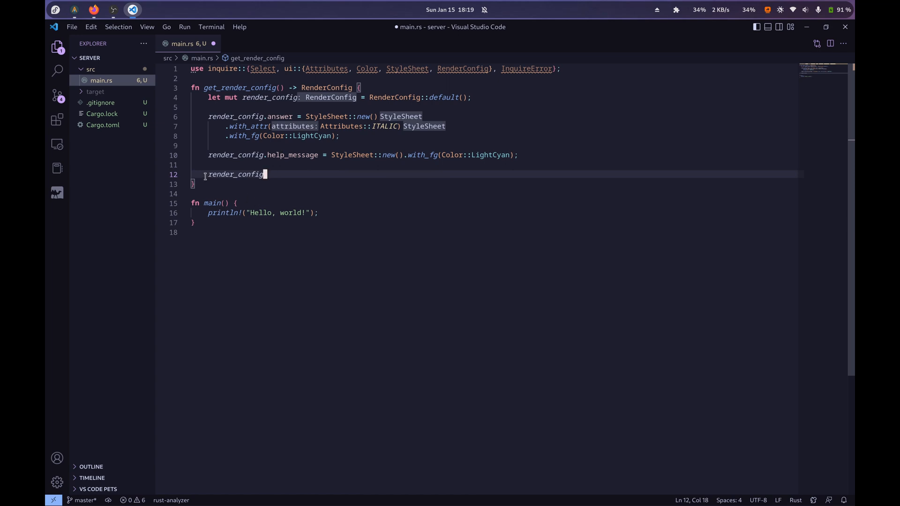
# - Return render_config, and replace the println! in main with inquire::set_global_render_config(get_render_config())
pyautogui.write('return')
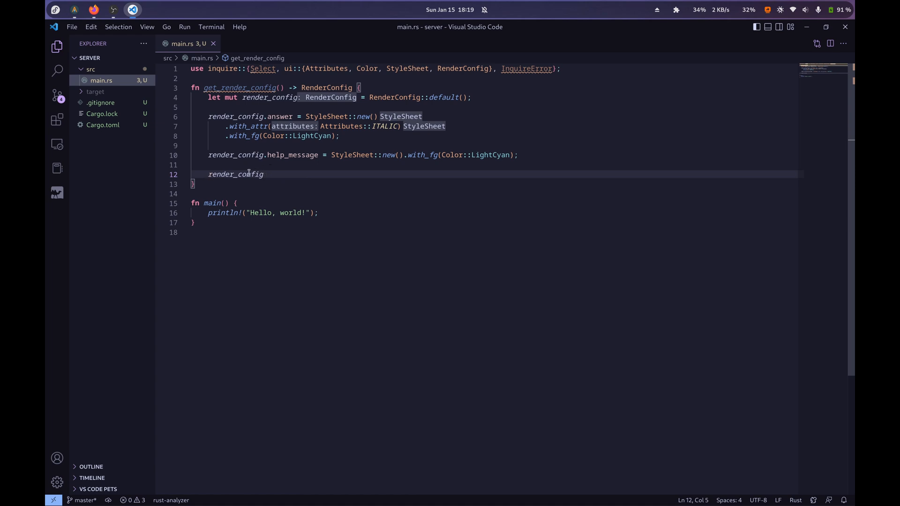
pyautogui.moveTo(235, 174)
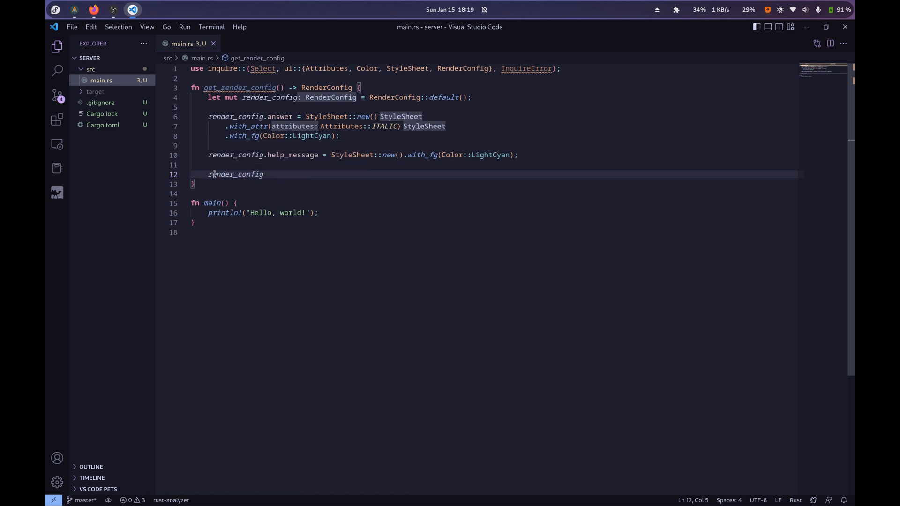
pyautogui.moveTo(235, 173)
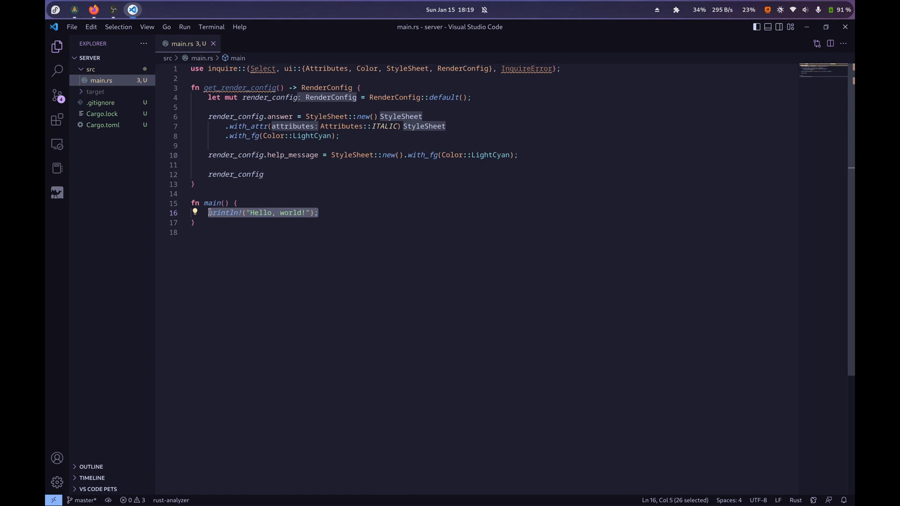
pyautogui.write('inquire::')
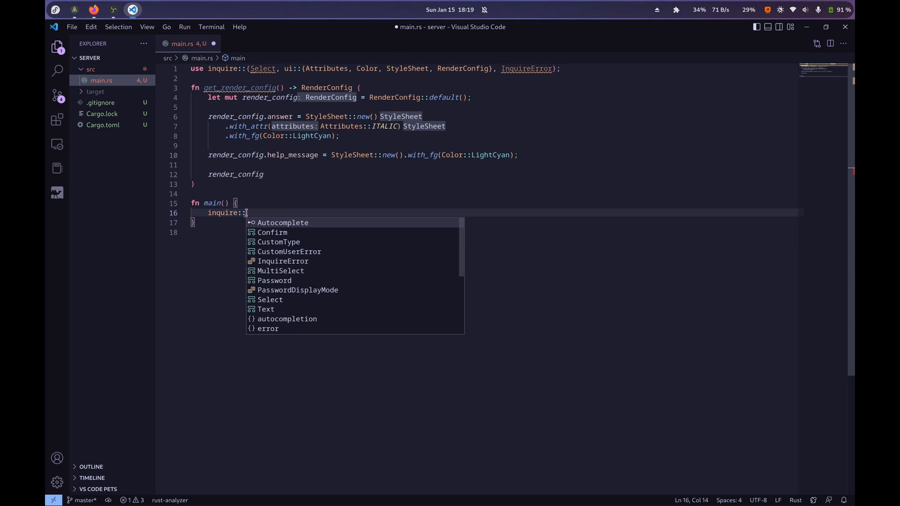
pyautogui.write('set_')
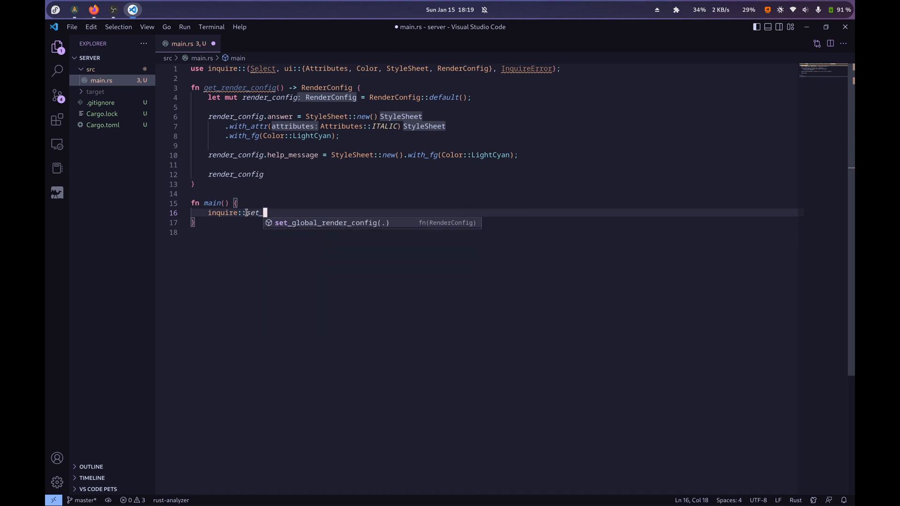
pyautogui.write('global_render_config(get')
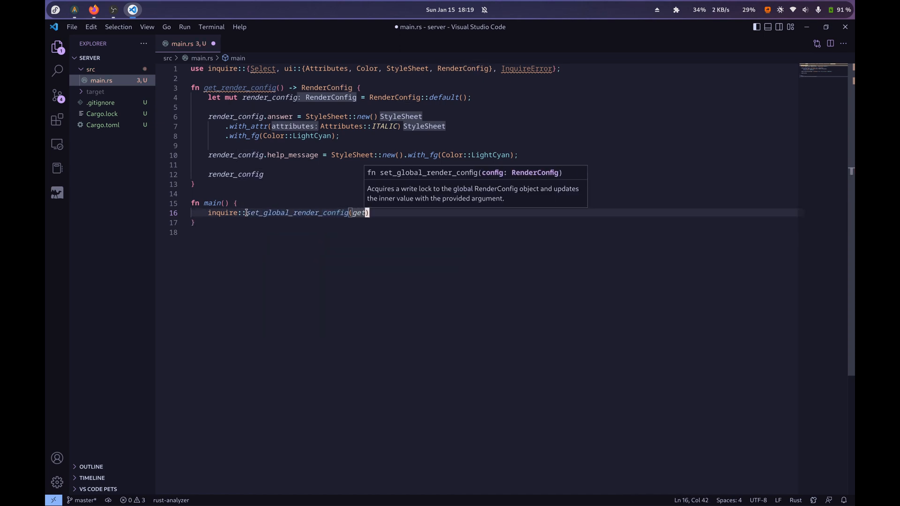
pyautogui.write('_render_config(')
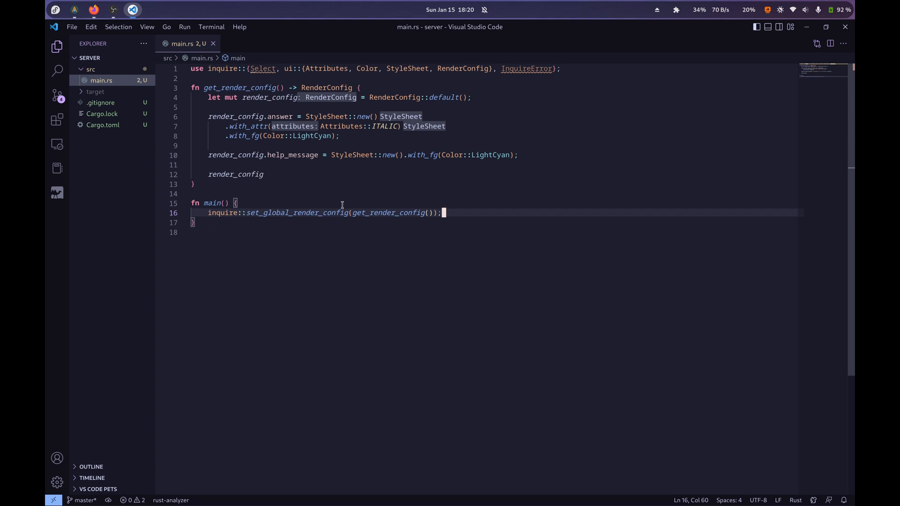
pyautogui.moveTo(391, 225)
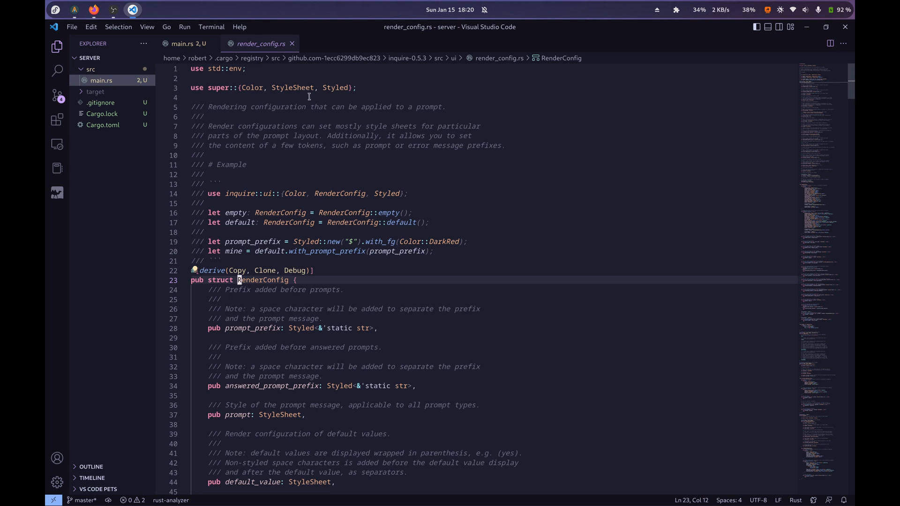
# - Browse the RenderConfig fields in render_config.rs, then close it to return to main.rs
pyautogui.scroll(-3)
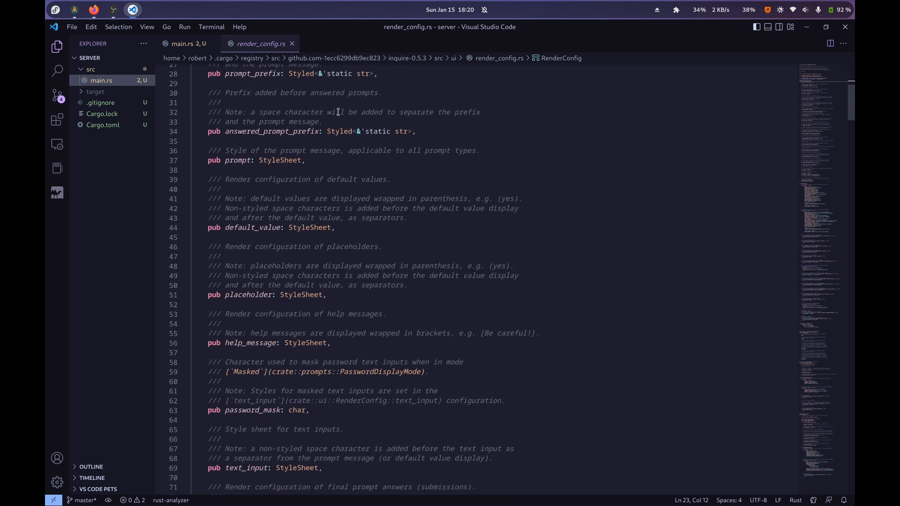
pyautogui.scroll(-3)
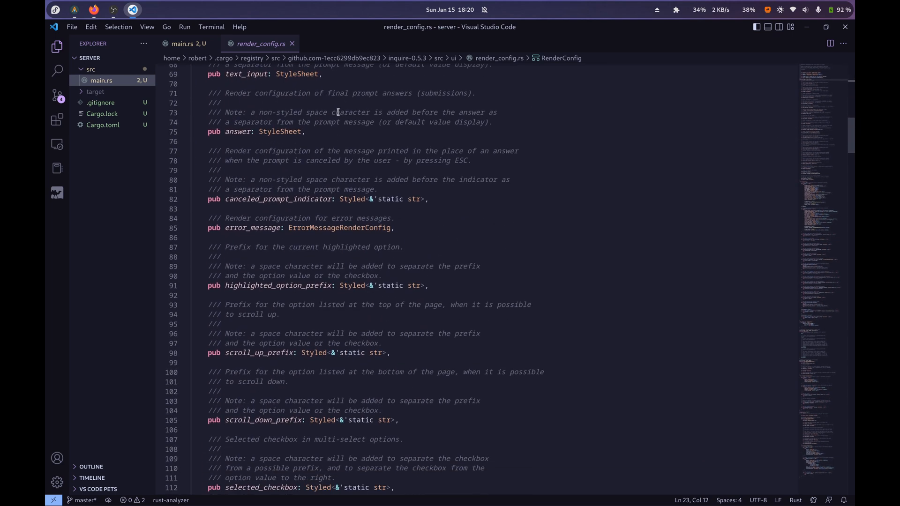
pyautogui.press('Ctrl+f')
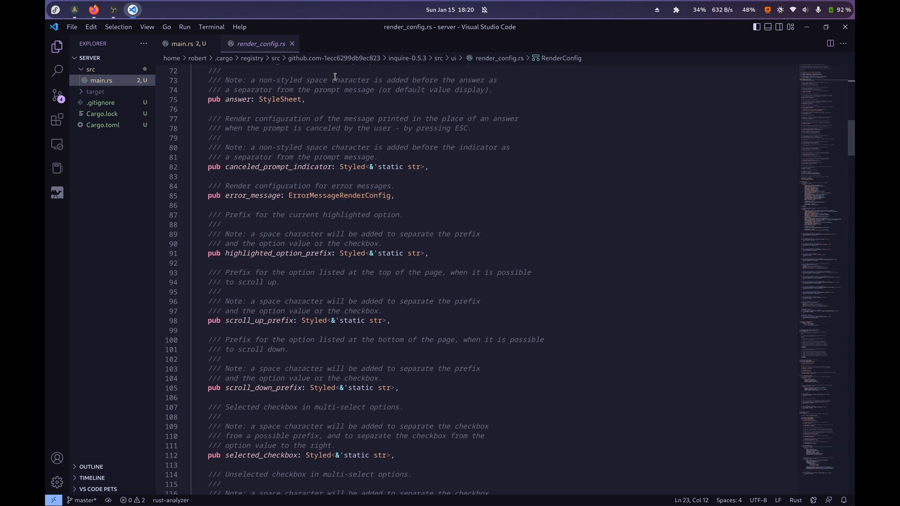
pyautogui.click(184, 43)
pyautogui.write('f')
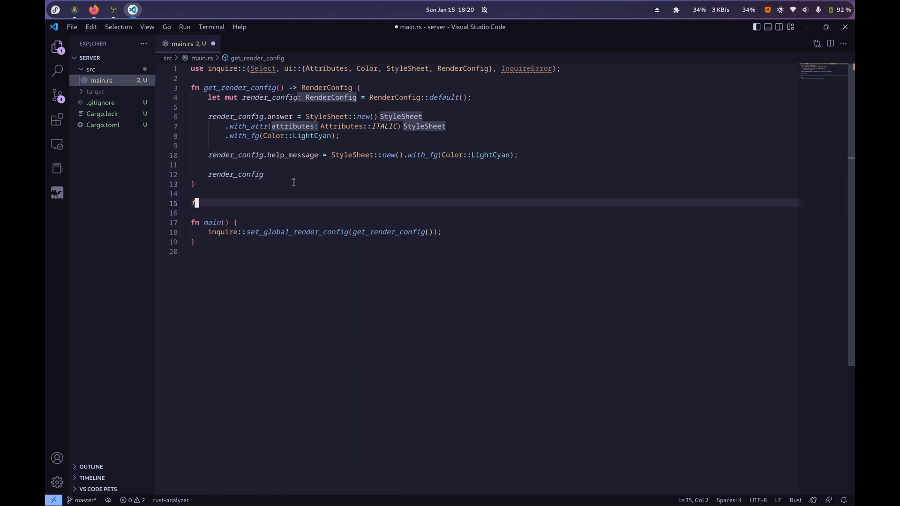
# - Declare fn menu(items: &[String]) -> String above main
pyautogui.write('menu')
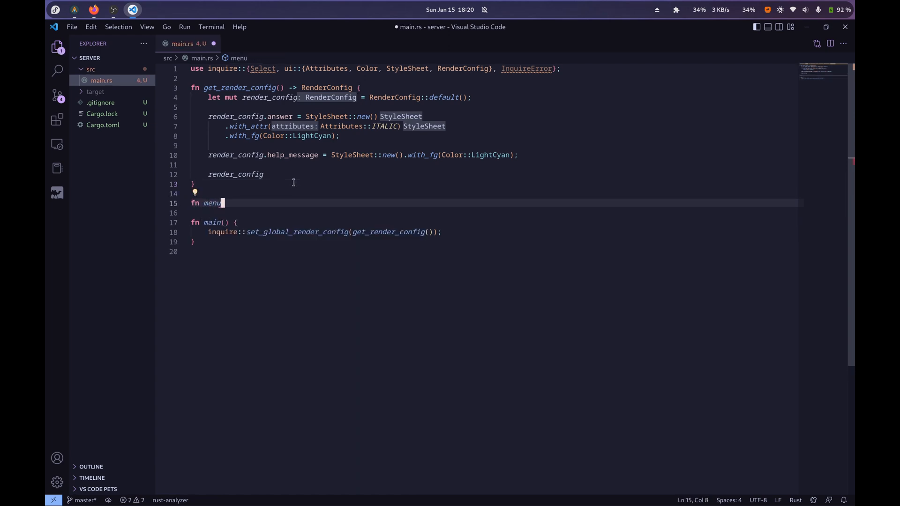
pyautogui.write('()')
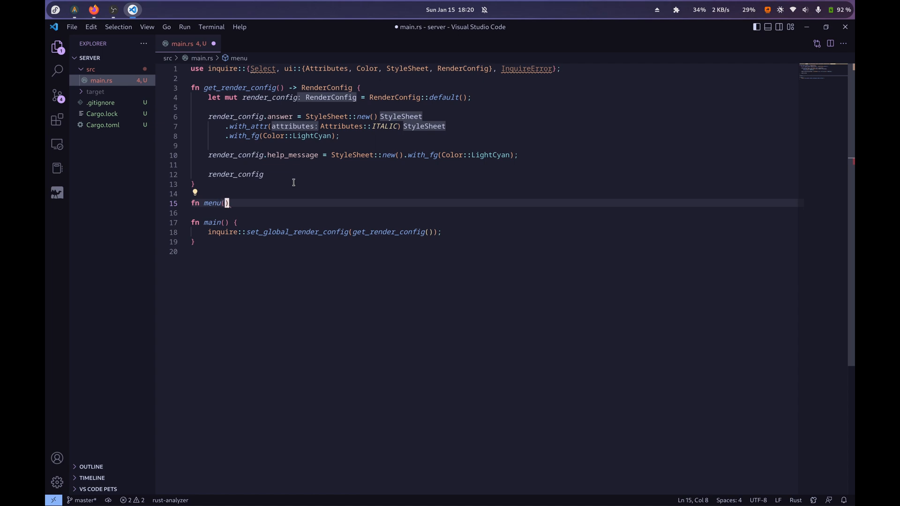
pyautogui.write('items')
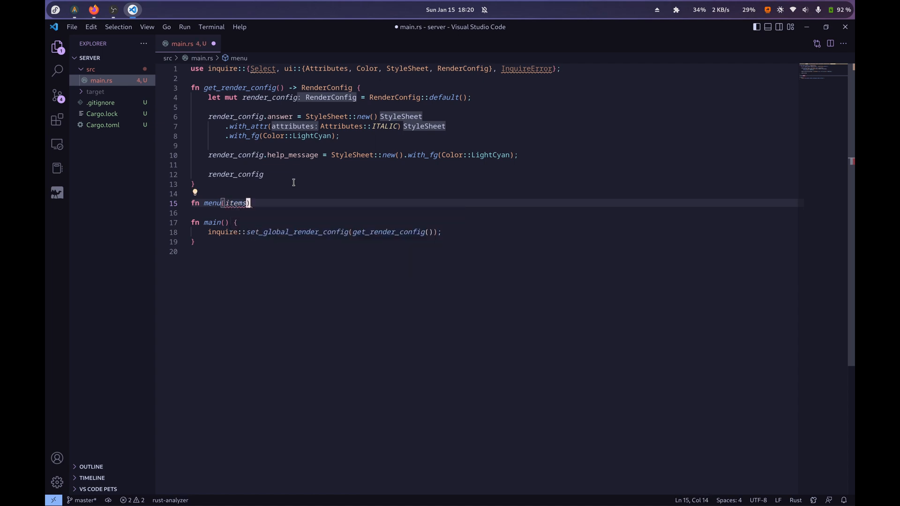
pyautogui.write(': &{}')
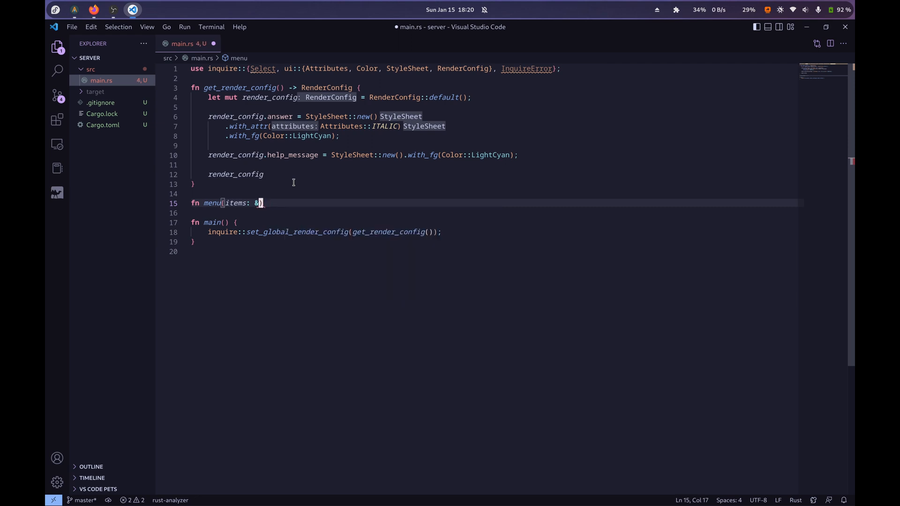
pyautogui.write('[String]')
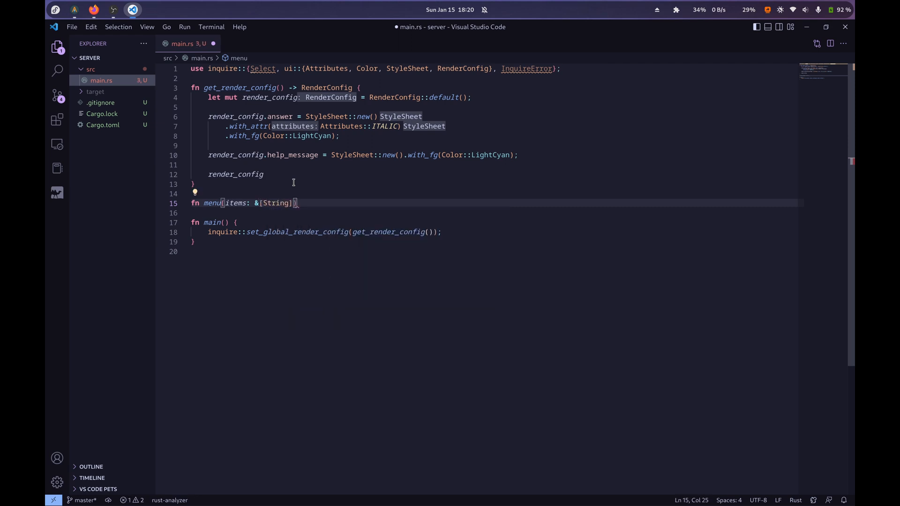
pyautogui.write('-> String')
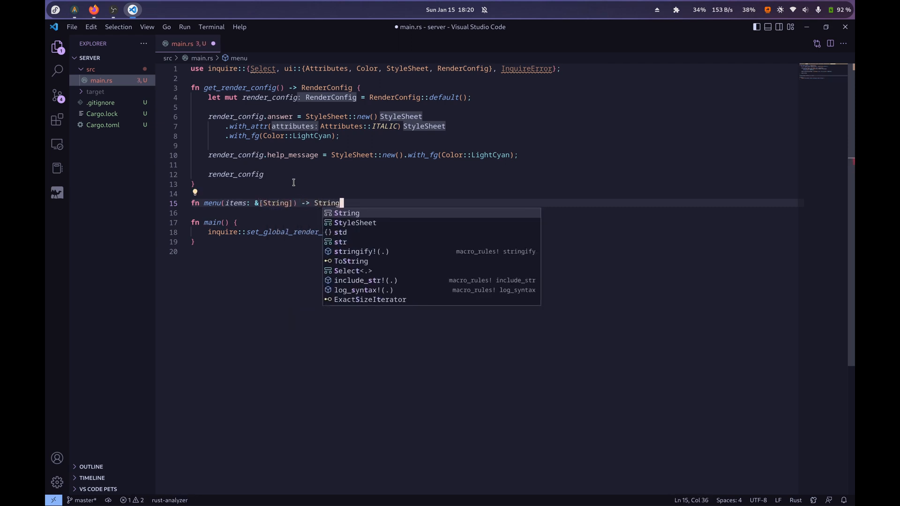
pyautogui.write('{')
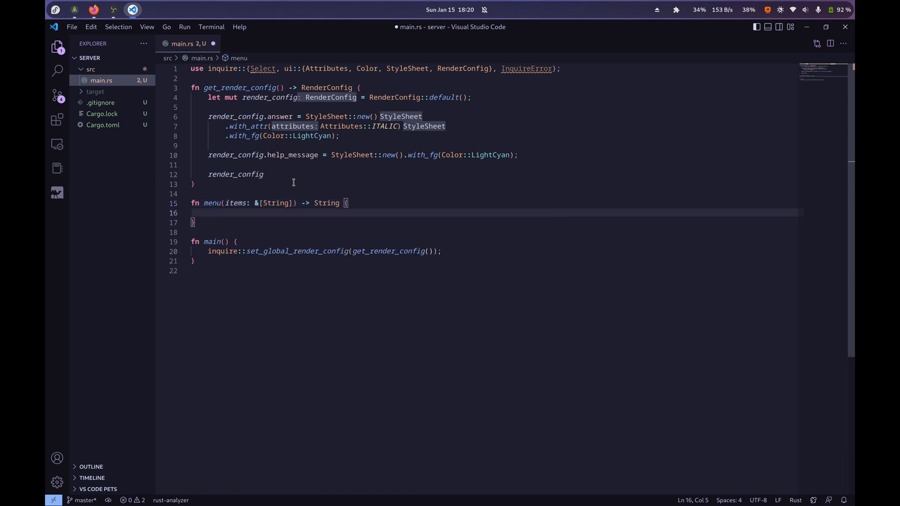
# - Build Select::new("What would you like to do?", items.to_vec()) inside menu
pyautogui.write('Select::')
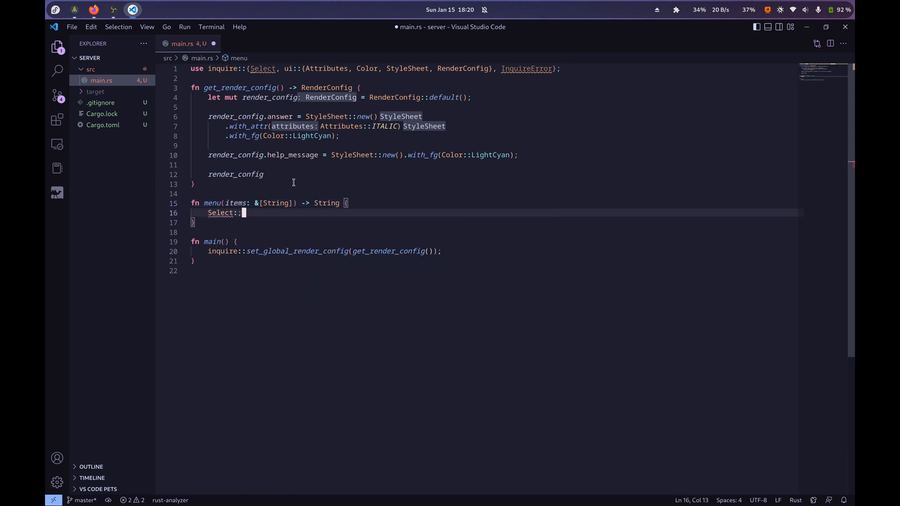
pyautogui.press('Backspace')
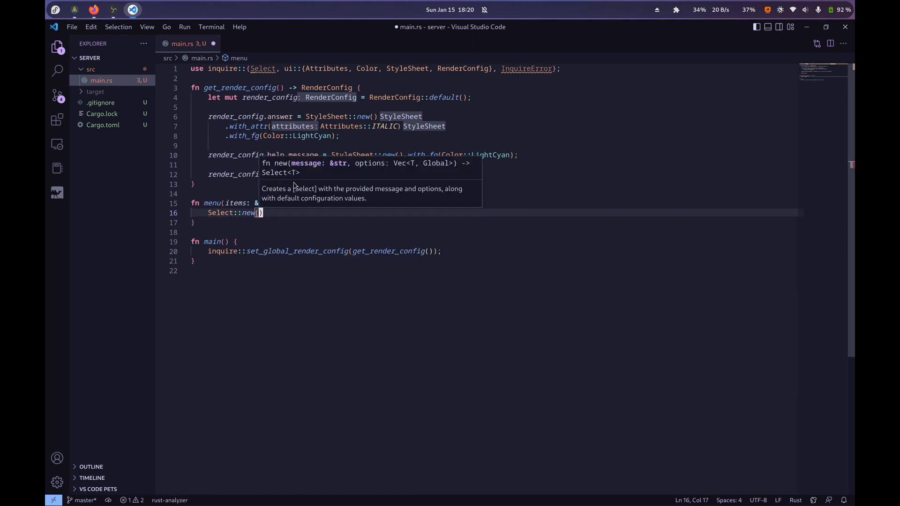
pyautogui.write('"what"')
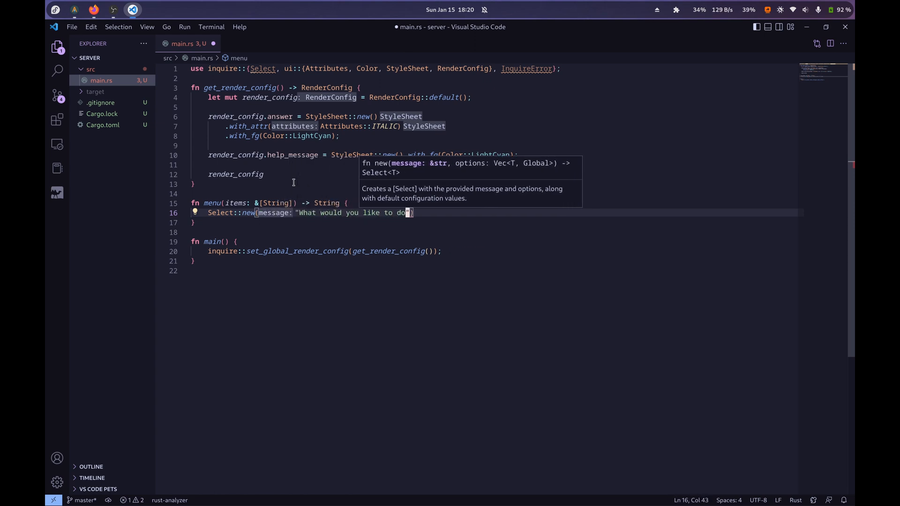
pyautogui.write('?"')
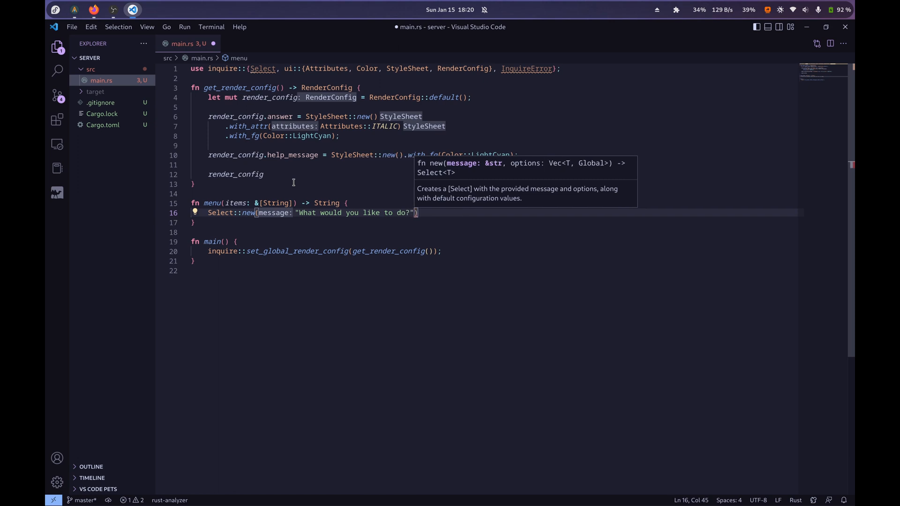
pyautogui.write(', item')
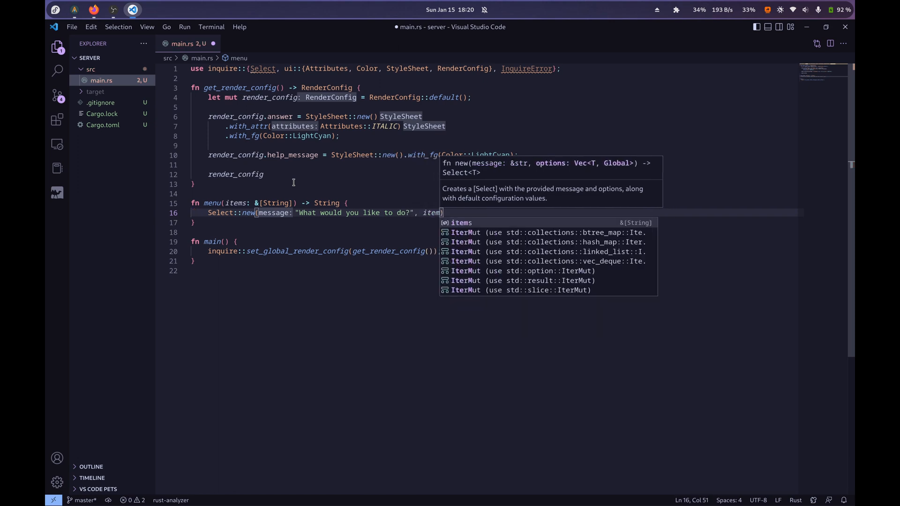
pyautogui.write('s.to_vec()')
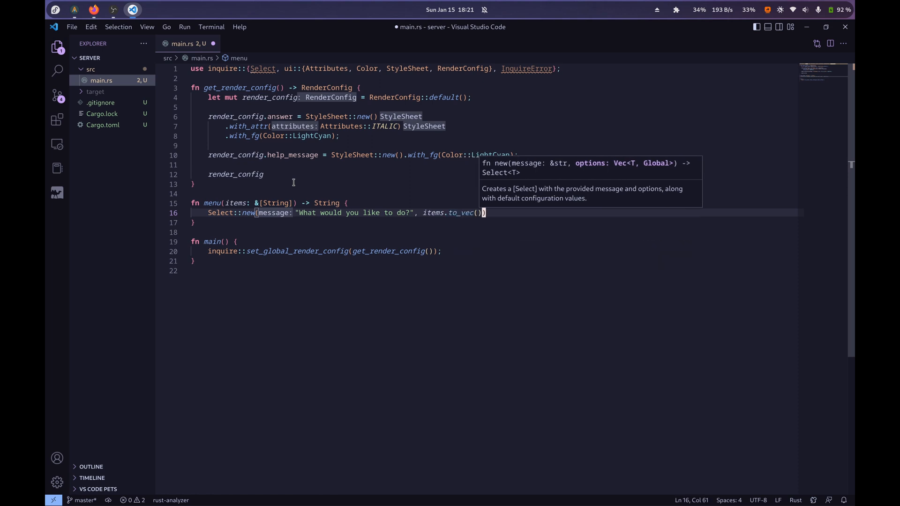
pyautogui.write(',')
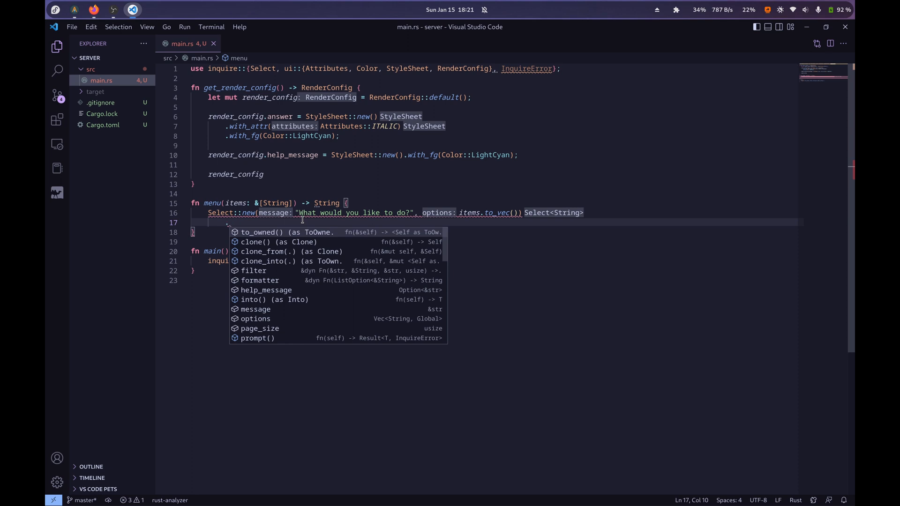
# - Chain .with_vim_mode(true), a "Vim Mode enabled, type to filter" help message, and .prompt()
pyautogui.write('.with_vim')
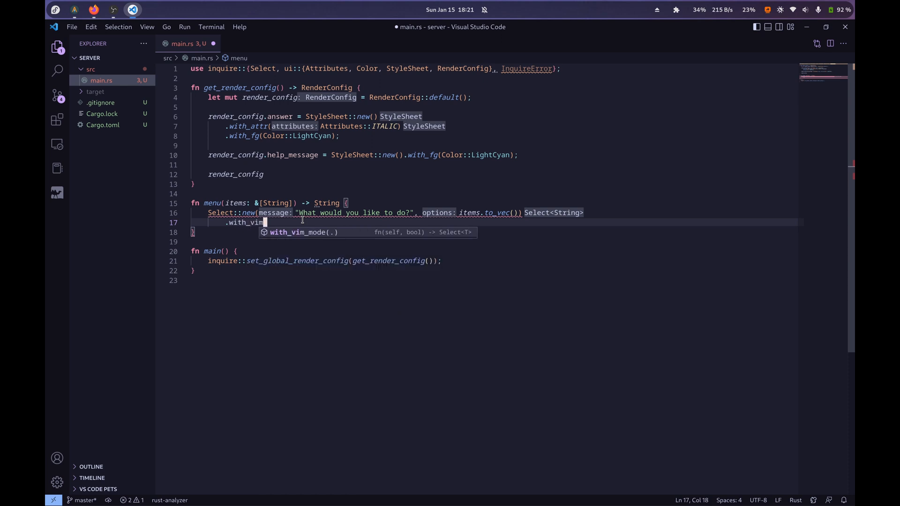
pyautogui.press('Tab')
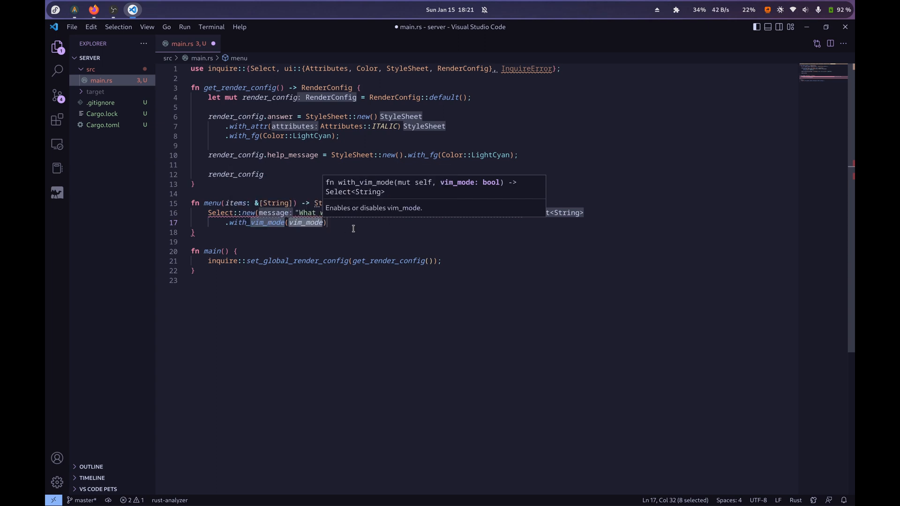
pyautogui.write('true')
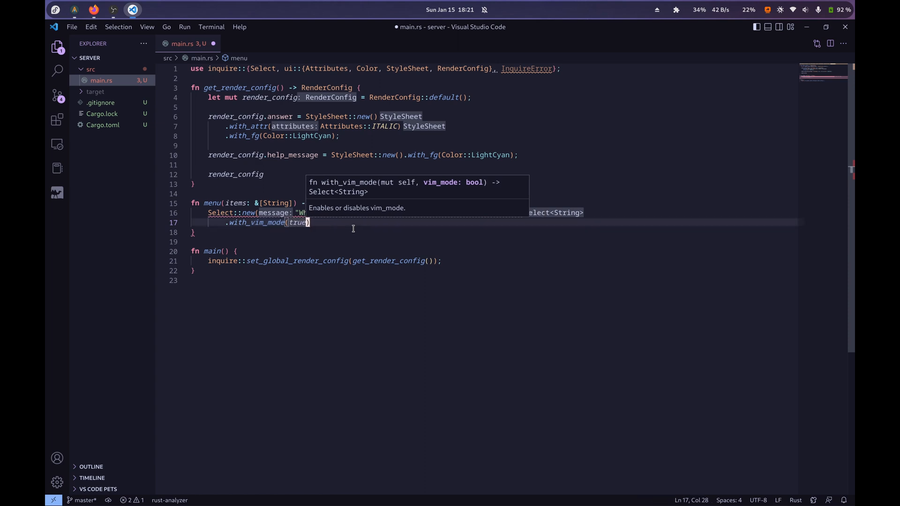
pyautogui.write('.')
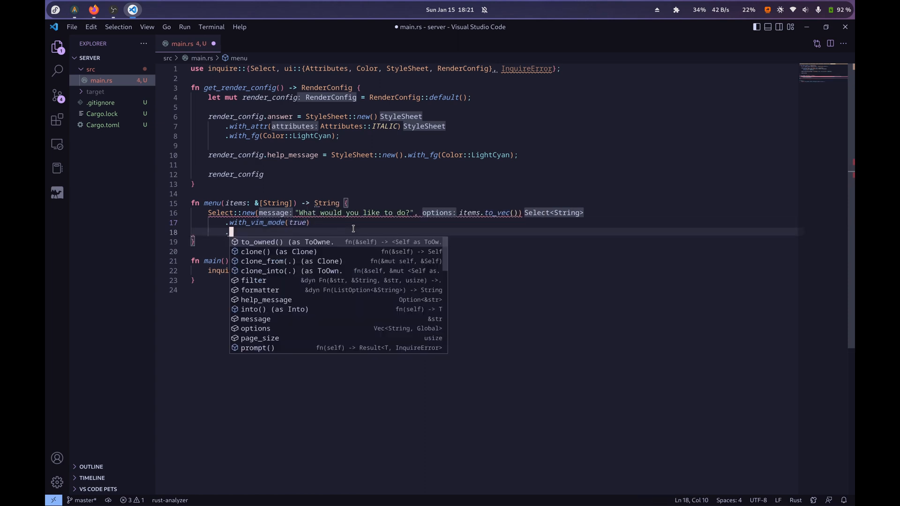
pyautogui.write('.with_e')
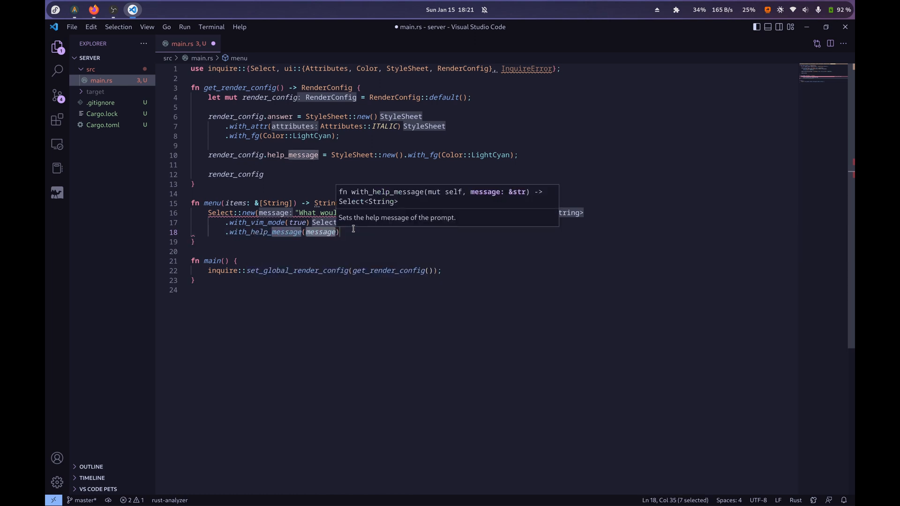
pyautogui.write('"Vim Mode enabled, enter to select, ty')
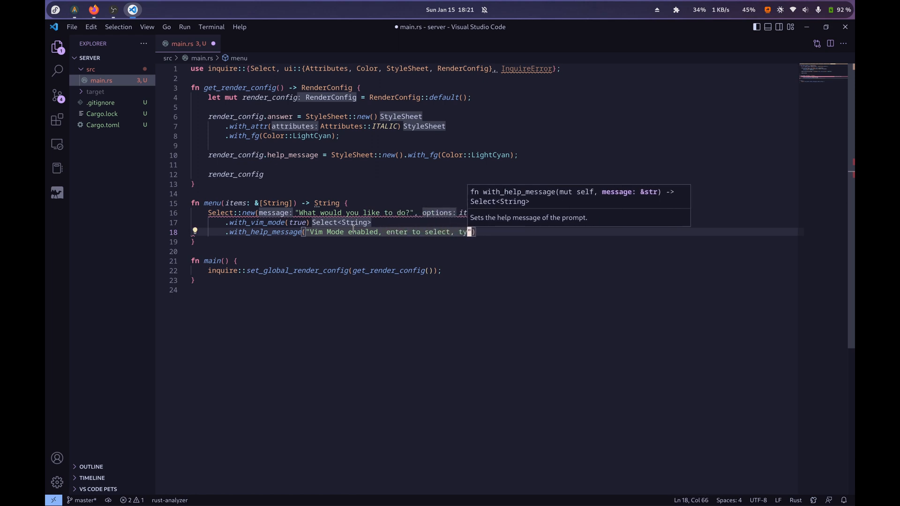
pyautogui.write('pe to filter')
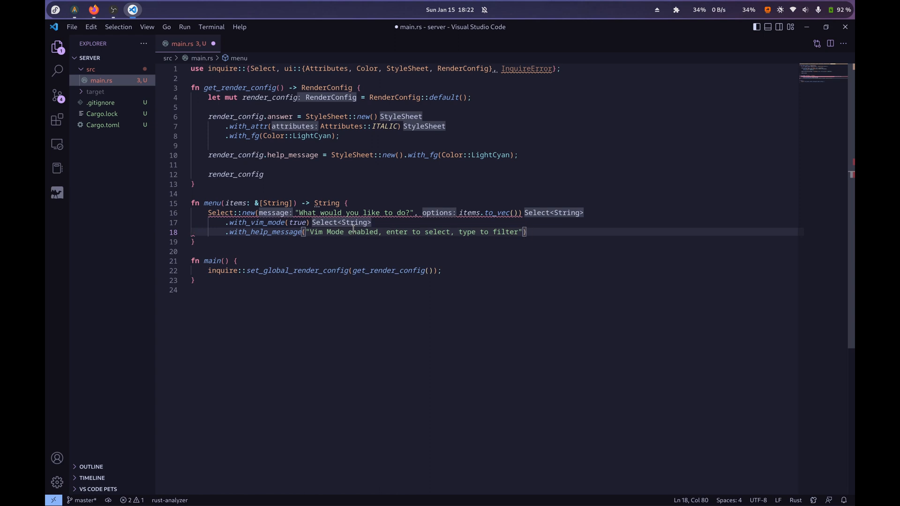
pyautogui.write('.')
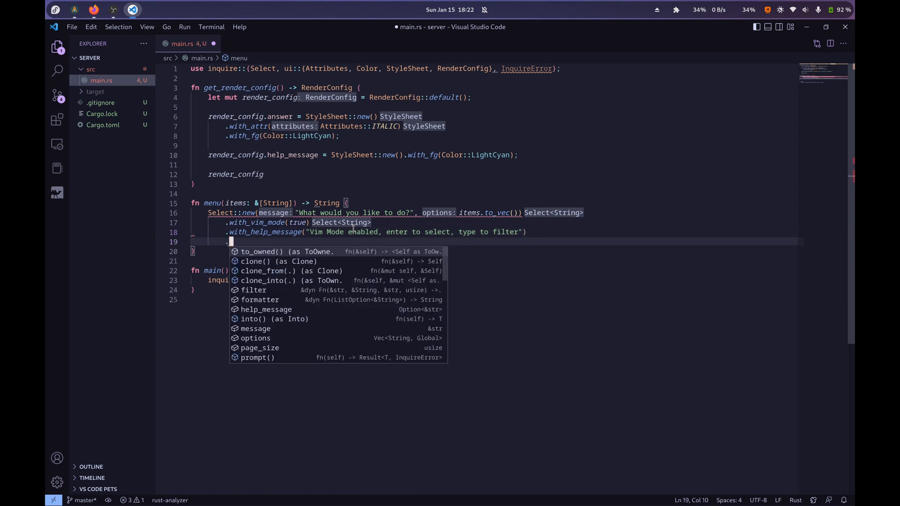
pyautogui.write('prompt(')
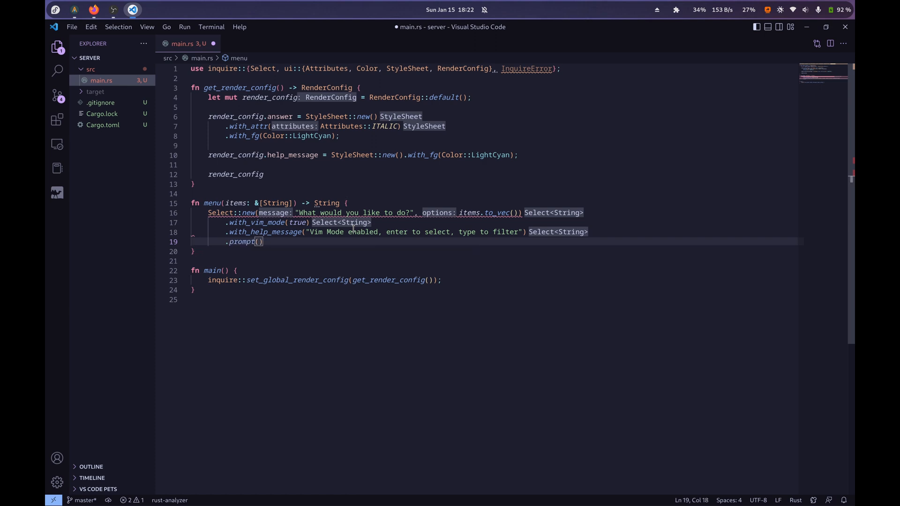
# - Add .unwrap_or_else(|e| e.to_string()) after .prompt() so menu errors return their text
pyautogui.press('enter')
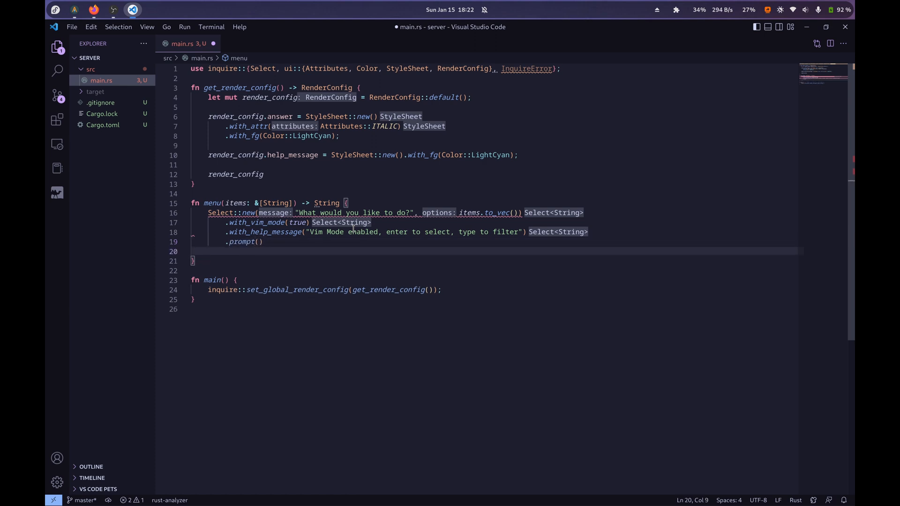
pyautogui.write('.unwrap')
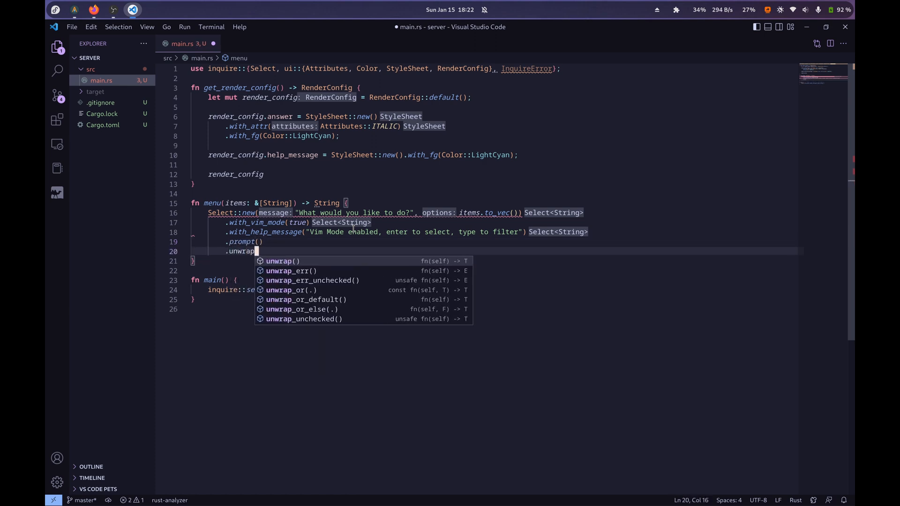
pyautogui.write('_or')
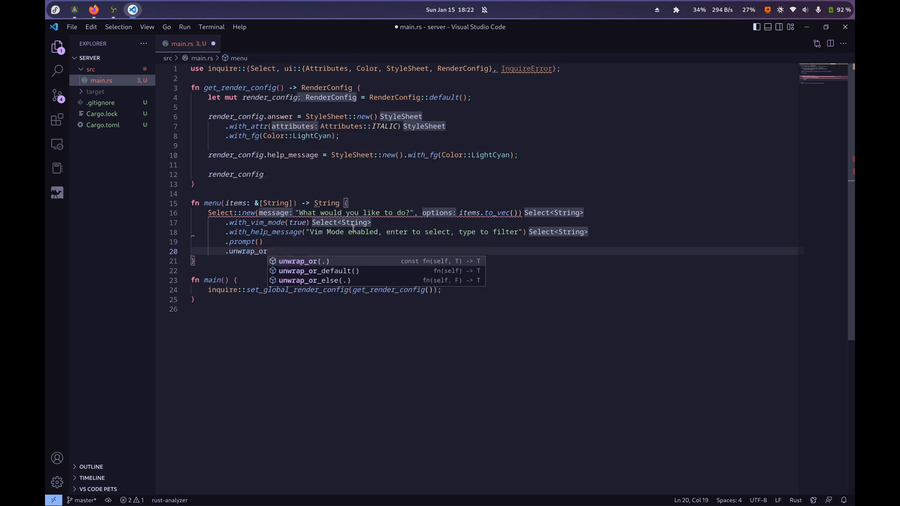
pyautogui.write('e')
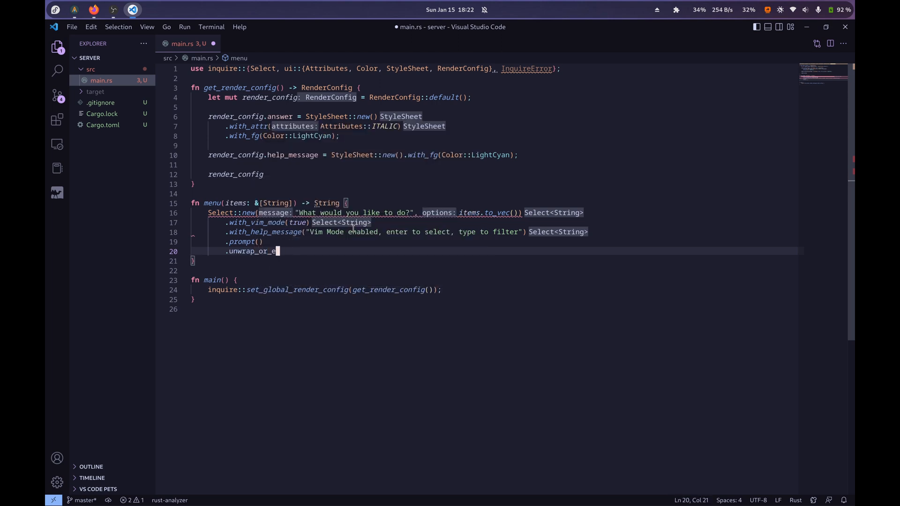
pyautogui.write('lse()')
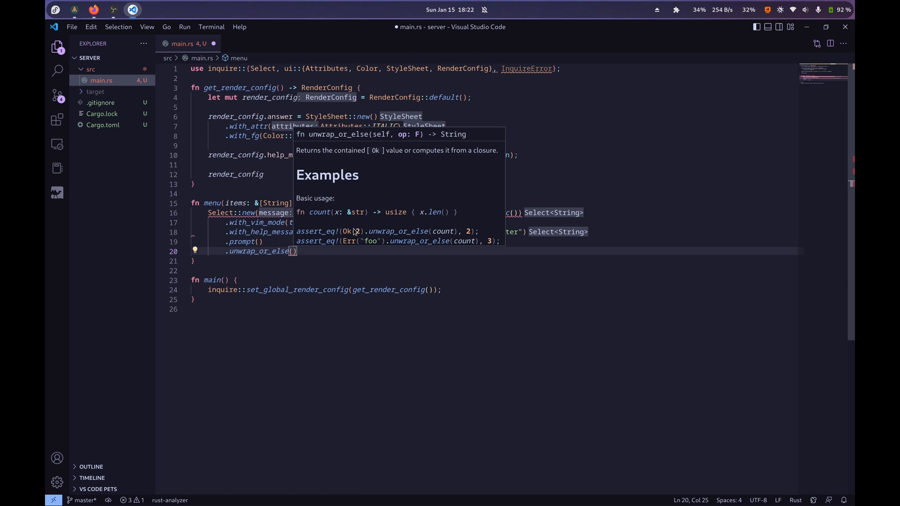
pyautogui.write('|e|')
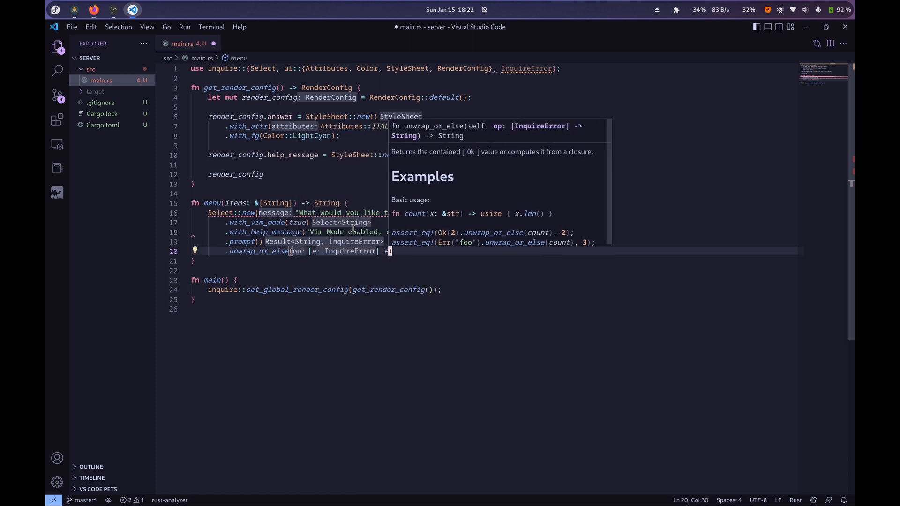
pyautogui.write('e.to_string()')
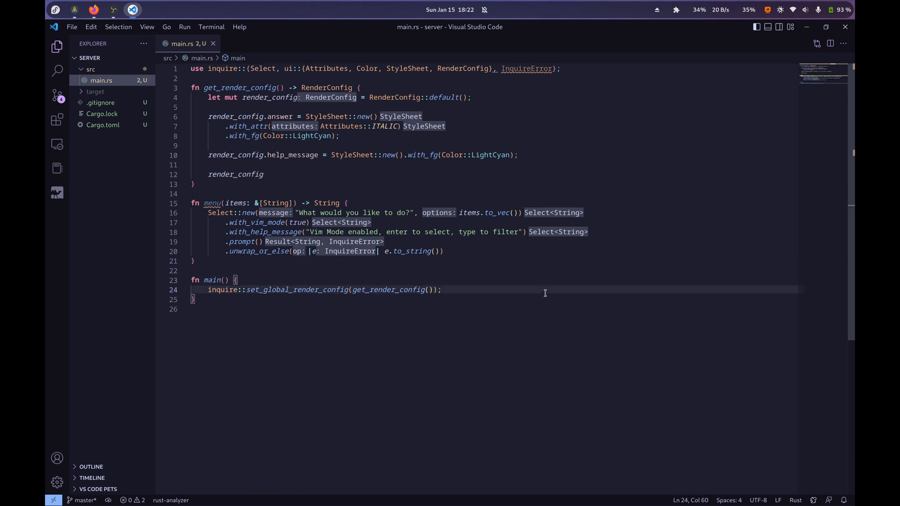
# - Start match menu(&[...]) in main with "Send Something".into() and "Query Server".into() options
pyautogui.write('match menu')
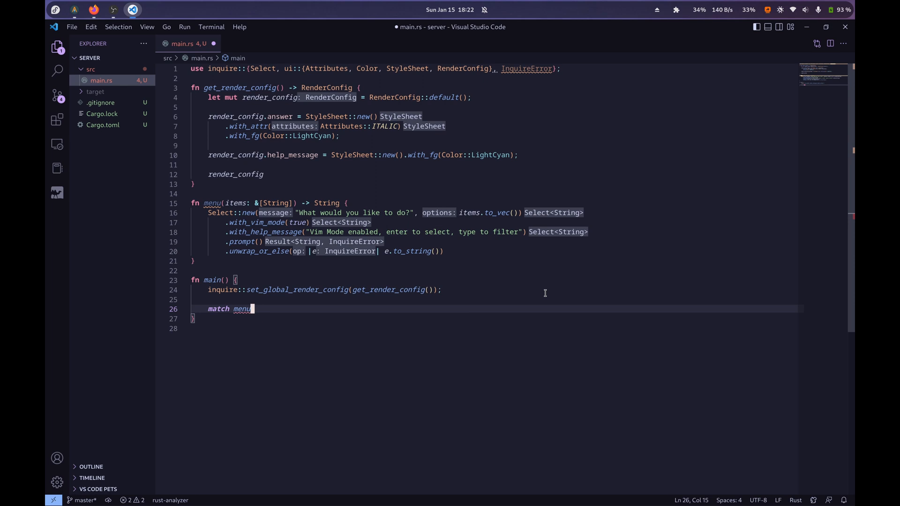
pyautogui.write('(&[')
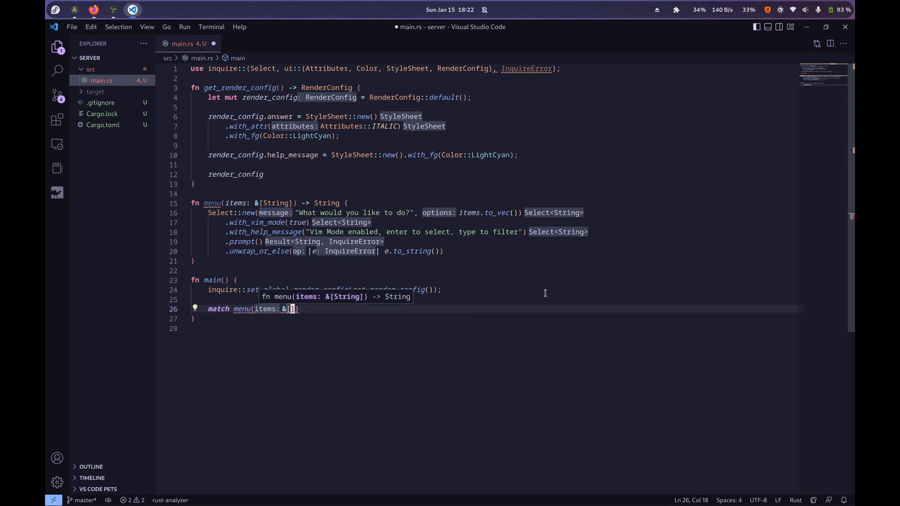
pyautogui.write('"Send Something')
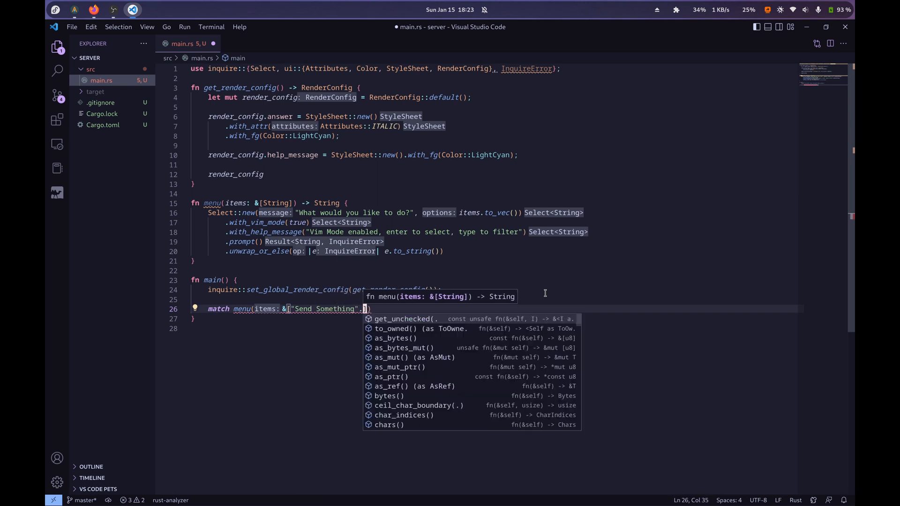
pyautogui.write('.into(), "Q"')
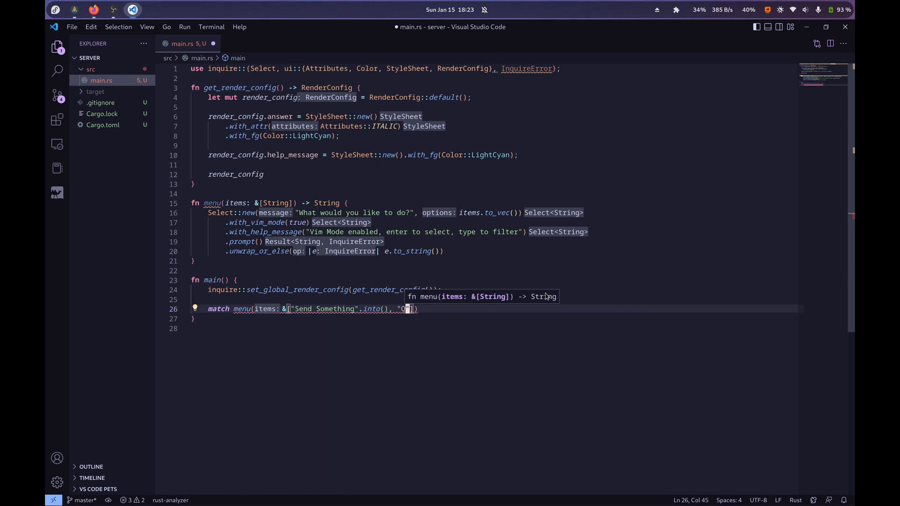
pyautogui.write('Query Server')
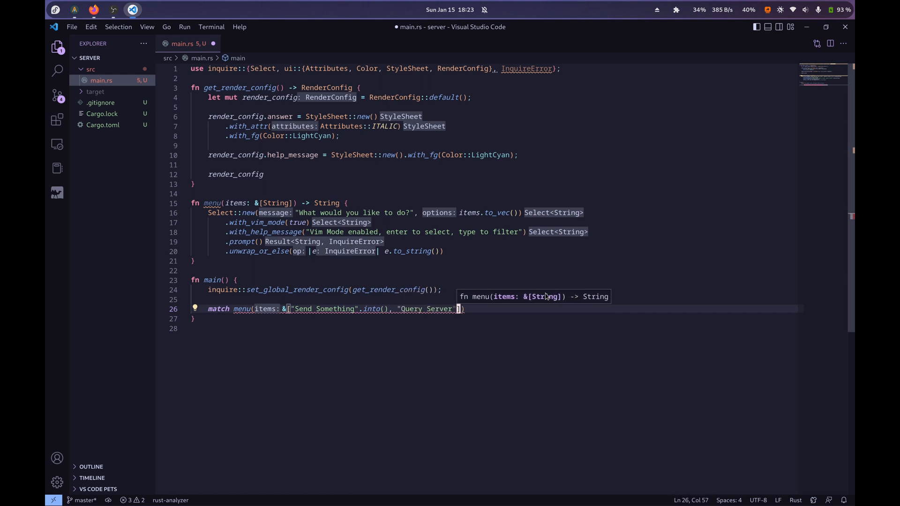
pyautogui.write('.into()')
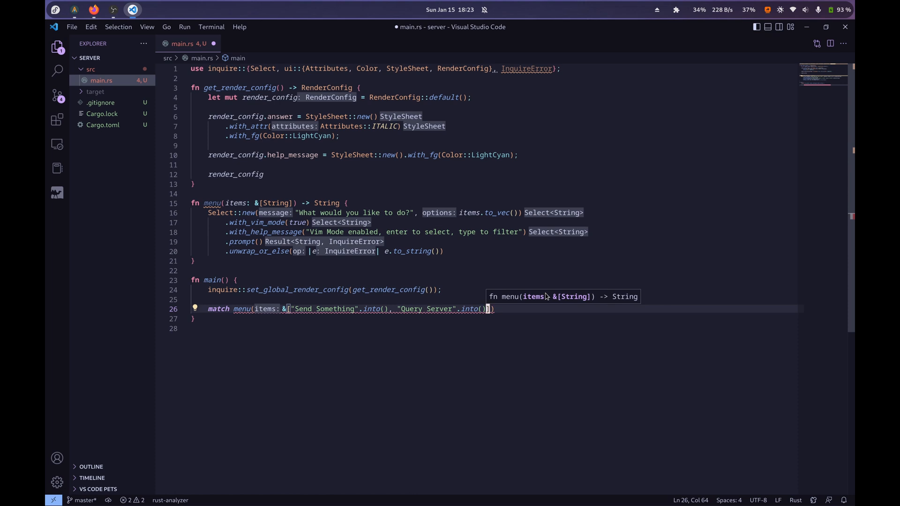
pyautogui.write(',')
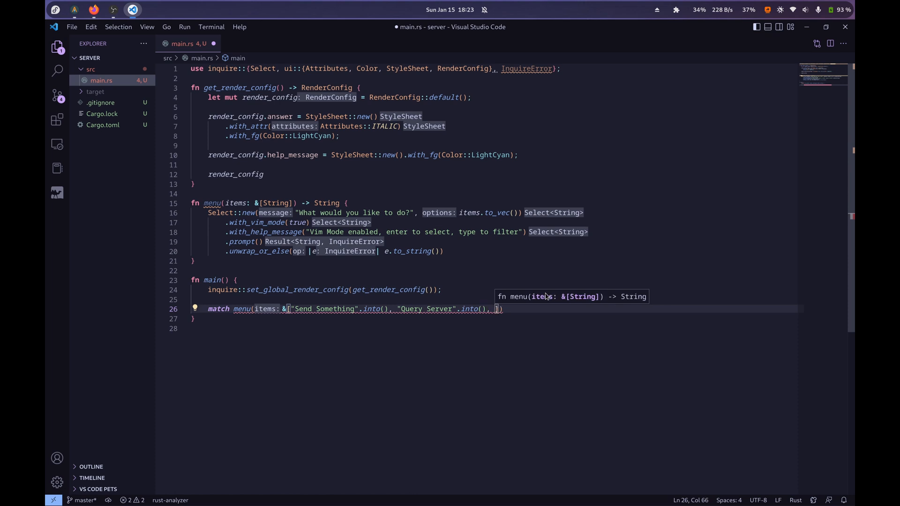
# - Add "SSH" and "Configure" options, finish with .as_str() and an empty match block
pyautogui.write('""')
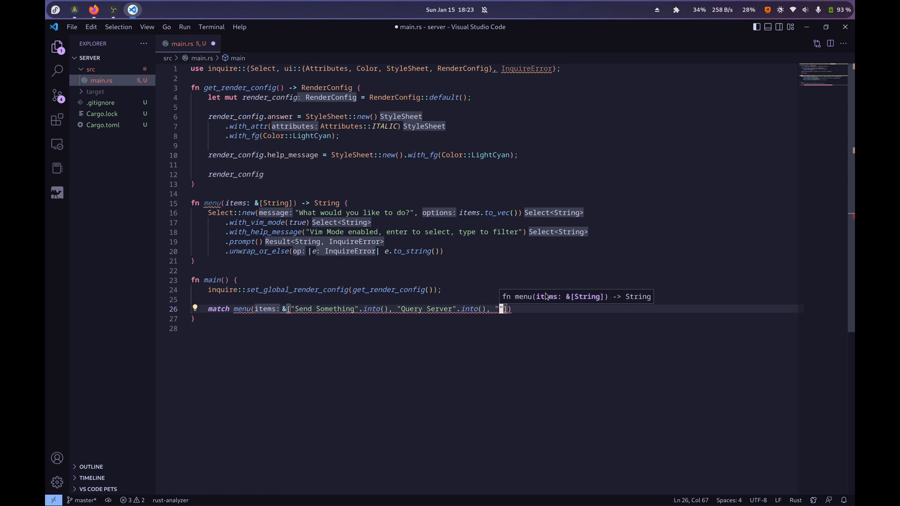
pyautogui.write('SSH".into(),')
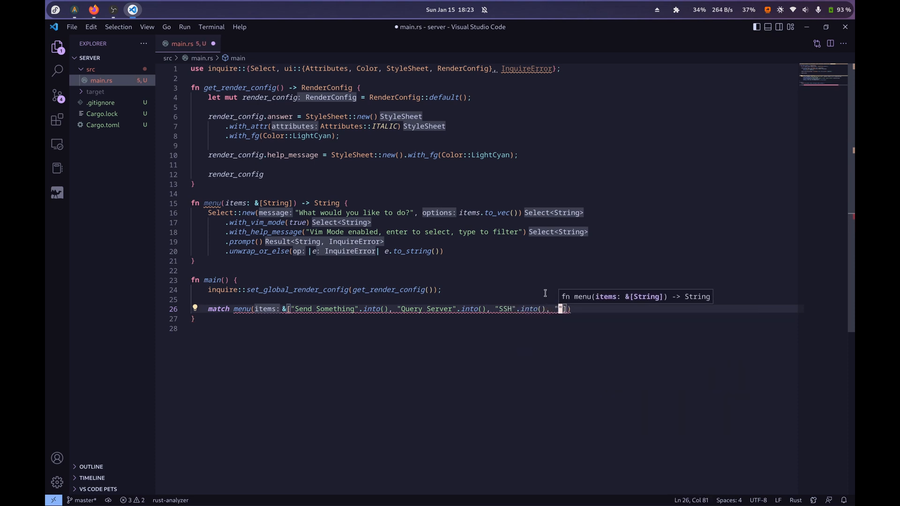
pyautogui.write('Configure')
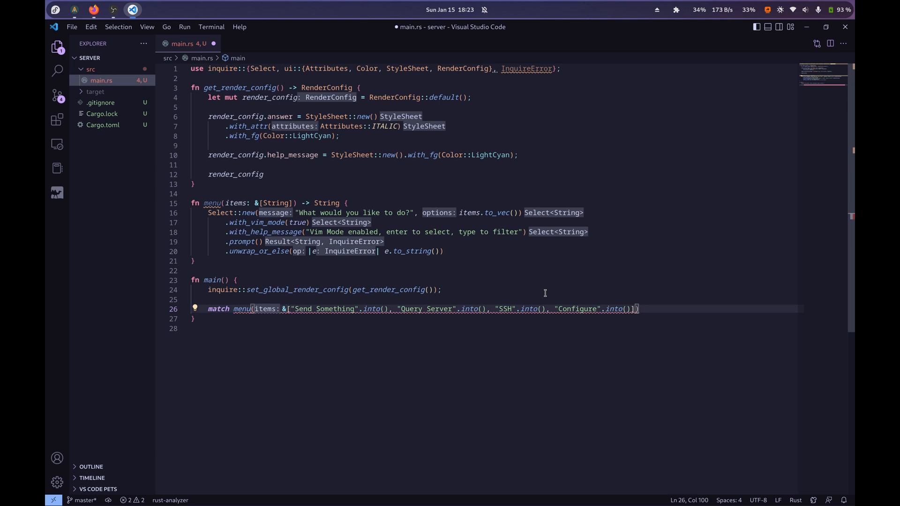
pyautogui.write('.as_tr')
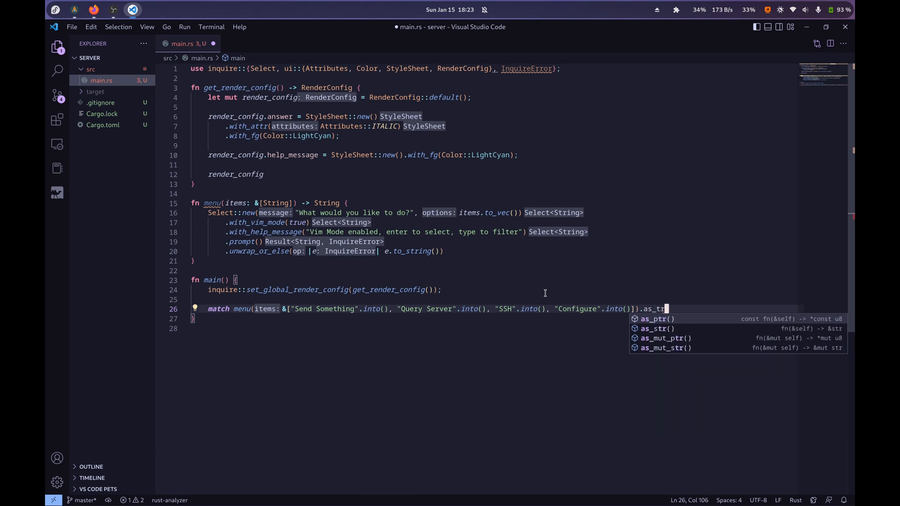
pyautogui.press('Enter')
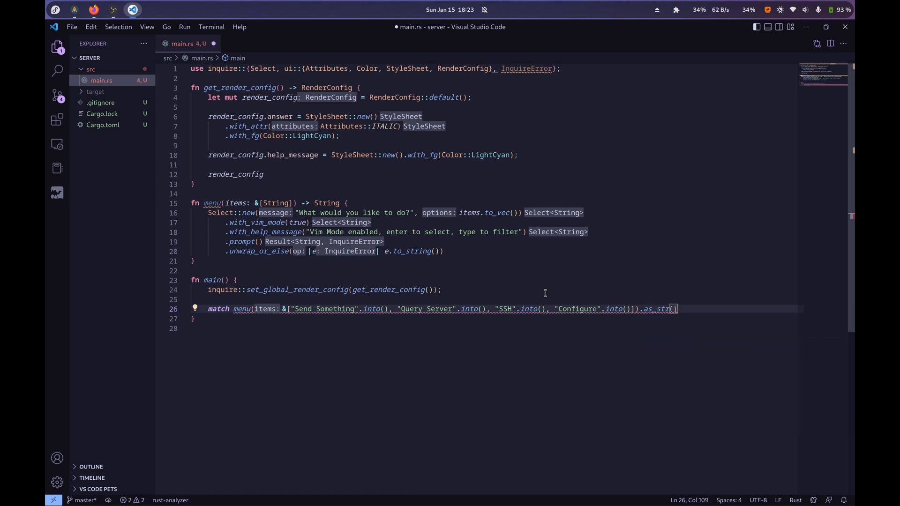
pyautogui.write('{}')
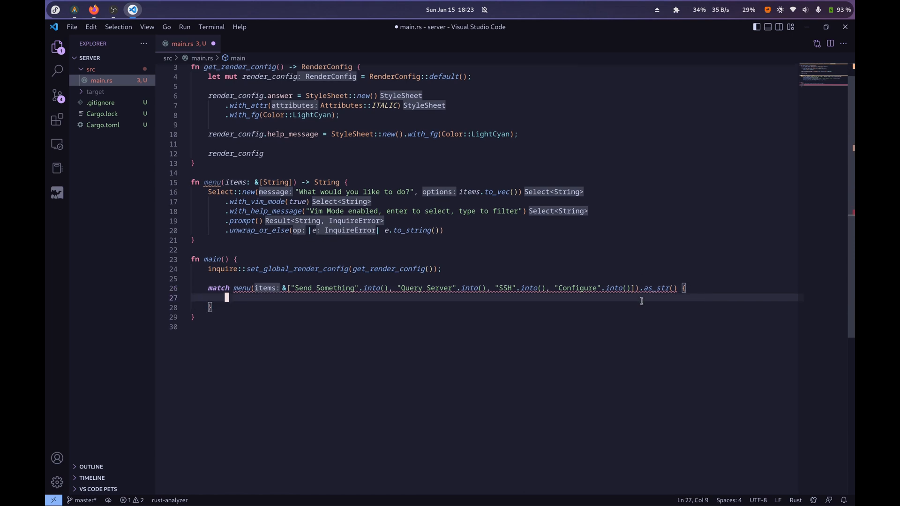
pyautogui.moveTo(318, 272)
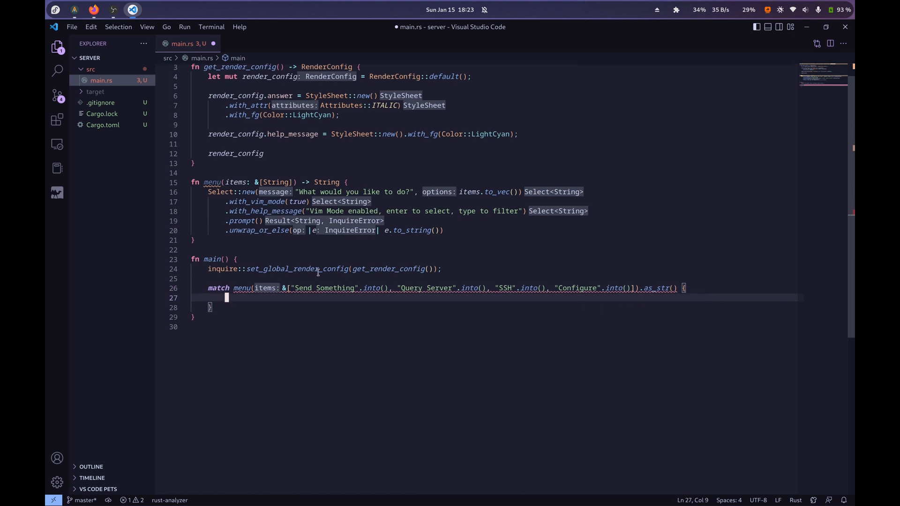
# - Add arms "Send Something" => println!("send...") and "Query Server" => println!("querying")
pyautogui.doubleClick(325, 287)
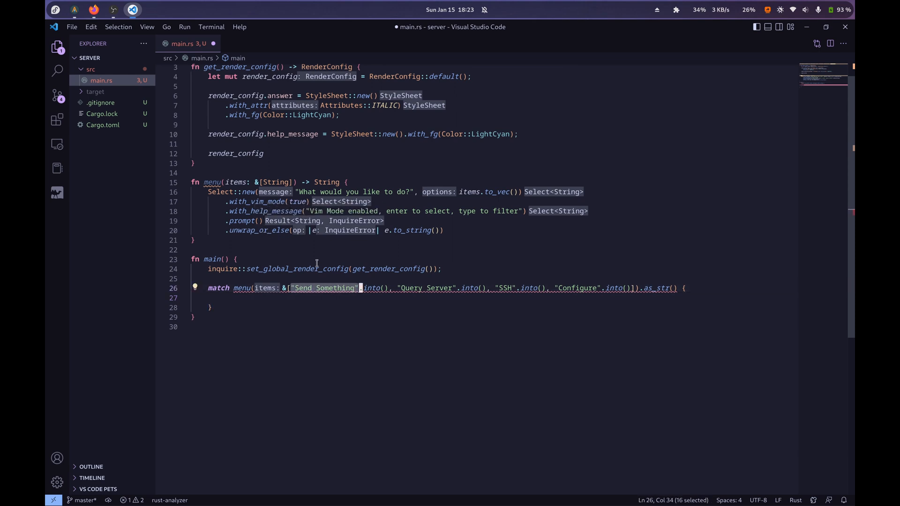
pyautogui.write('"Send Something"')
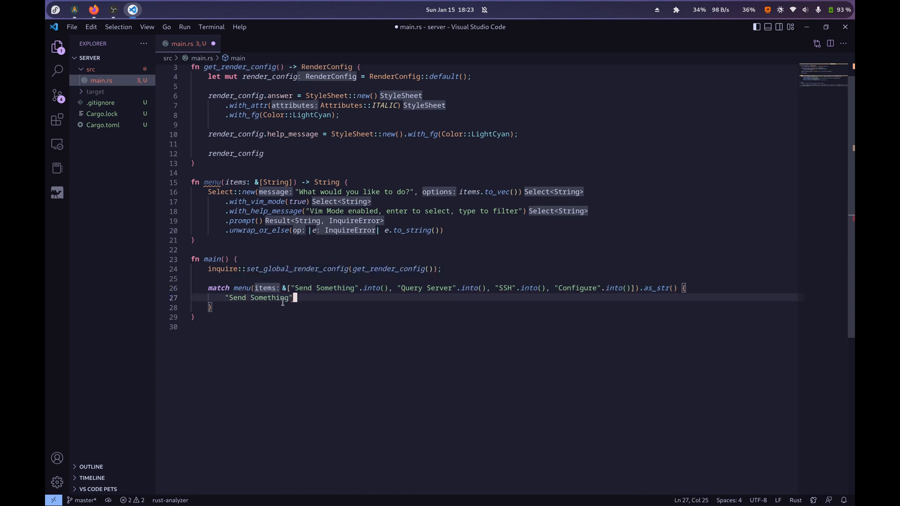
pyautogui.write('=>')
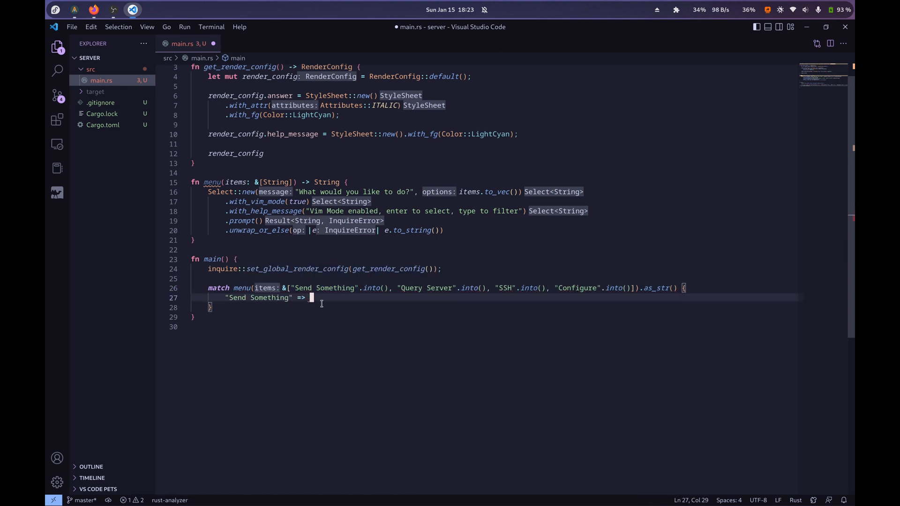
pyautogui.write('println!("')
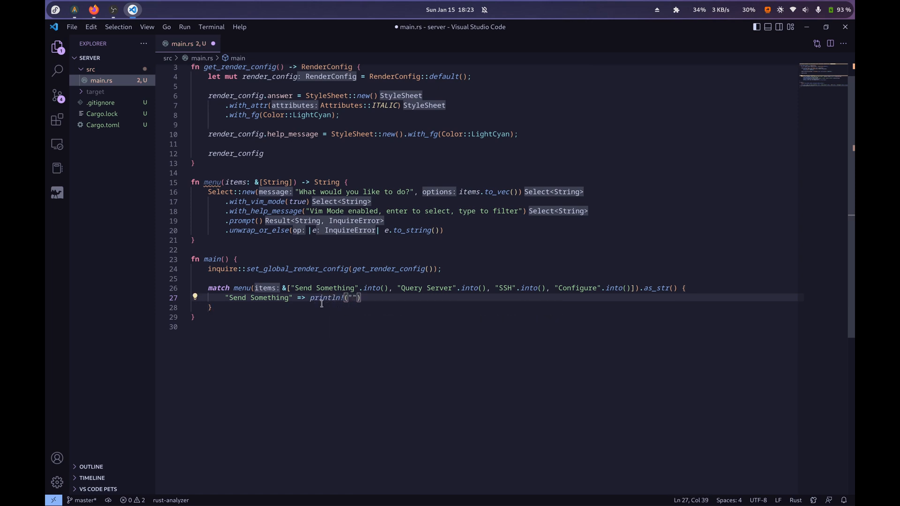
pyautogui.write('send...')
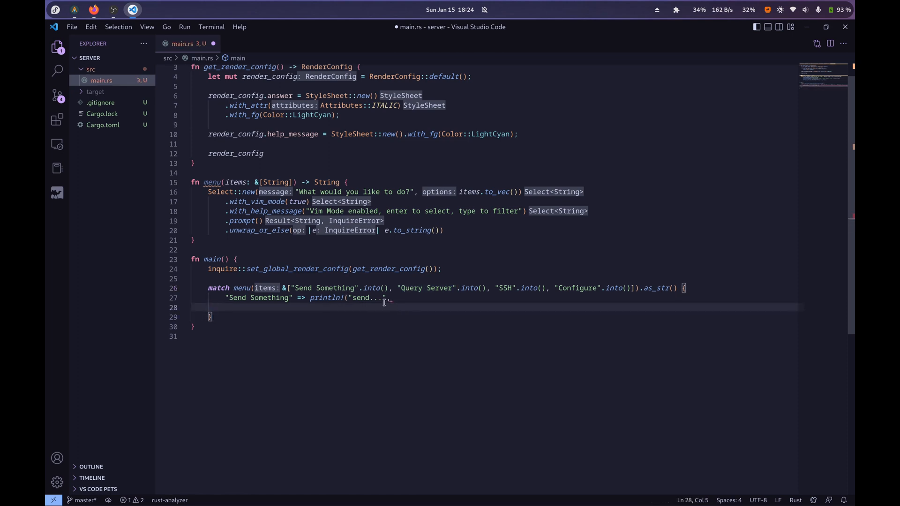
pyautogui.write(',')
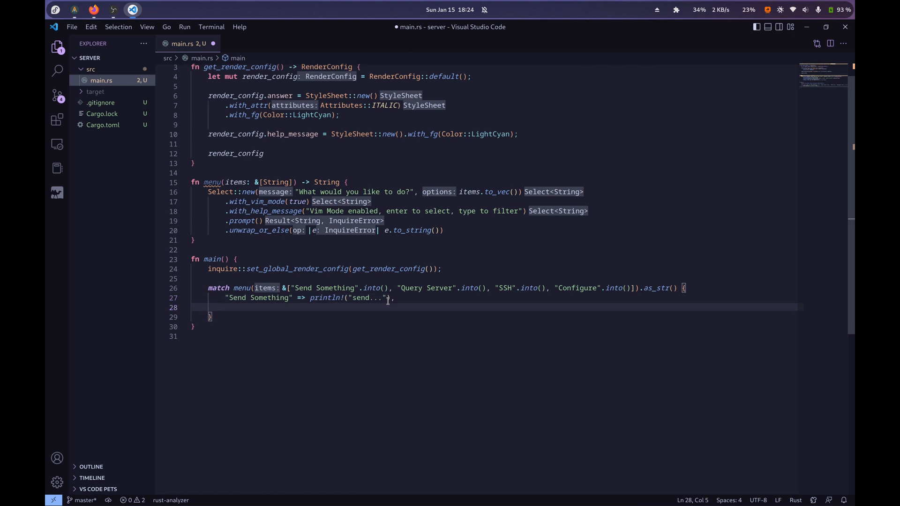
pyautogui.write('"Query Server" =>')
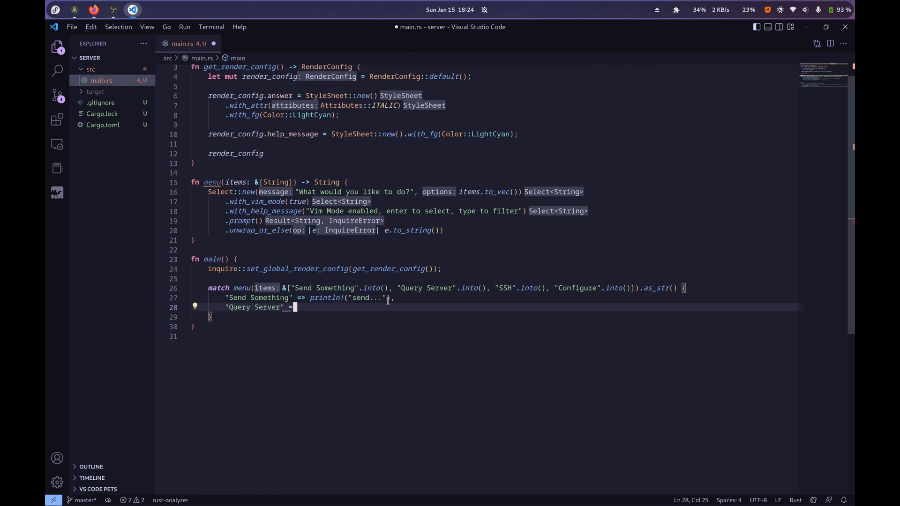
pyautogui.write('println')
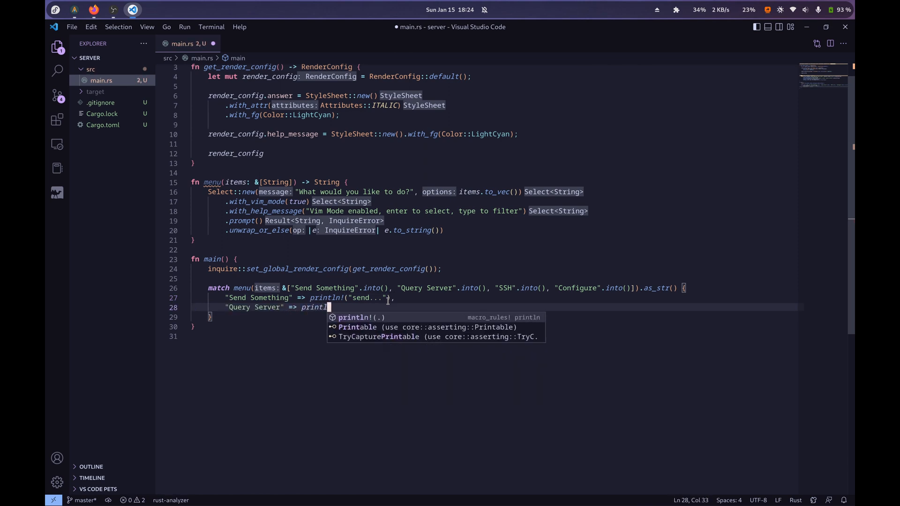
pyautogui.write('("querying"),')
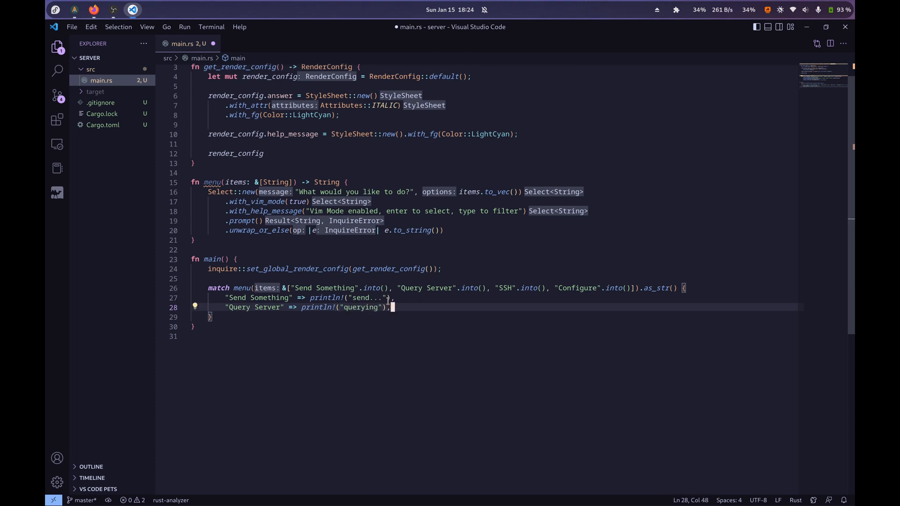
# - Add arms "SSH" => println!("SSHing into server") and "Configure" => println!("config")
pyautogui.write('"SSH')
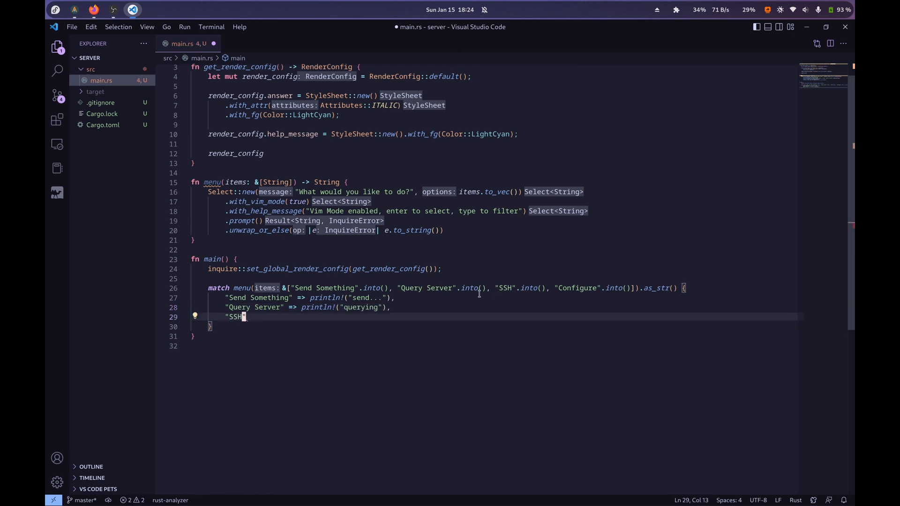
pyautogui.write('=> ""')
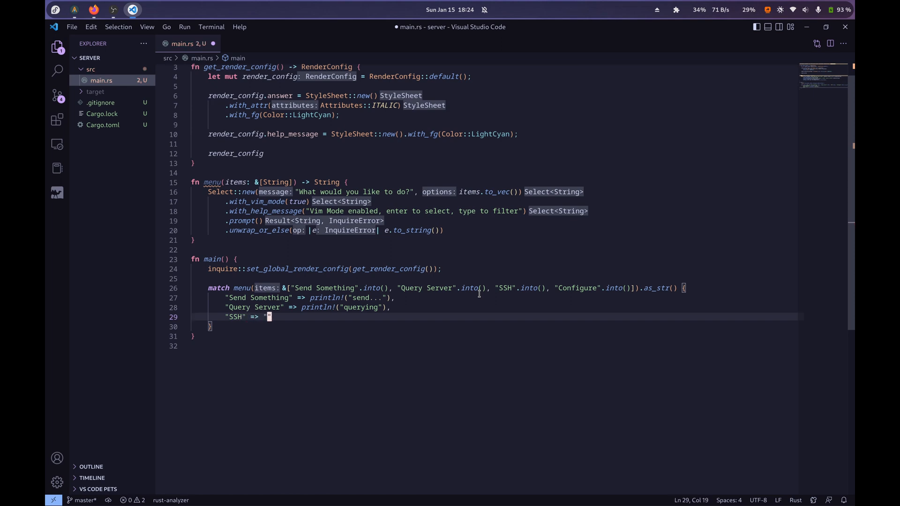
pyautogui.write('println!("SSHing into srev')
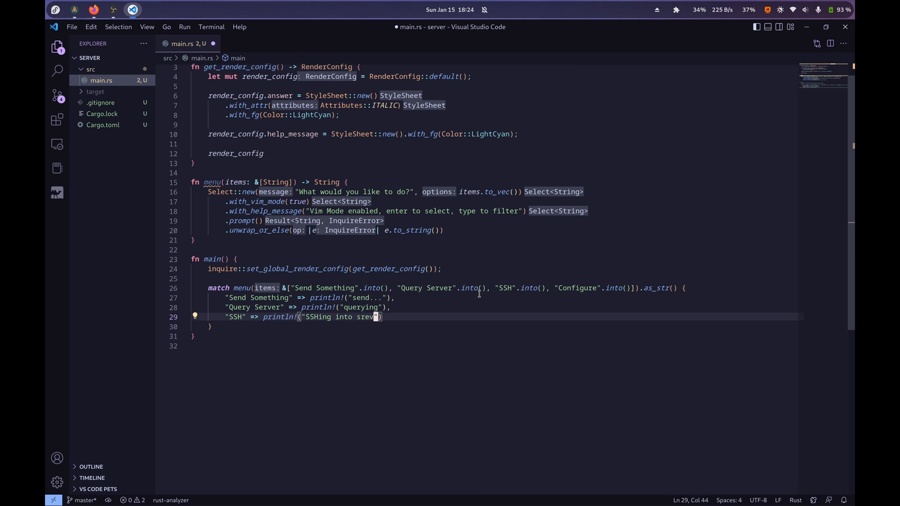
pyautogui.write('erver')
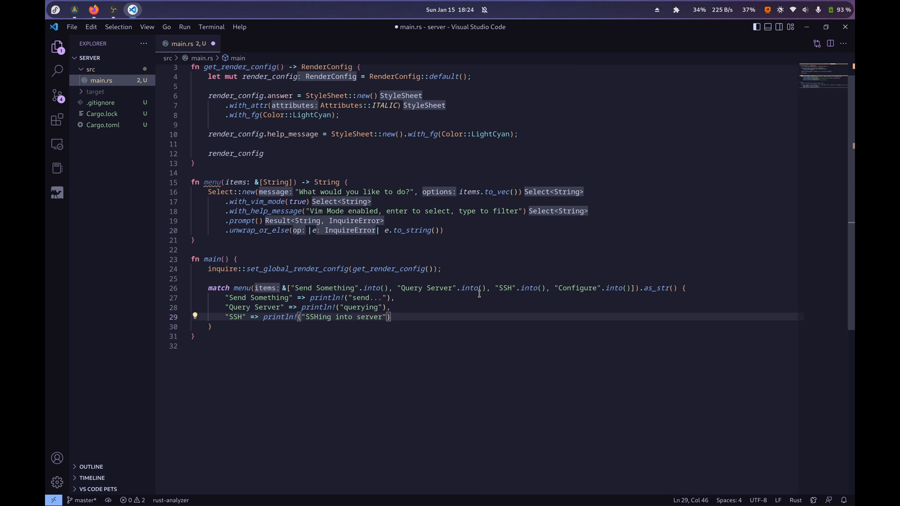
pyautogui.write('"Confi"')
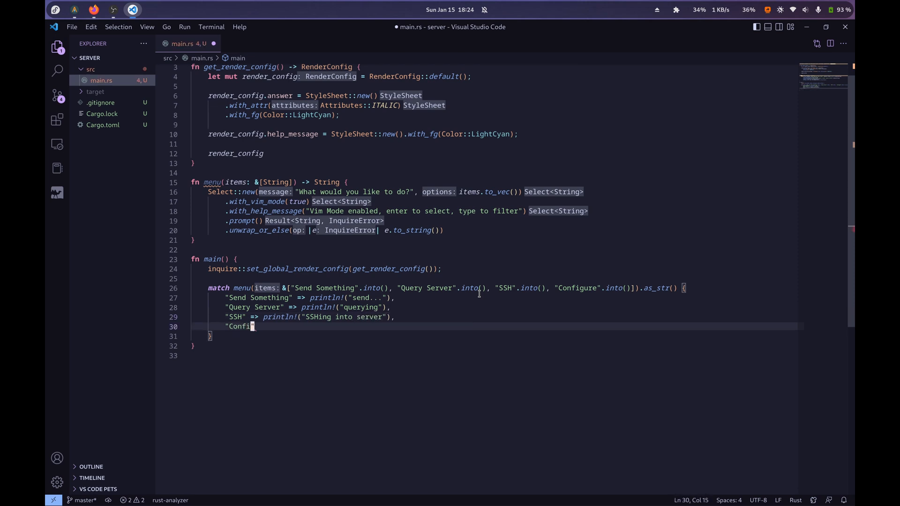
pyautogui.write('gure" =>')
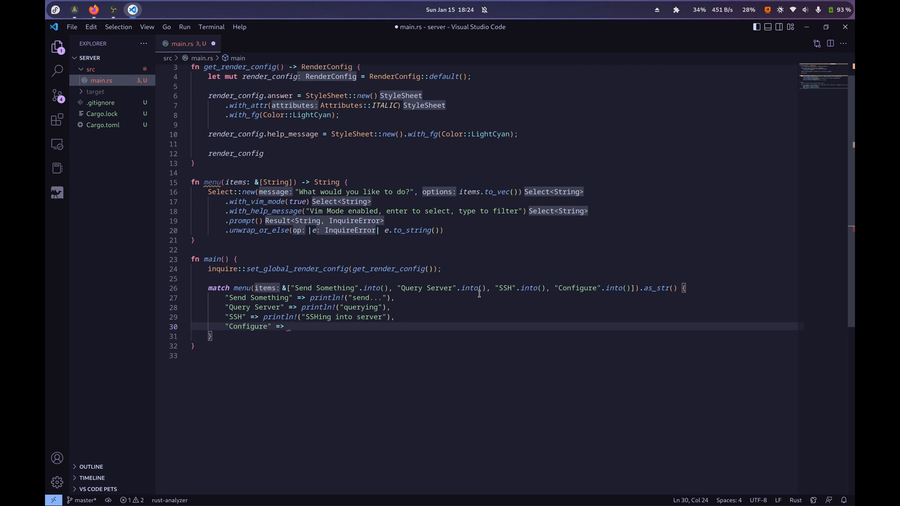
pyautogui.write('println!(""')
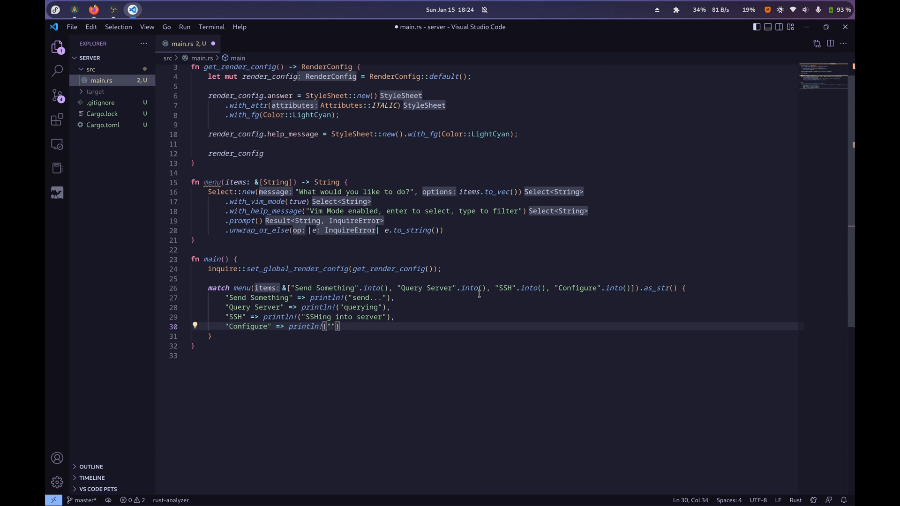
pyautogui.write('config')
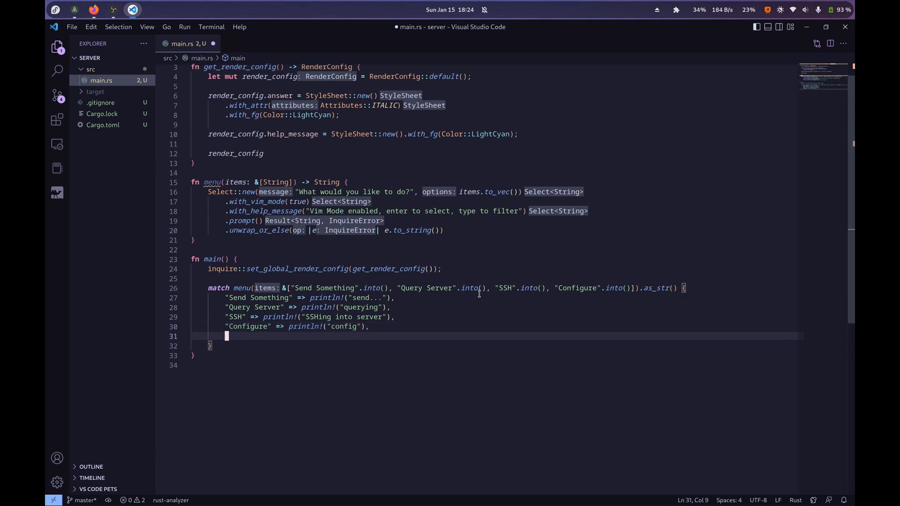
# - Add a catch-all err arm printing any other result, save main.rs and return to editing it
pyautogui.write('err => println!("{err}"),')
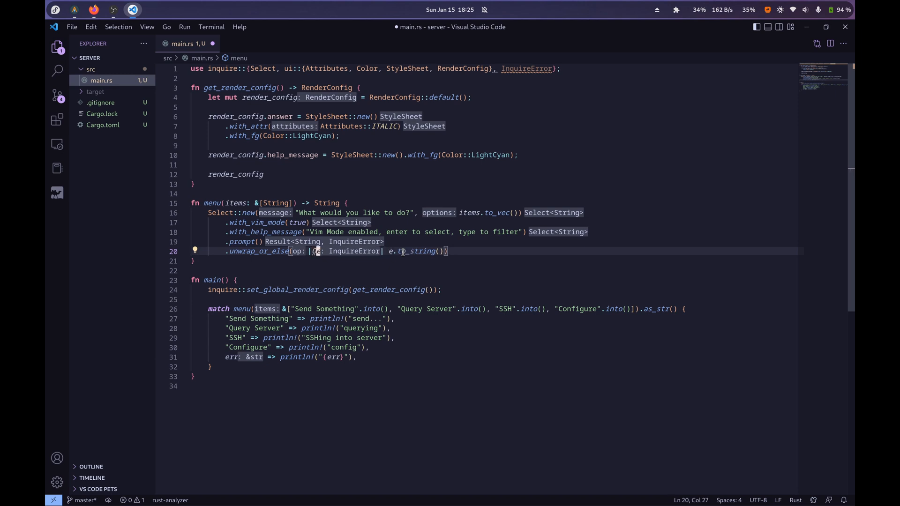
pyautogui.write('eError')
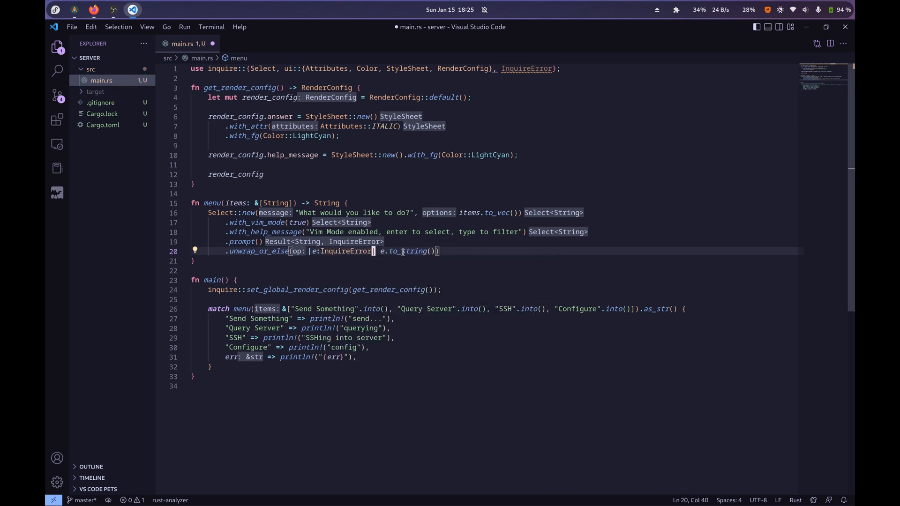
pyautogui.press('cmd+s')
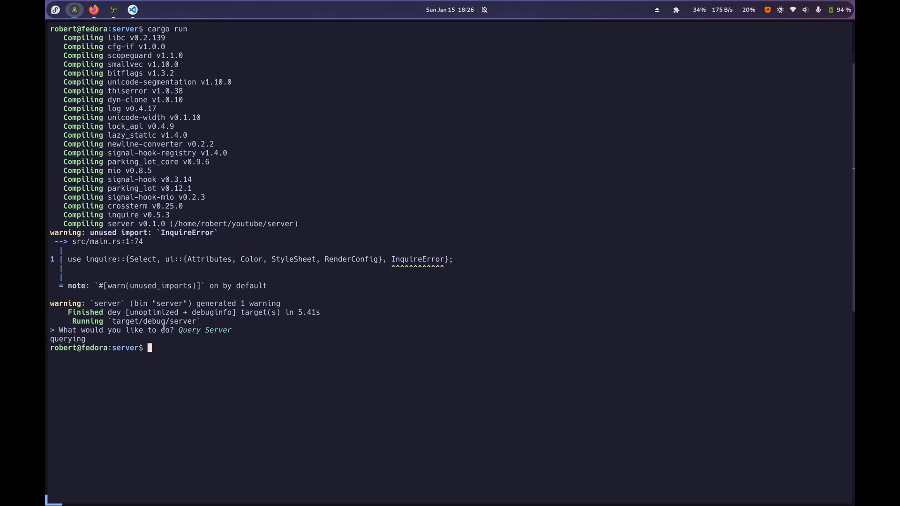
pyautogui.click(133, 10)
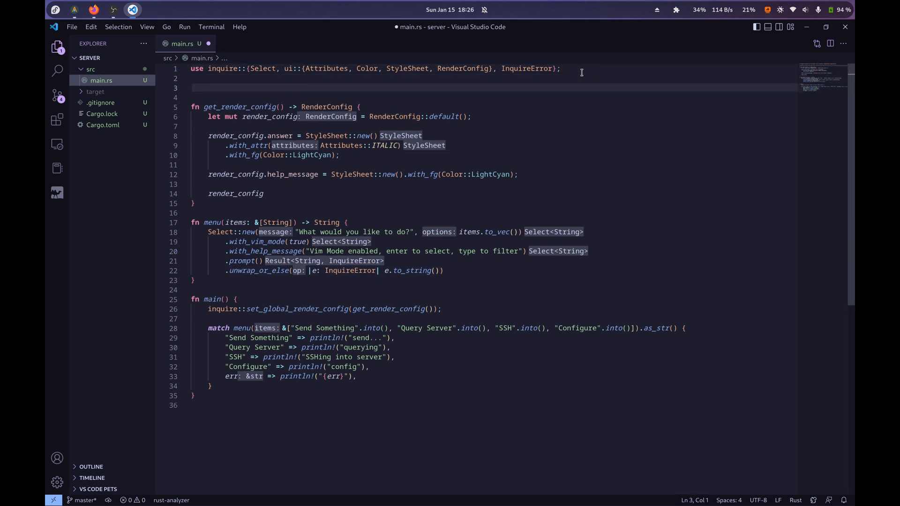
# - Declare macro_rules! reset with a ($s:expr) => {} arm below the imports
pyautogui.write('macro_rules!')
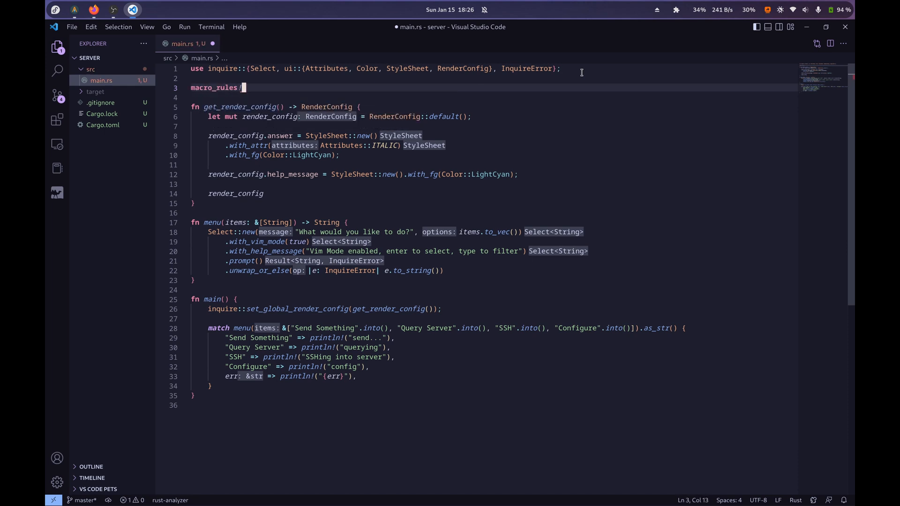
pyautogui.write('reset')
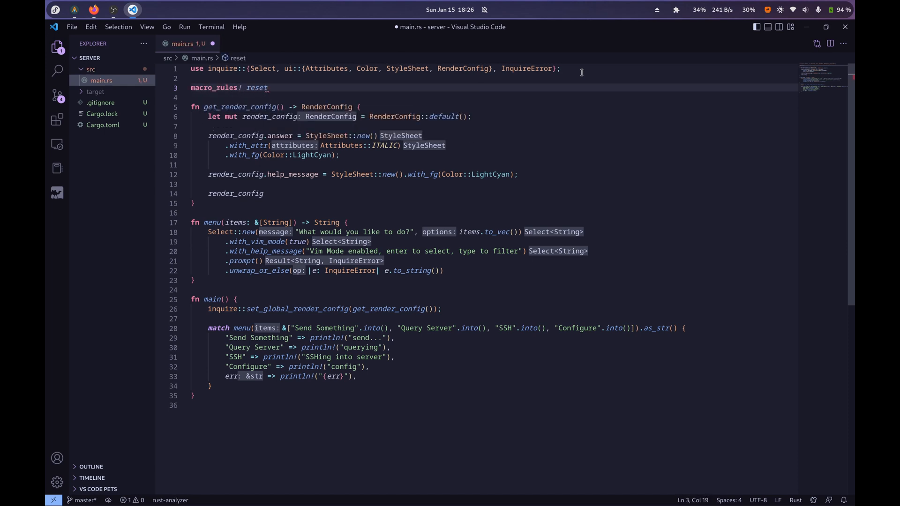
pyautogui.write('{')
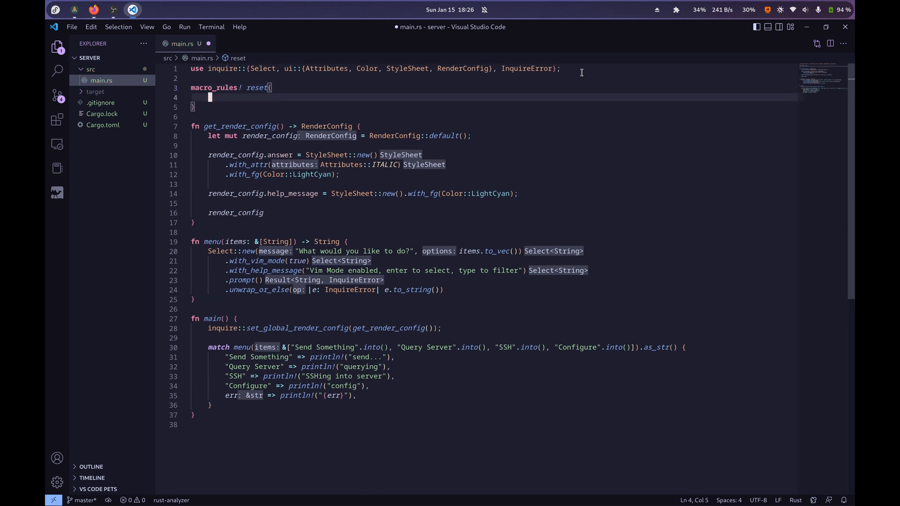
pyautogui.write('{')
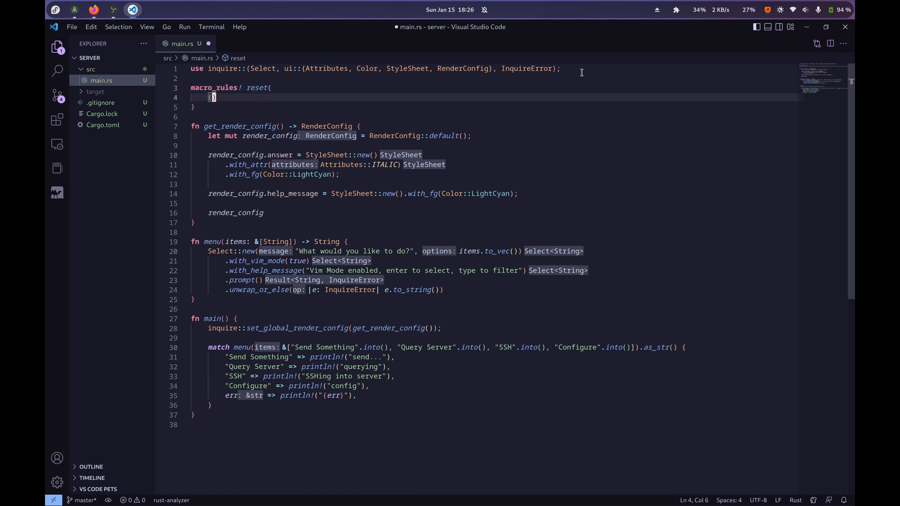
pyautogui.write('$s:expr')
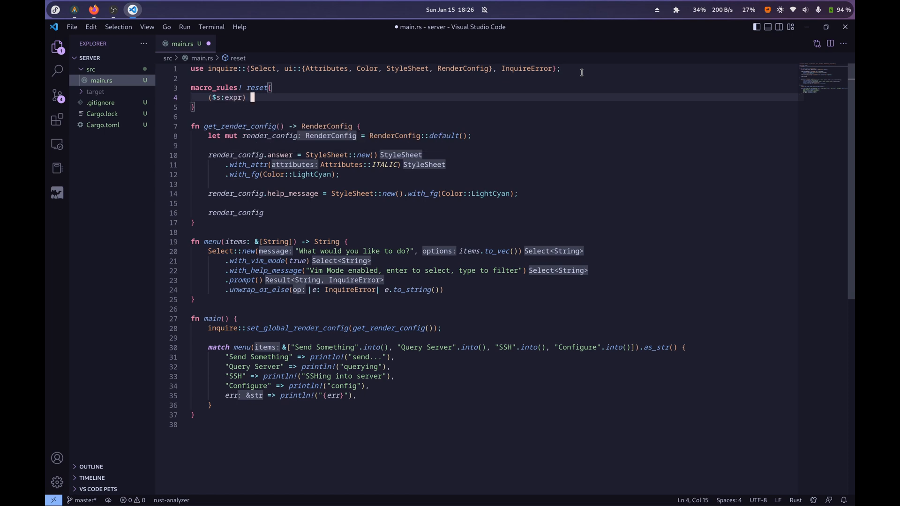
pyautogui.write('=> {}')
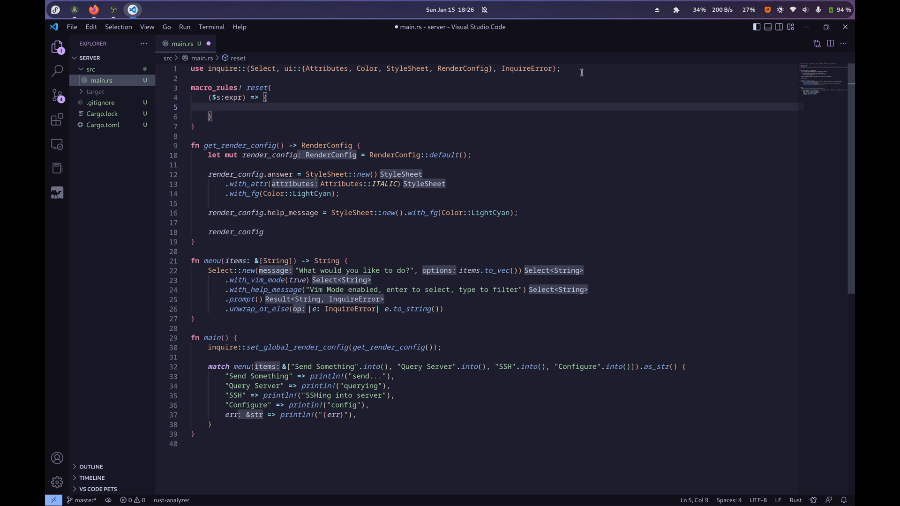
# - Make reset! println \x1b[2J\x1b[1;1H{} with $s, and call reset! in the match arms
pyautogui.write('println!("\\')
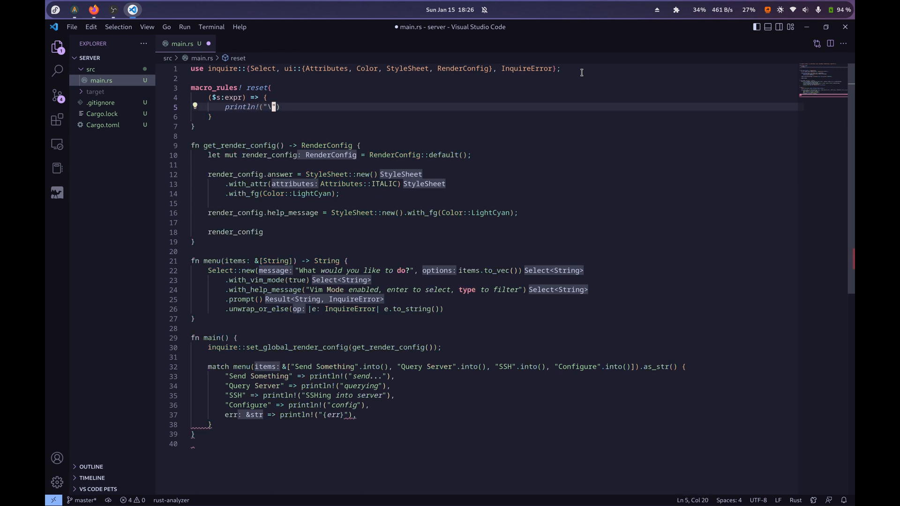
pyautogui.write('x1b[')
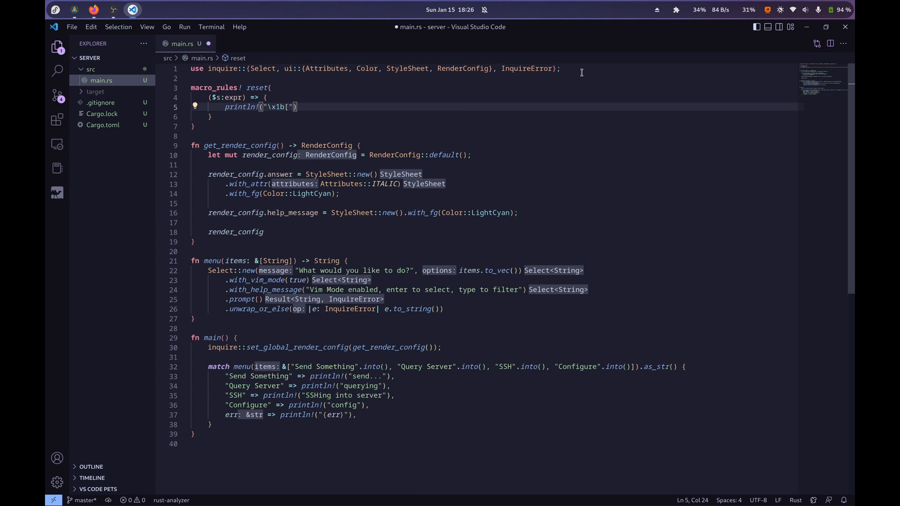
pyautogui.write('2J')
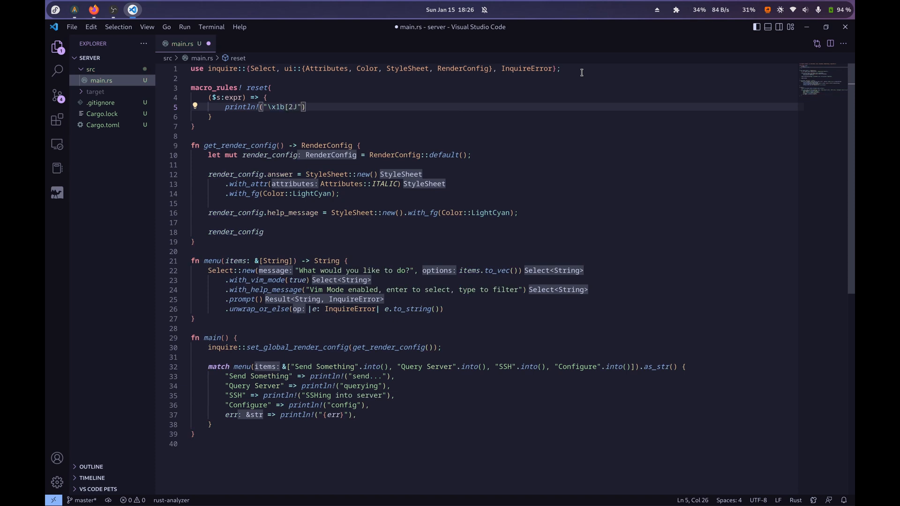
pyautogui.moveTo(300, 95)
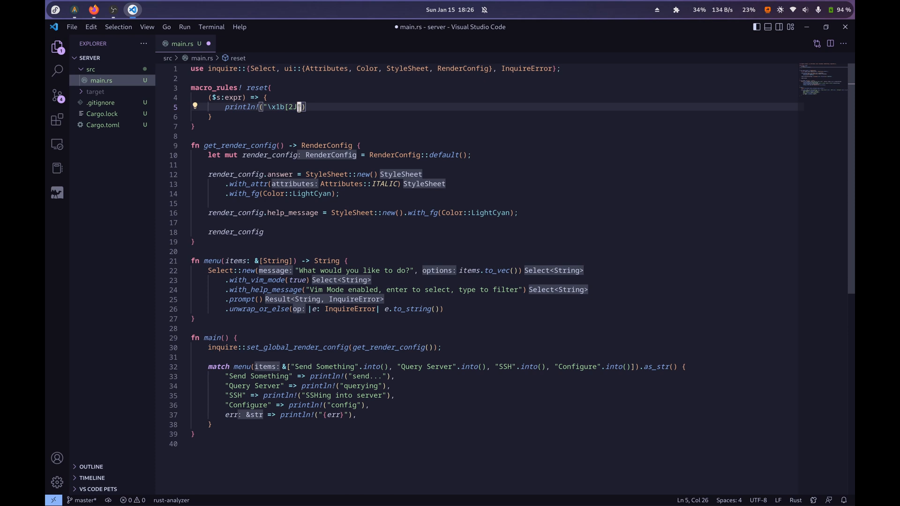
pyautogui.write('}')
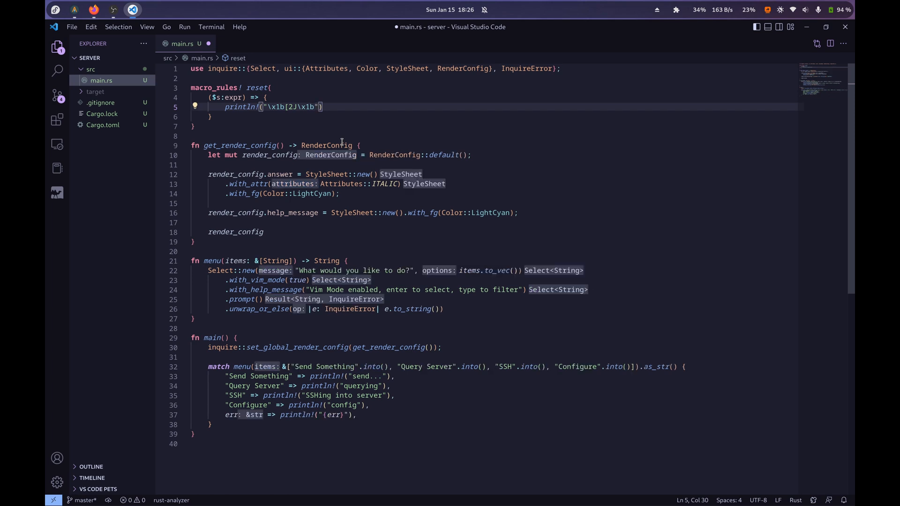
pyautogui.write('[1;1H')
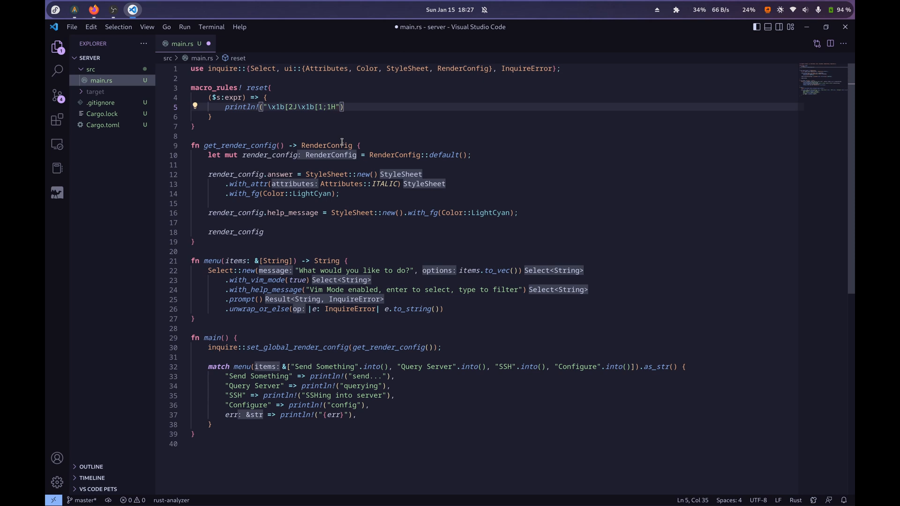
pyautogui.moveTo(317, 116)
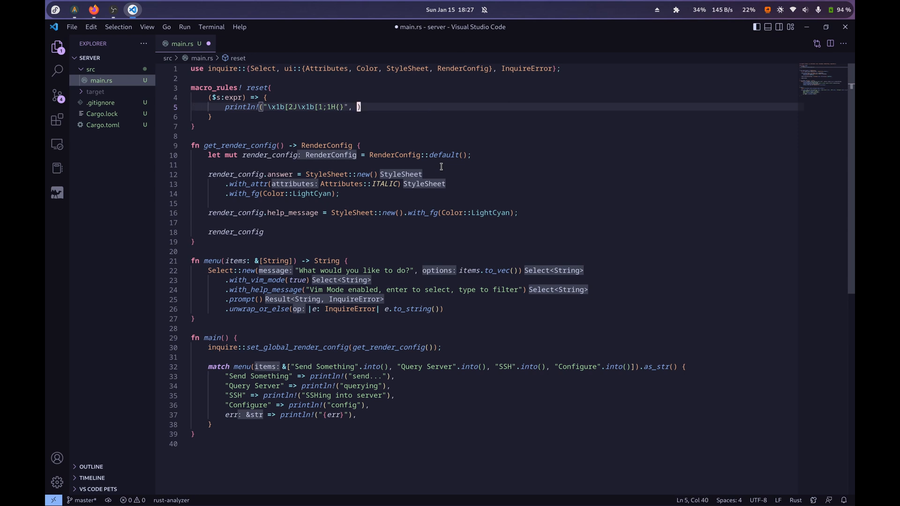
pyautogui.write('select')
pyautogui.write('$s')
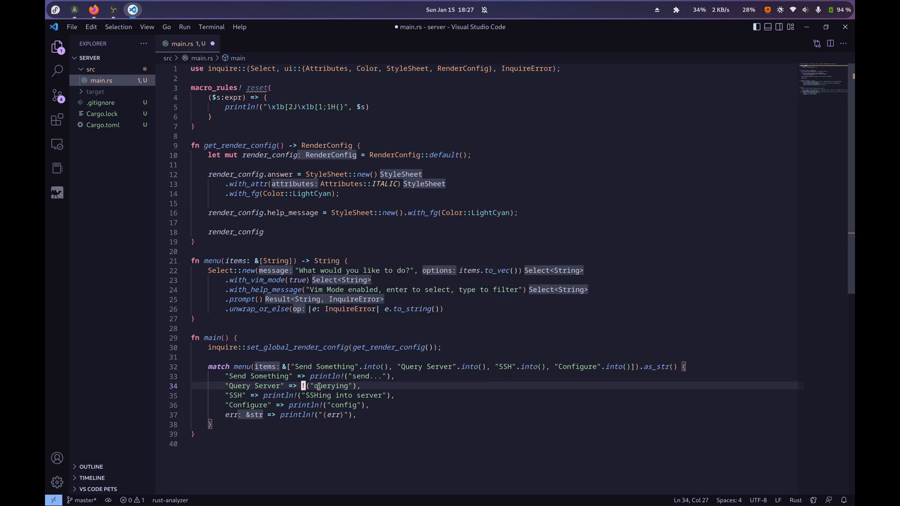
pyautogui.write('rest')
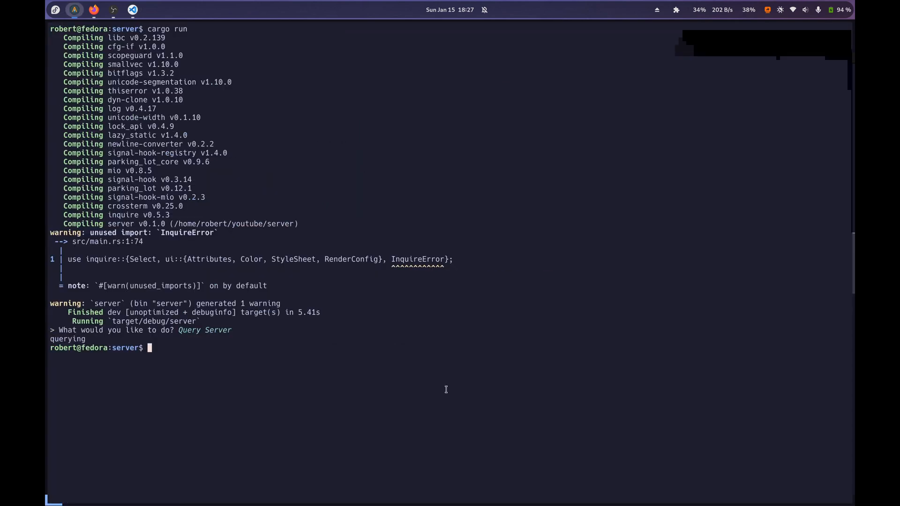
# - Run cargo run choosing Query Server, then again choosing Send Something, and return to VS Code
pyautogui.write('cargo run')
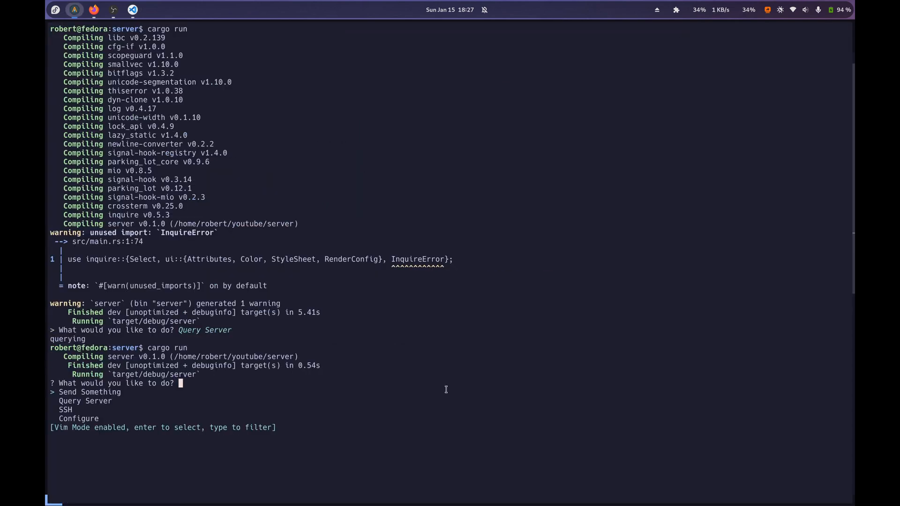
pyautogui.press('Down')
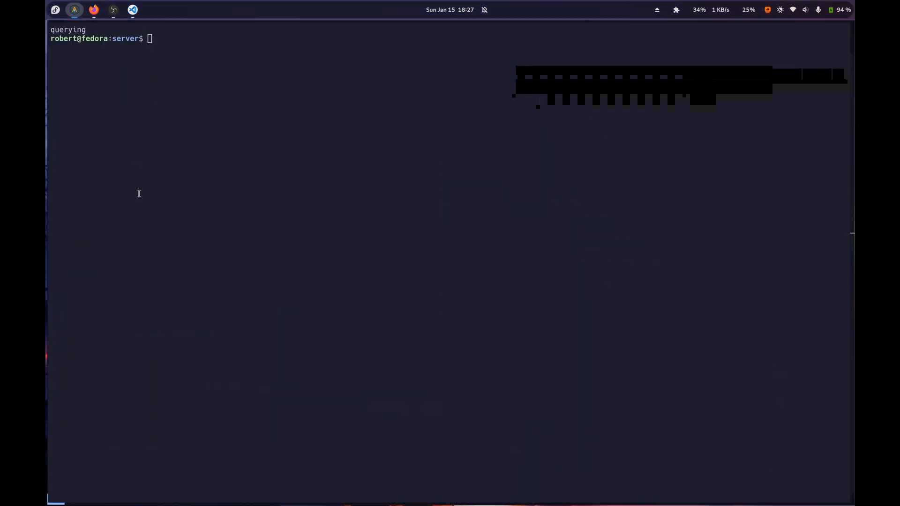
pyautogui.write('cargo run')
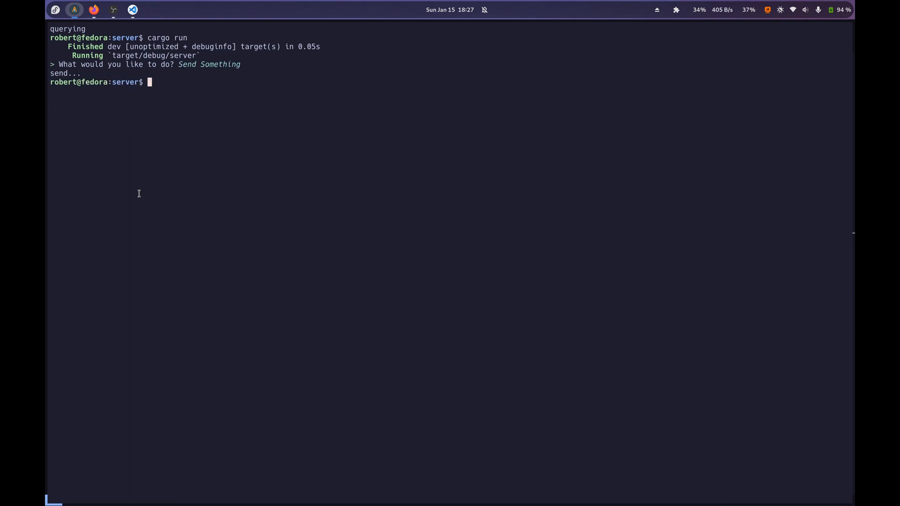
pyautogui.click(132, 9)
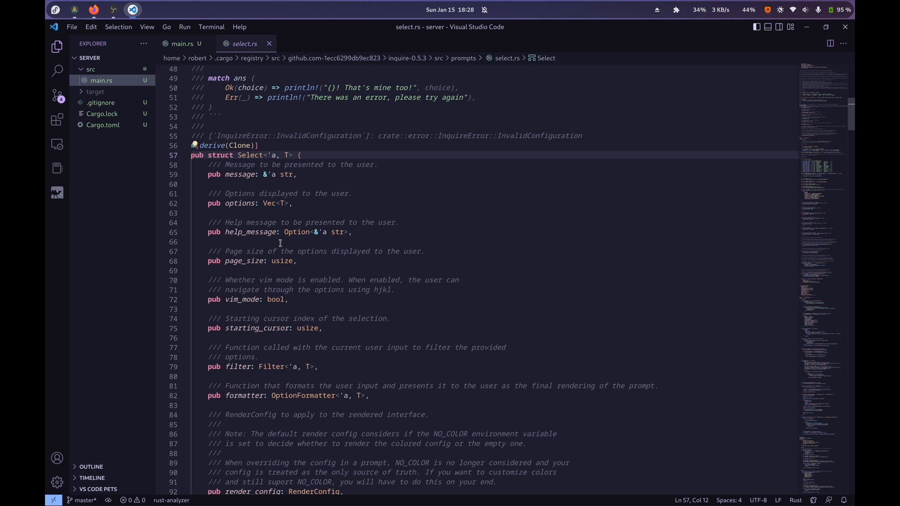
# - Scroll through inquire's select.rs to browse the Select struct's methods
pyautogui.scroll(3)
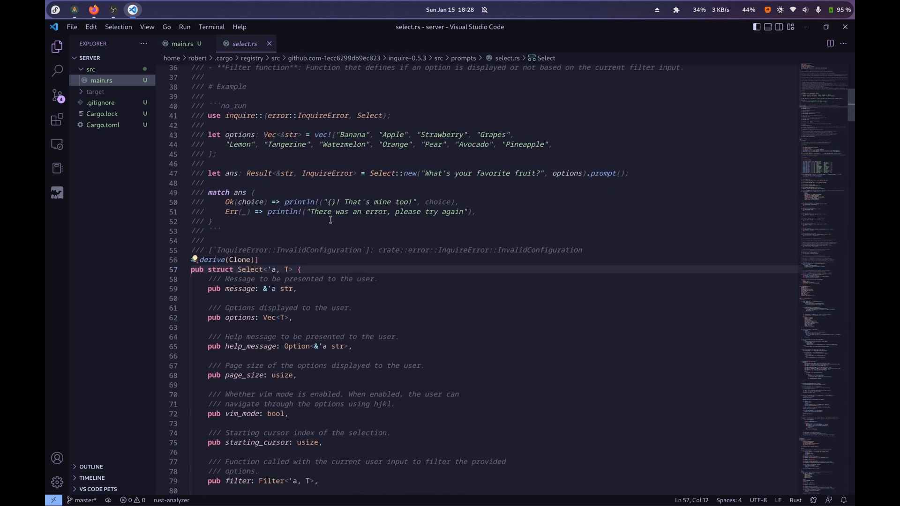
pyautogui.scroll(-3)
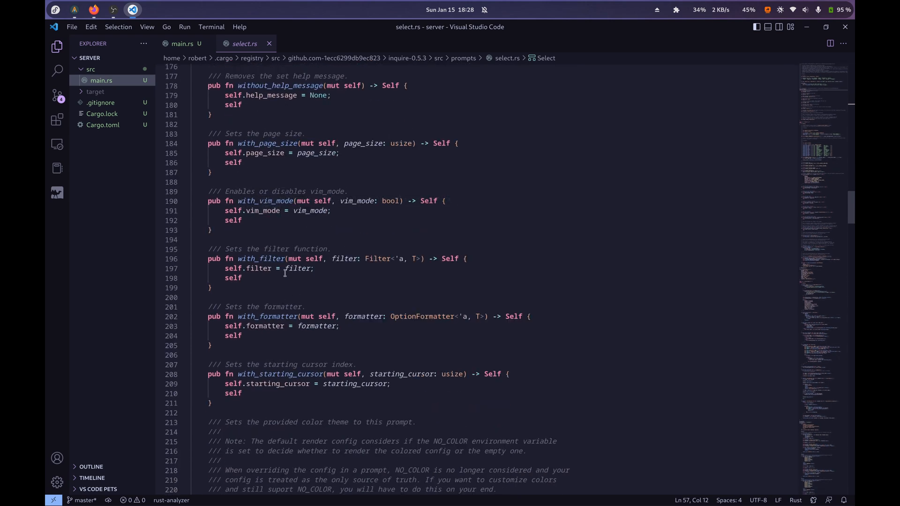
pyautogui.scroll(-3)
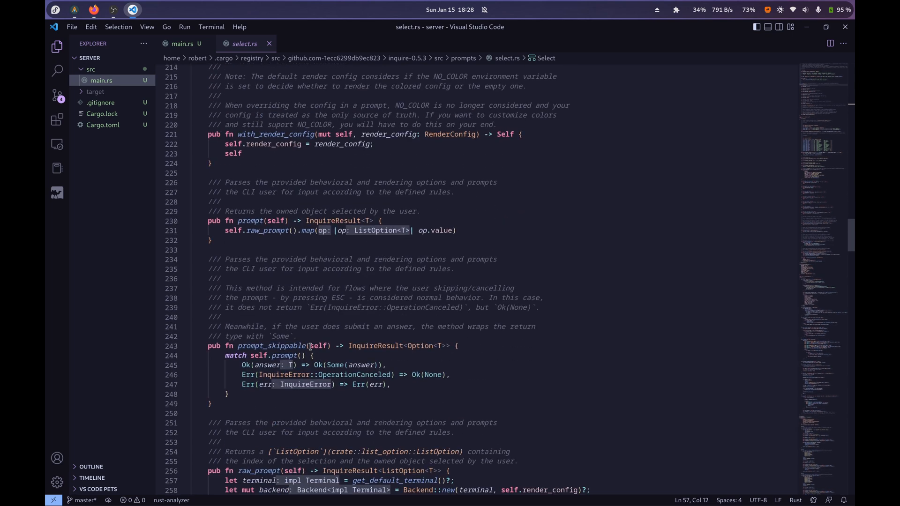
pyautogui.scroll(-3)
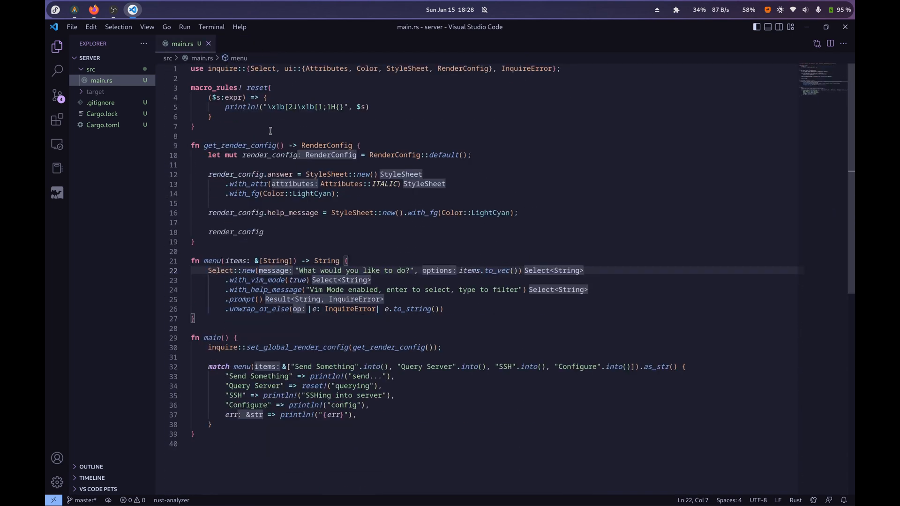
# - Go to Select's definition in lib.rs, skim its exports, then close it to return to main.rs
pyautogui.doubleClick(270, 155)
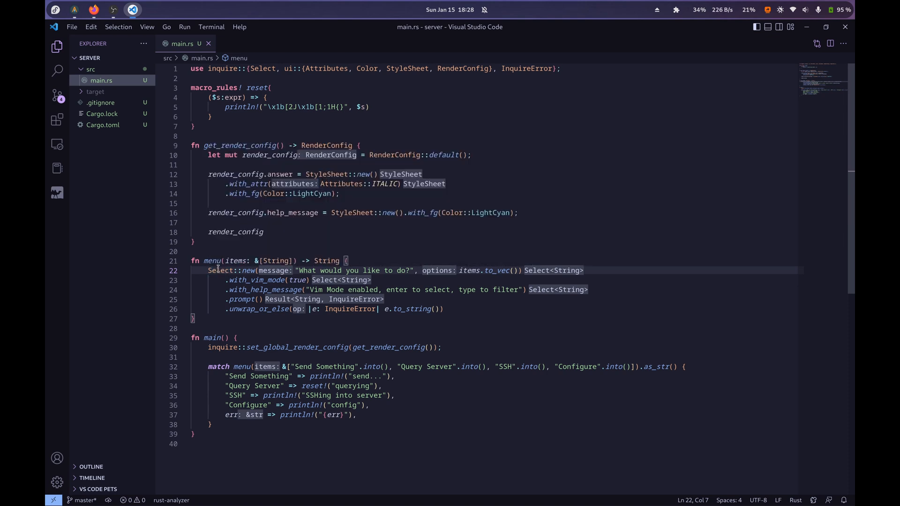
pyautogui.moveTo(255, 282)
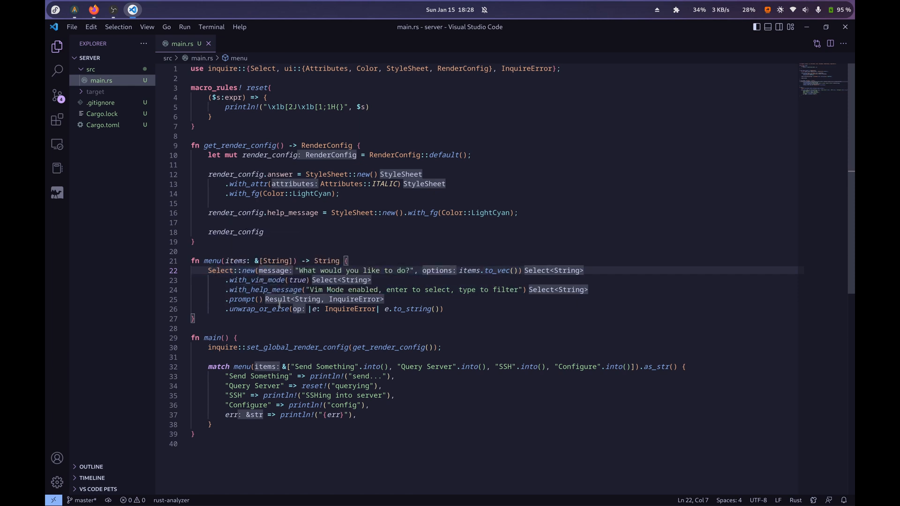
pyautogui.moveTo(227, 357)
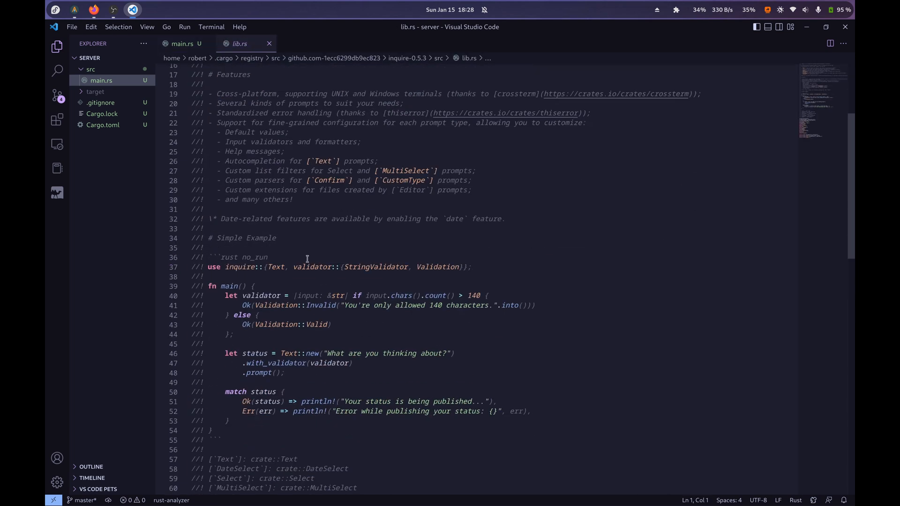
pyautogui.scroll(-3)
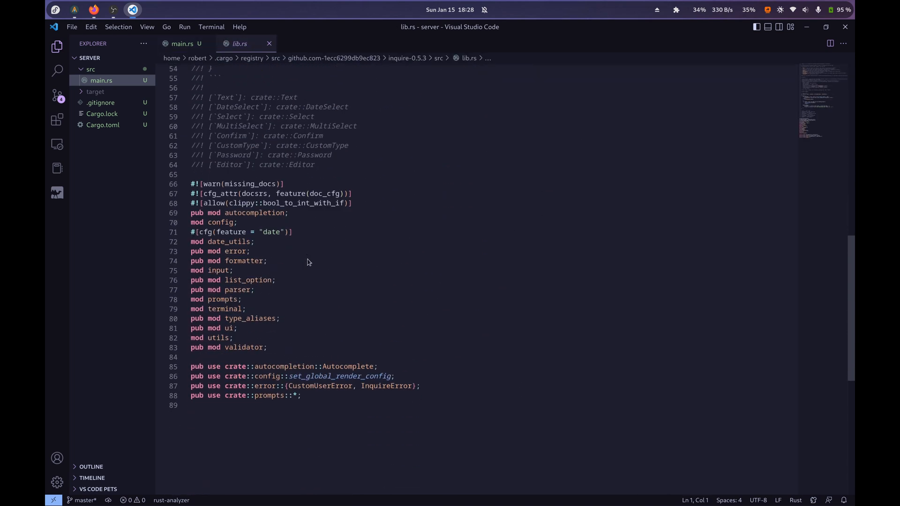
pyautogui.click(183, 43)
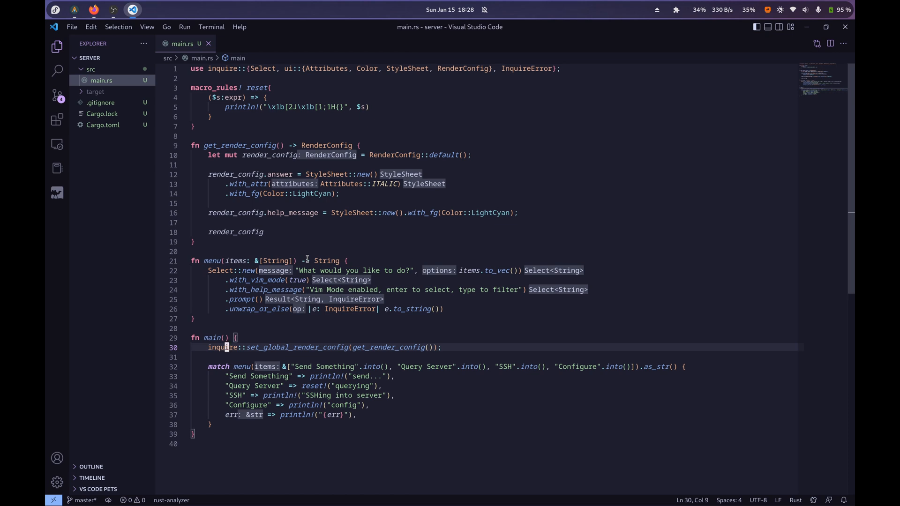